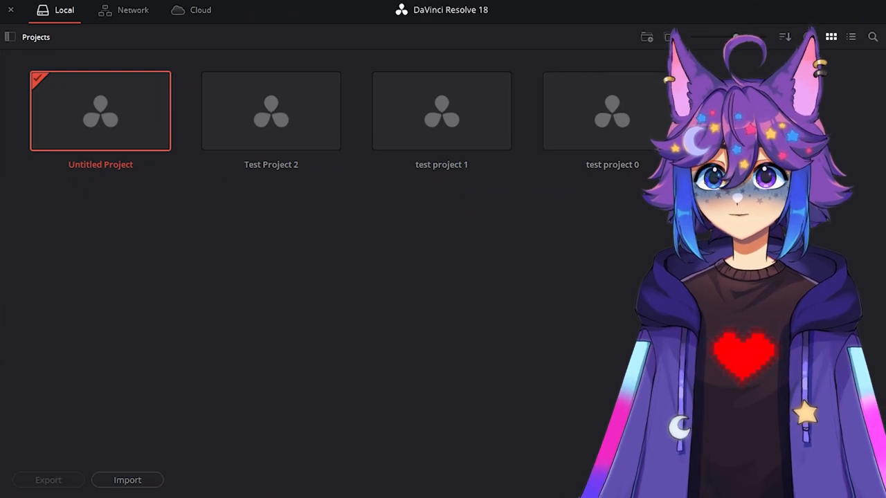
# Name the new project 'Test Project 3' and create it.
pyautogui.write('Test Project 3')
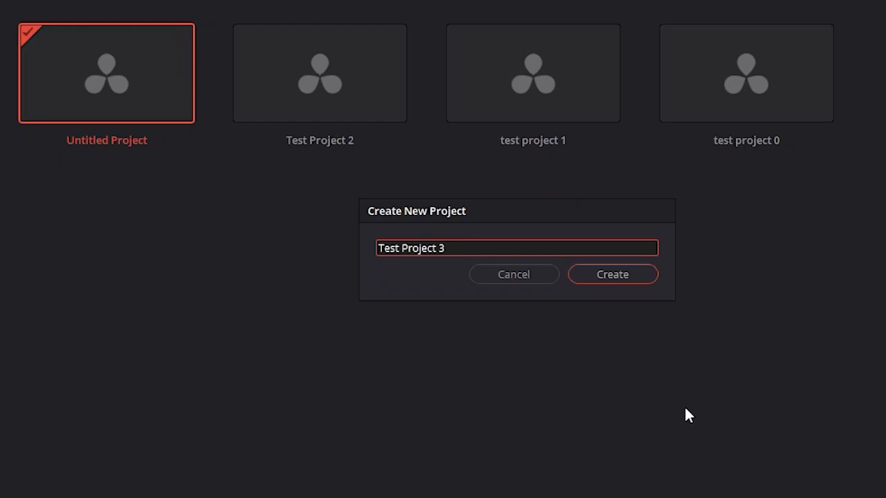
pyautogui.moveTo(612, 274)
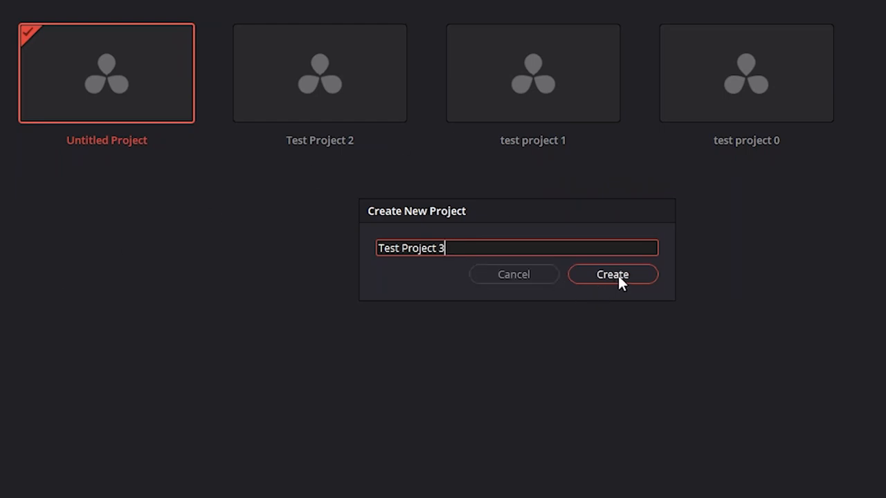
pyautogui.click(612, 274)
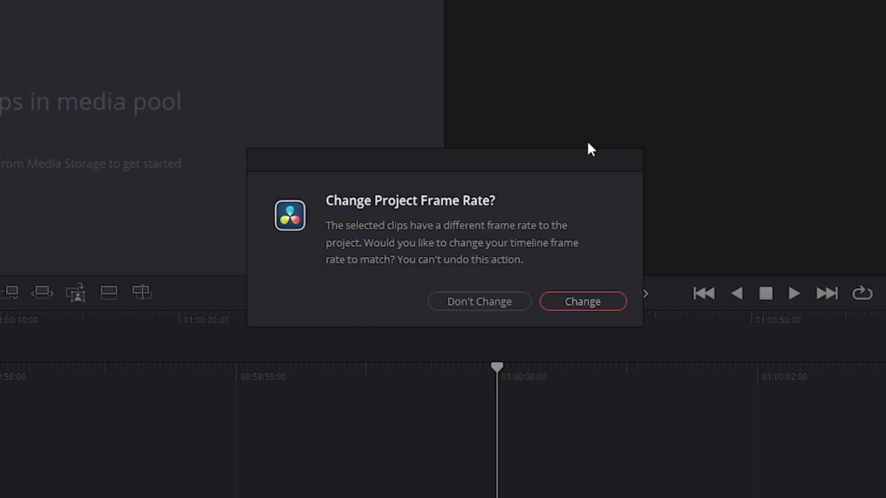
pyautogui.moveTo(450, 214)
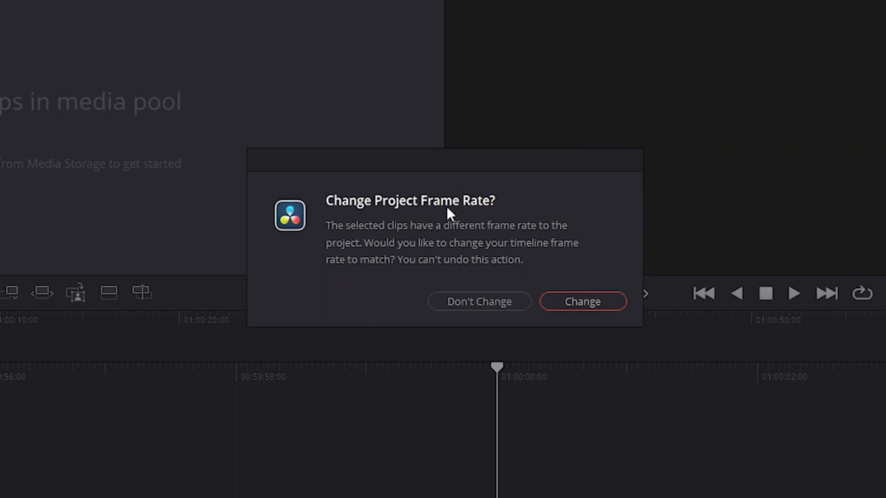
pyautogui.moveTo(454, 197)
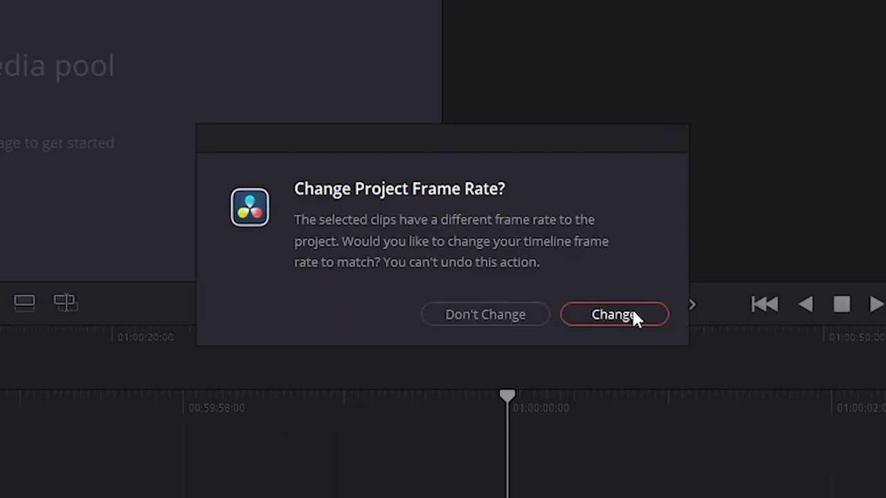
# Change the project frame rate to match the imported gameplay and VTuber clips.
pyautogui.click(613, 314)
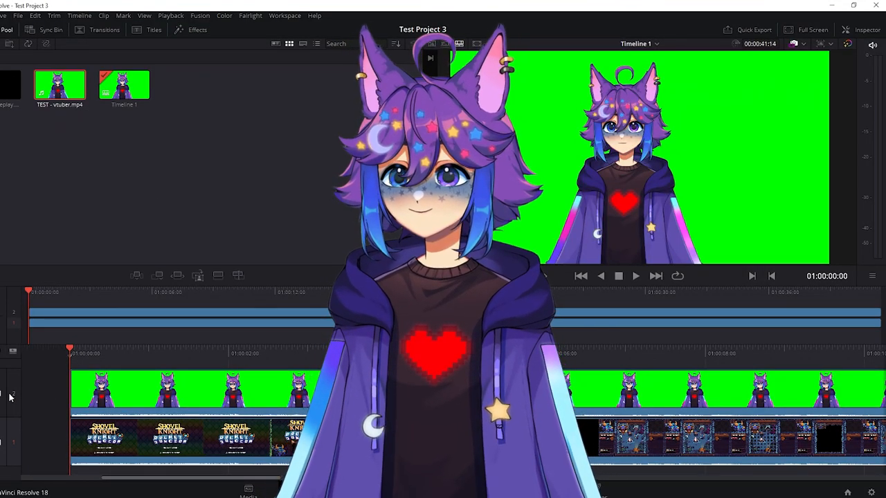
# Switch to the Edit page to work on Timeline 1.
pyautogui.click(492, 481)
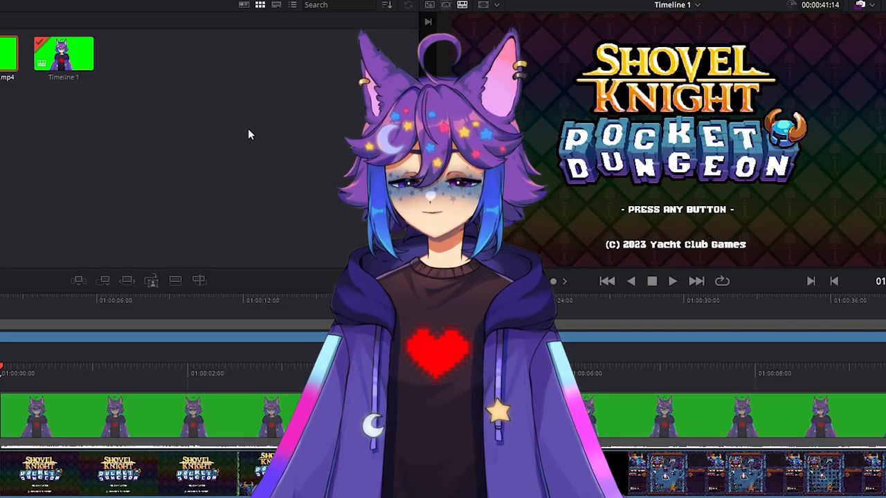
pyautogui.moveTo(262, 160)
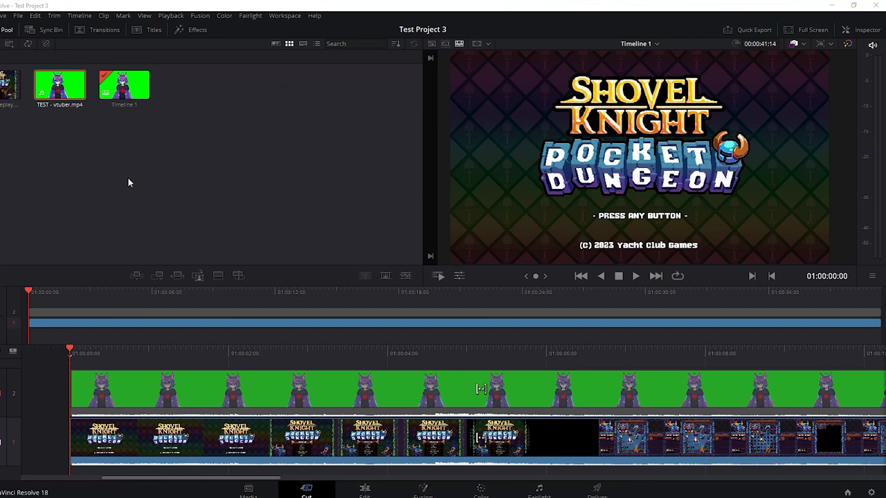
pyautogui.moveTo(25, 229)
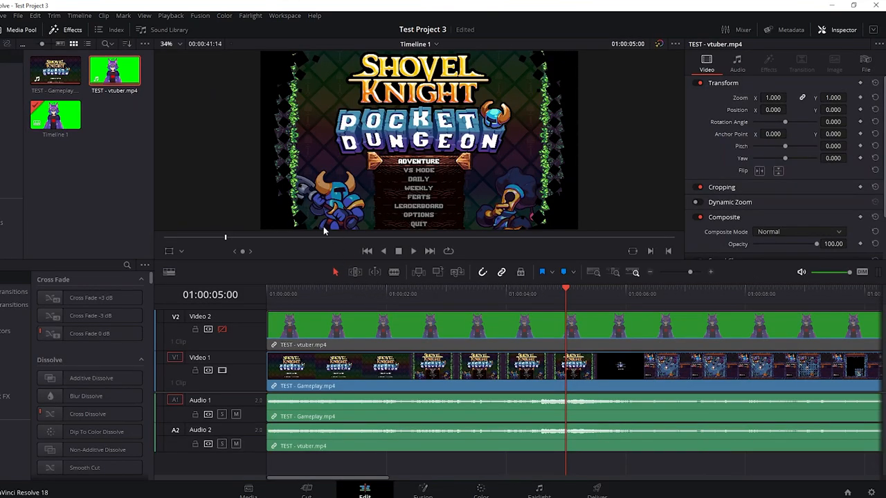
pyautogui.moveTo(288, 243)
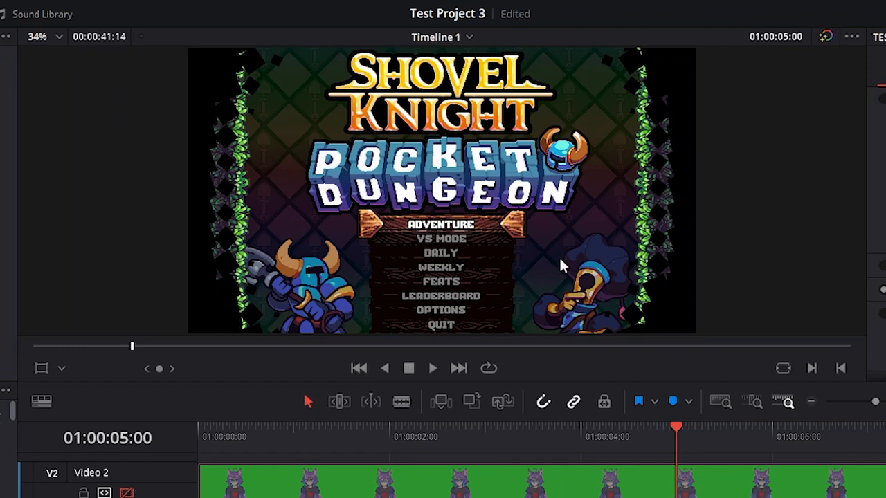
pyautogui.moveTo(464, 453)
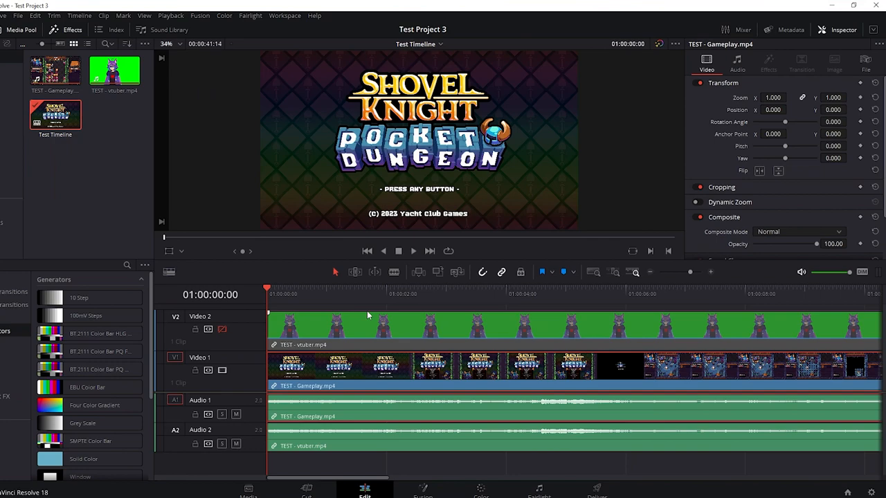
pyautogui.moveTo(385, 394)
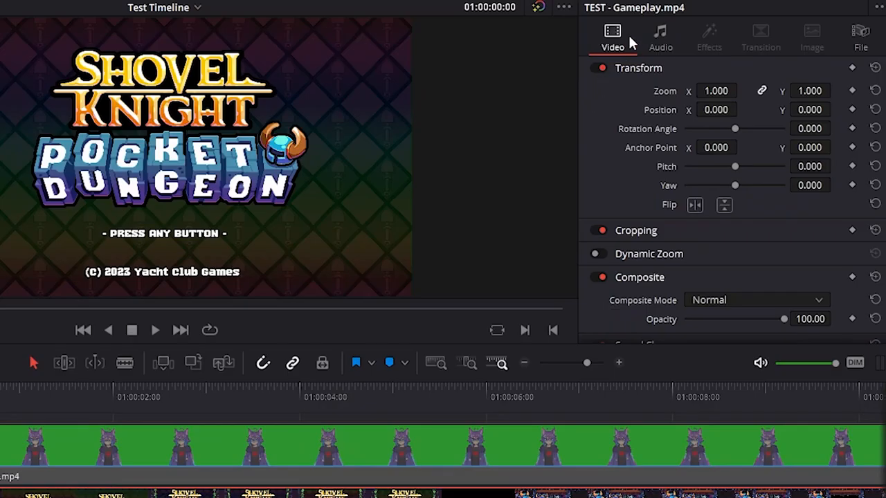
# Select the vtuber.mp4 audio clip on Audio 2 for removal.
pyautogui.click(659, 37)
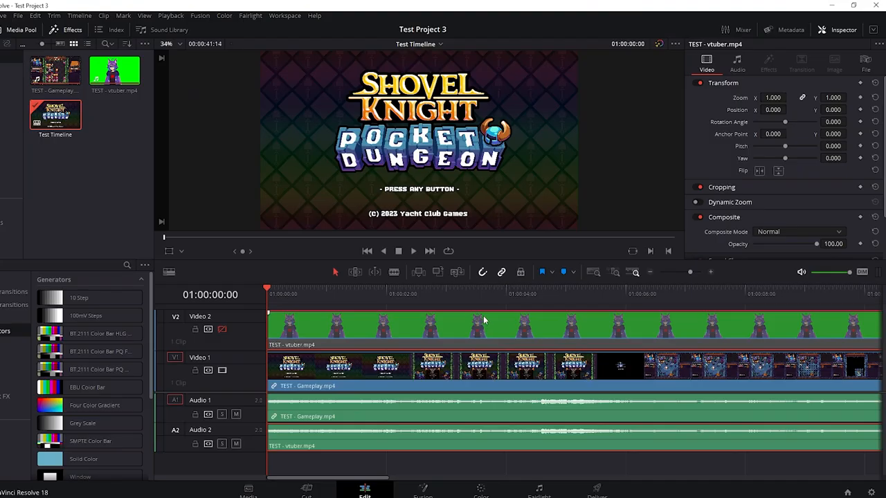
pyautogui.moveTo(449, 344)
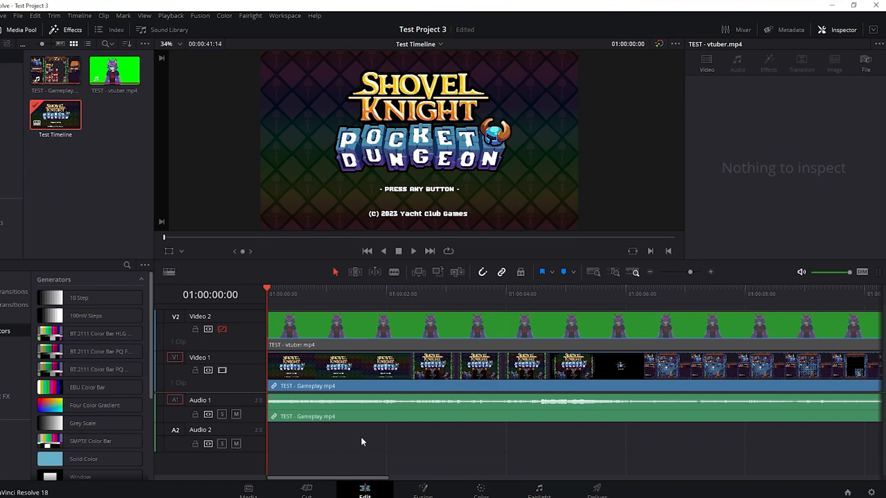
pyautogui.moveTo(340, 441)
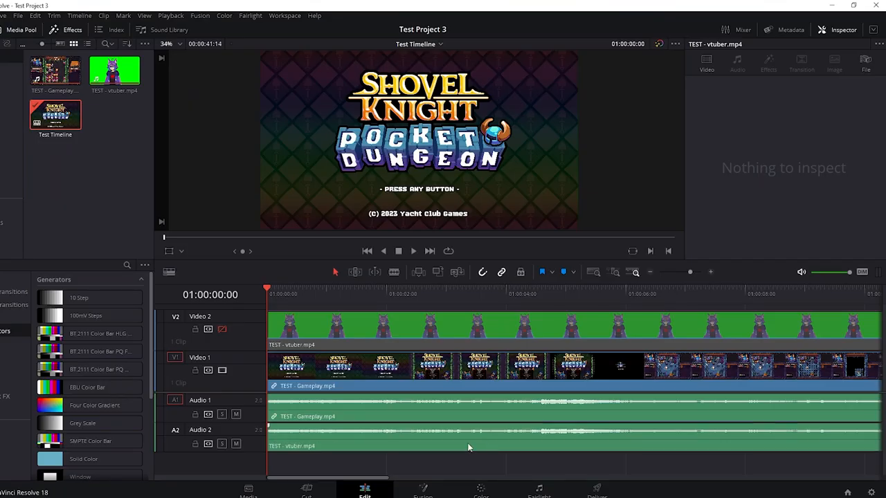
pyautogui.click(485, 429)
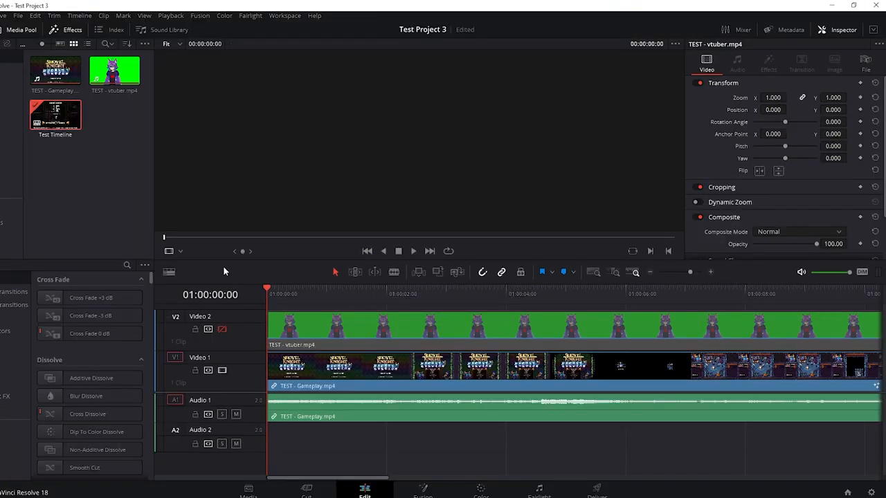
pyautogui.moveTo(338, 276)
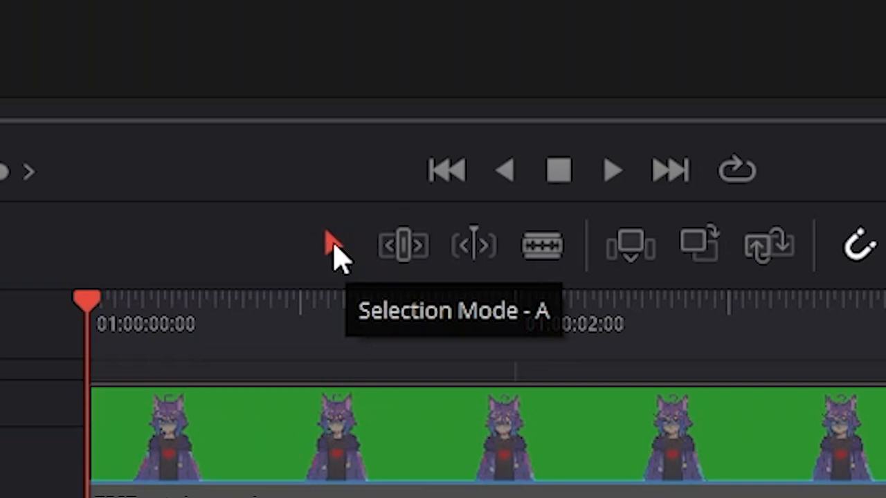
pyautogui.moveTo(473, 246)
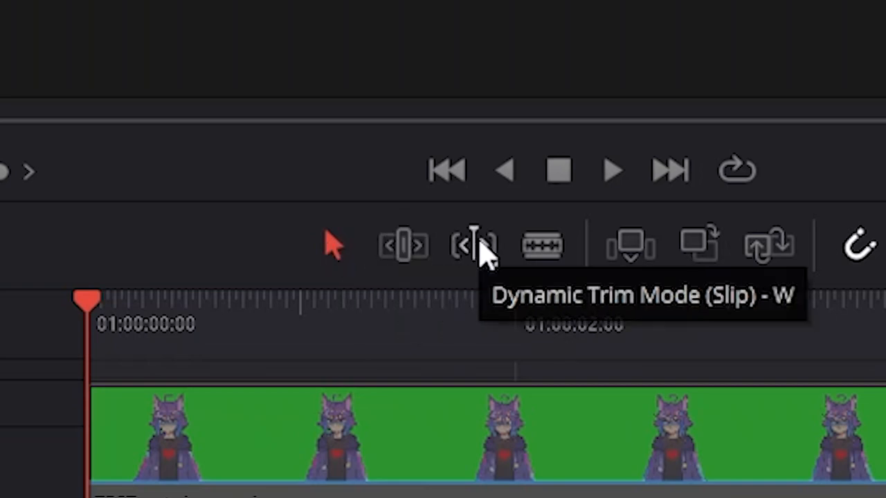
pyautogui.moveTo(543, 246)
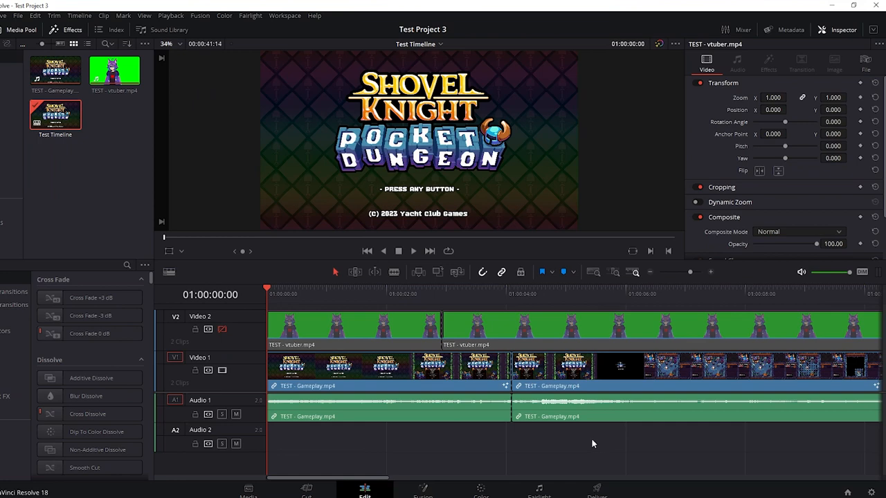
pyautogui.moveTo(422, 448)
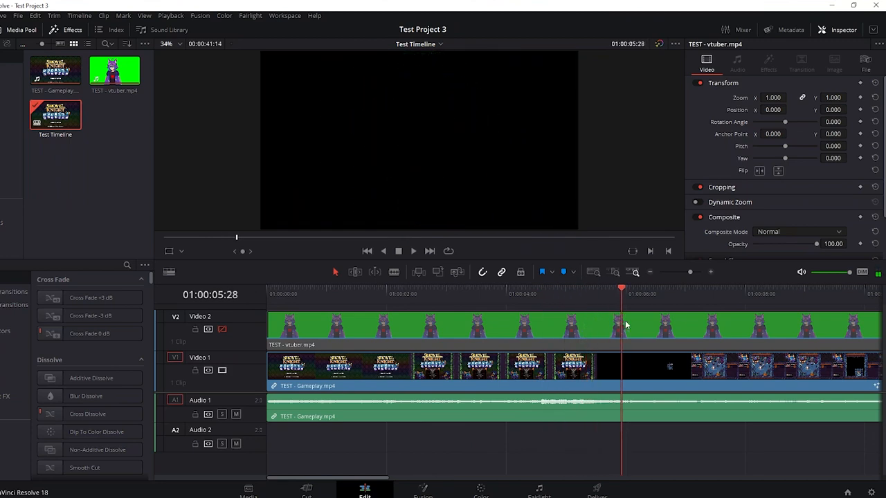
# Blade the gameplay clip where the title screen ends and select the opening piece.
pyautogui.click(635, 326)
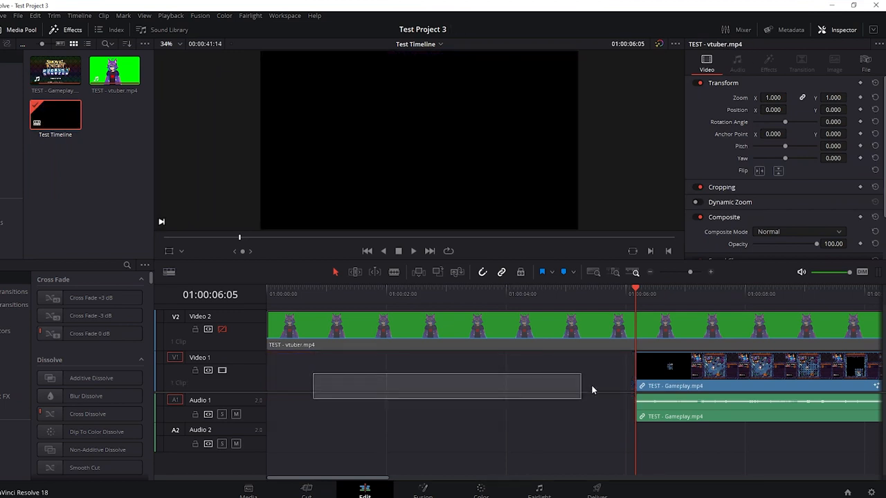
pyautogui.click(621, 293)
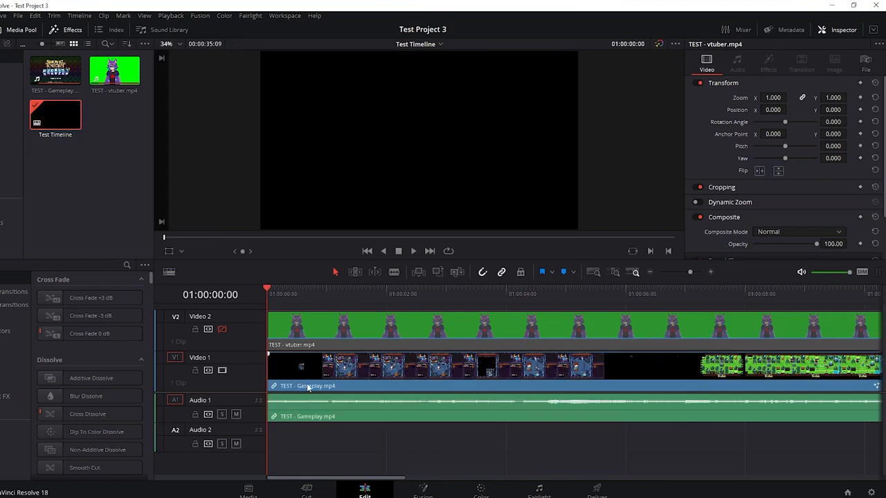
pyautogui.moveTo(242, 349)
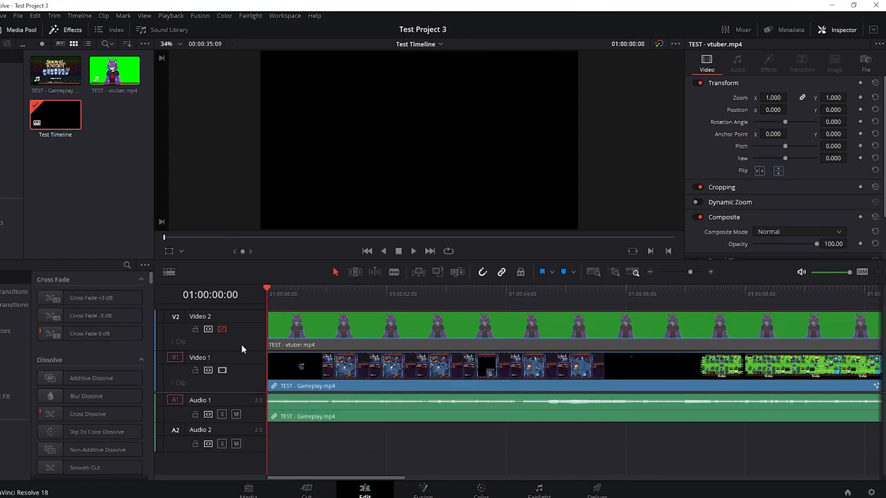
pyautogui.moveTo(266, 442)
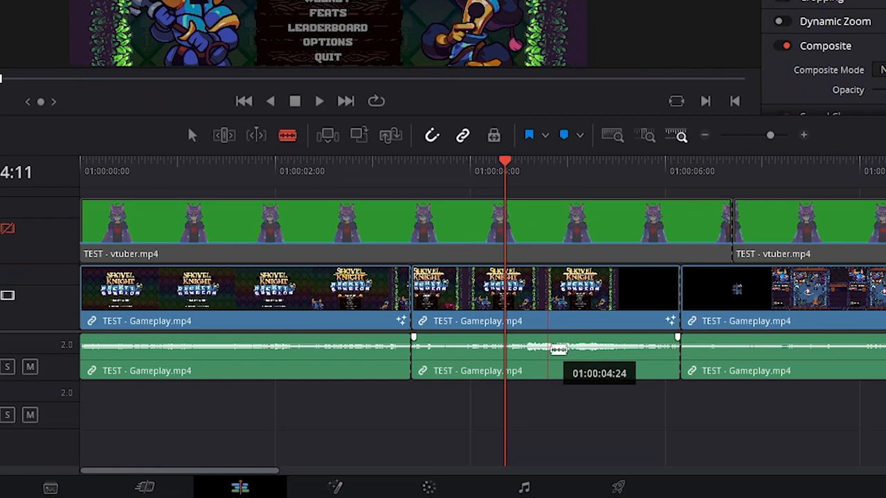
# Blade the V1, V2 and A1 clips at the playhead in the opening seconds.
pyautogui.click(546, 291)
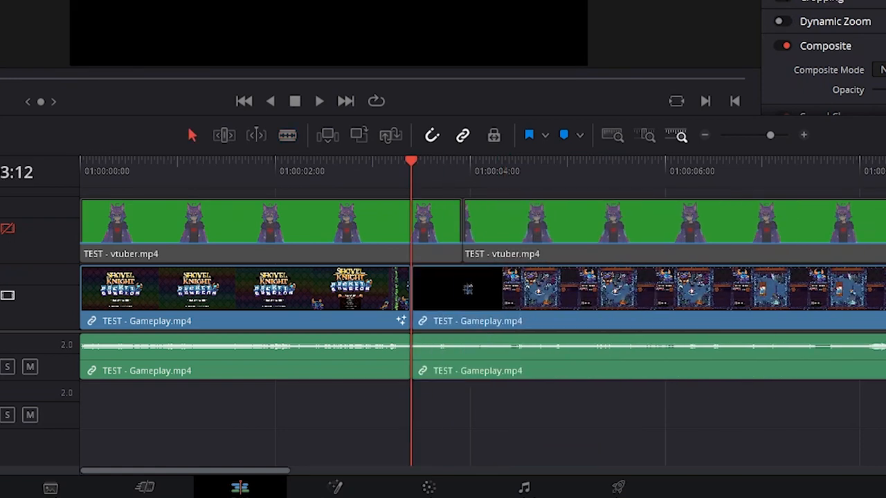
pyautogui.click(400, 230)
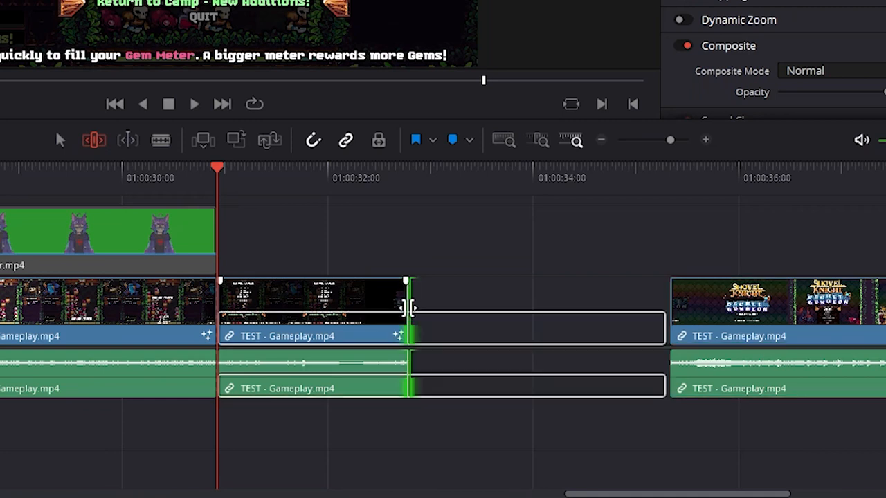
# Trim the short gameplay clip's edges and shift the edit point to close the gap near 32 seconds.
pyautogui.moveTo(408, 307); pyautogui.dragTo(485, 307)
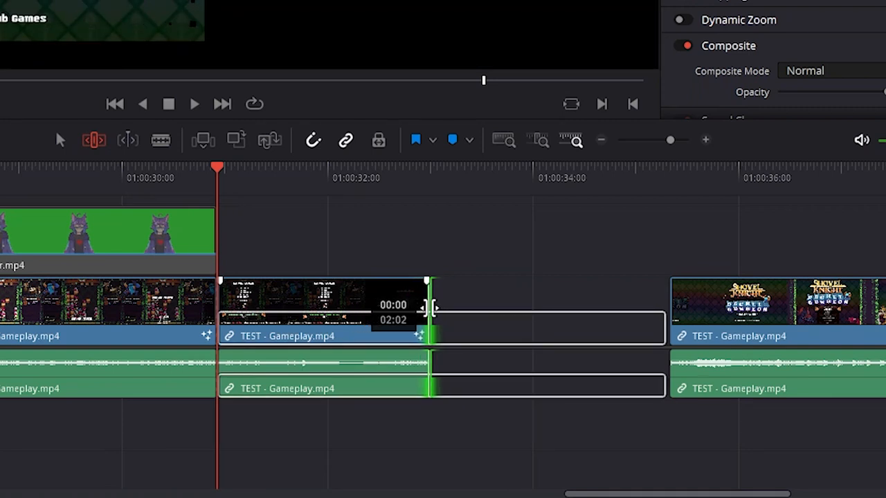
pyautogui.moveTo(426, 307); pyautogui.dragTo(458, 307)
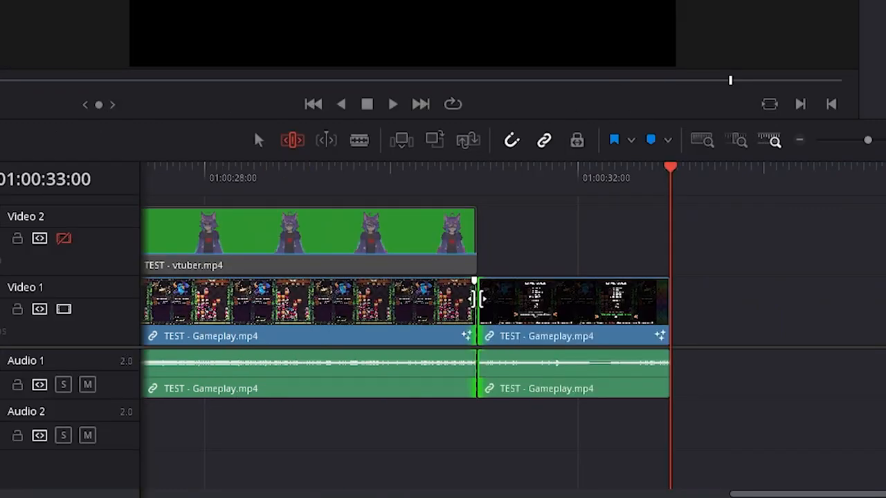
pyautogui.moveTo(473, 301); pyautogui.dragTo(435, 302)
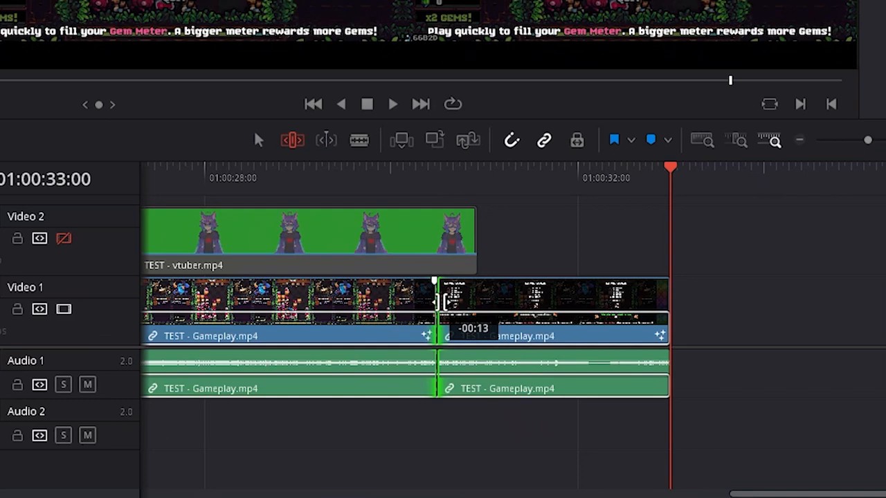
pyautogui.moveTo(436, 297); pyautogui.dragTo(357, 298)
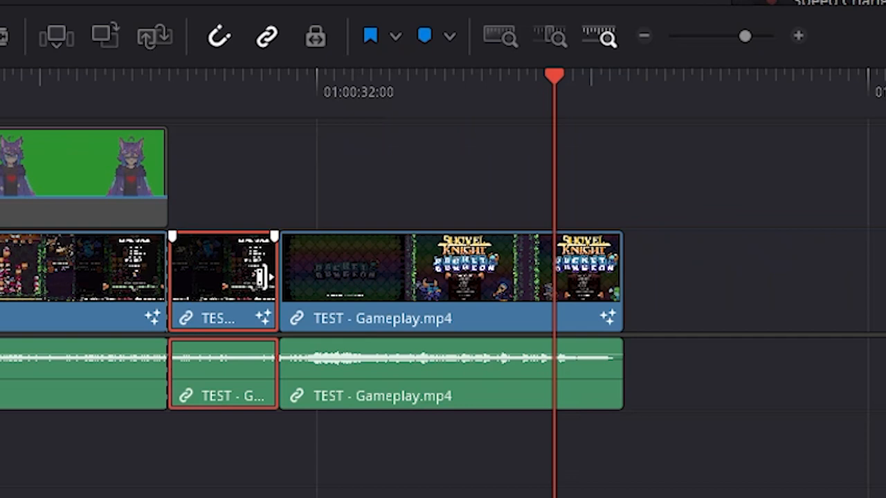
pyautogui.click(450, 282)
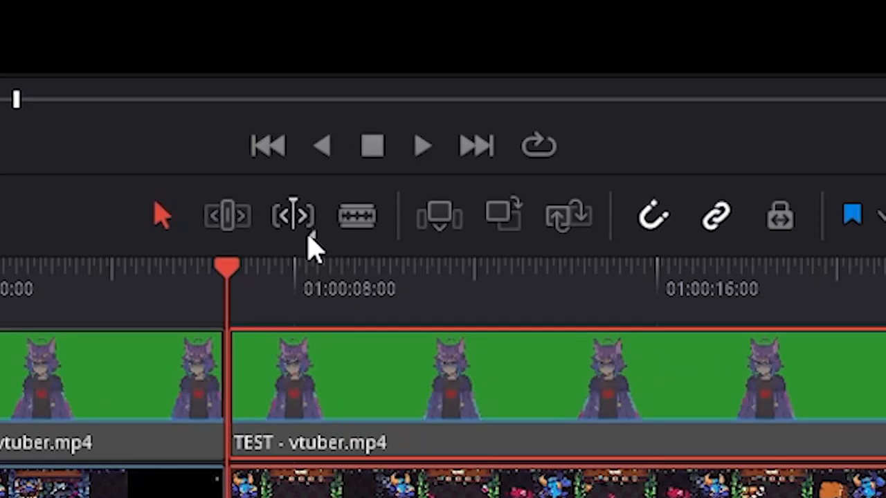
pyautogui.moveTo(292, 216)
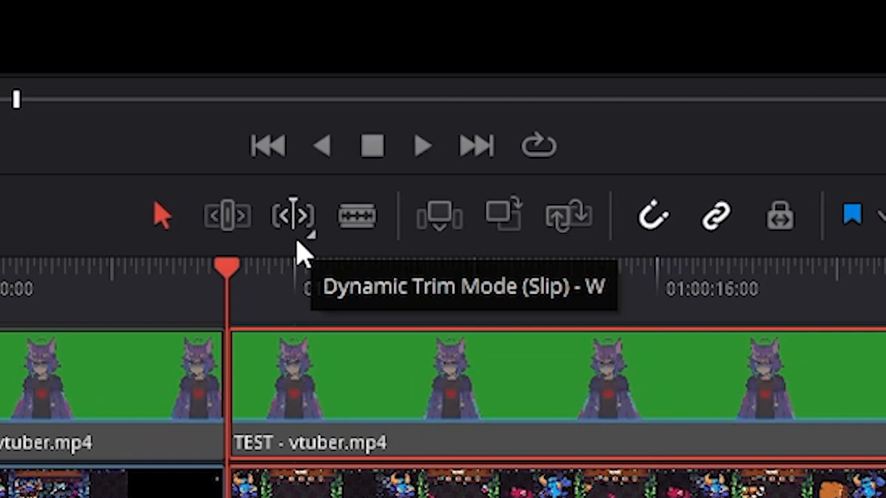
pyautogui.moveTo(291, 249)
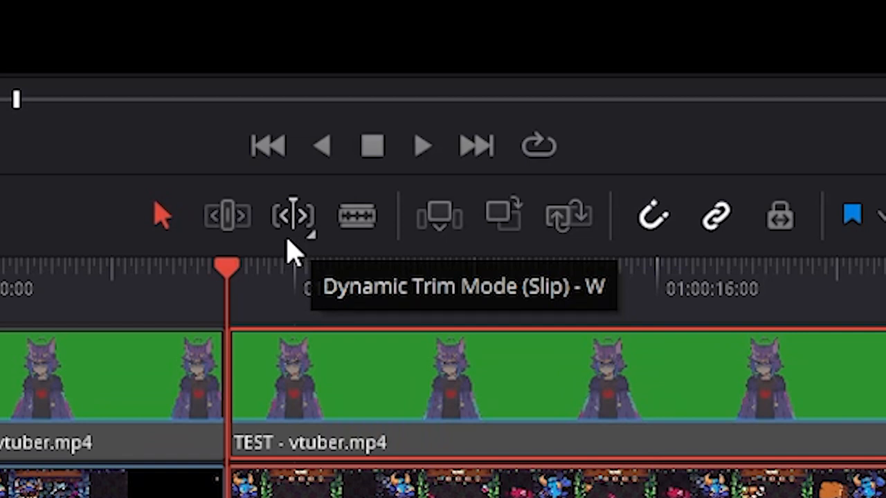
# Enable Dynamic Trim Mode in slip style for the timeline.
pyautogui.click(292, 216)
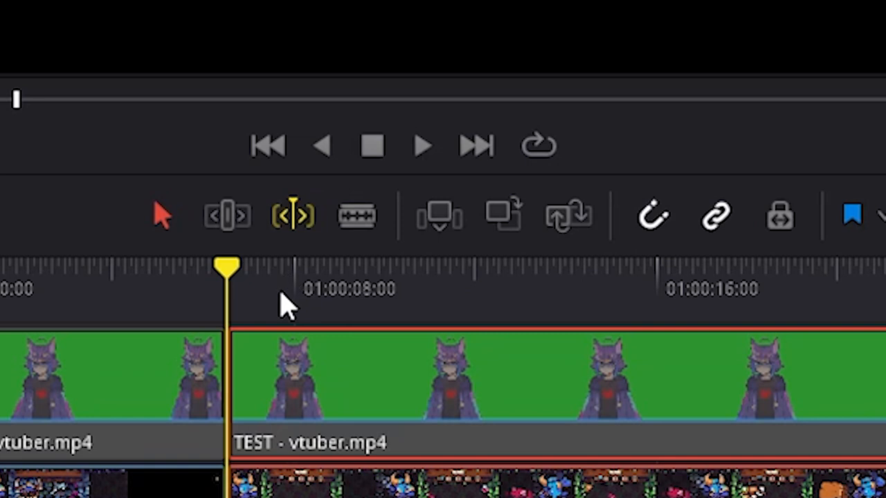
pyautogui.moveTo(270, 297)
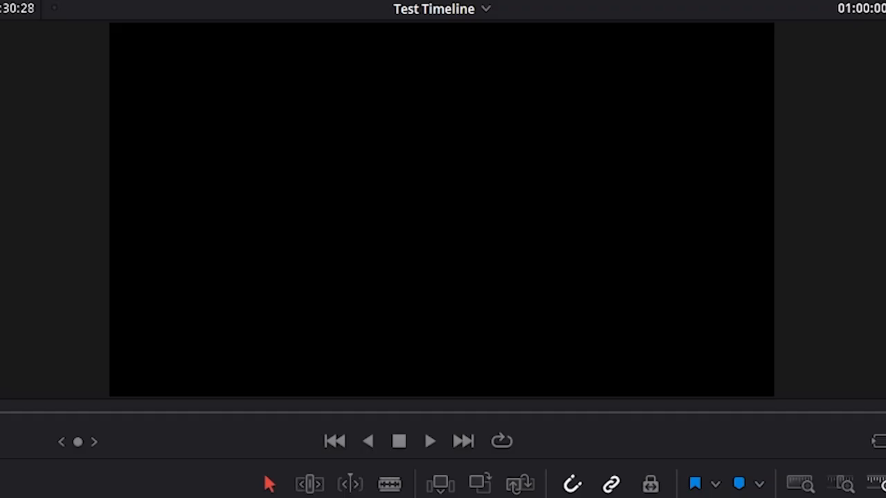
# Turn Dynamic Trim Mode back off and return to the Selection tool.
pyautogui.click(429, 440)
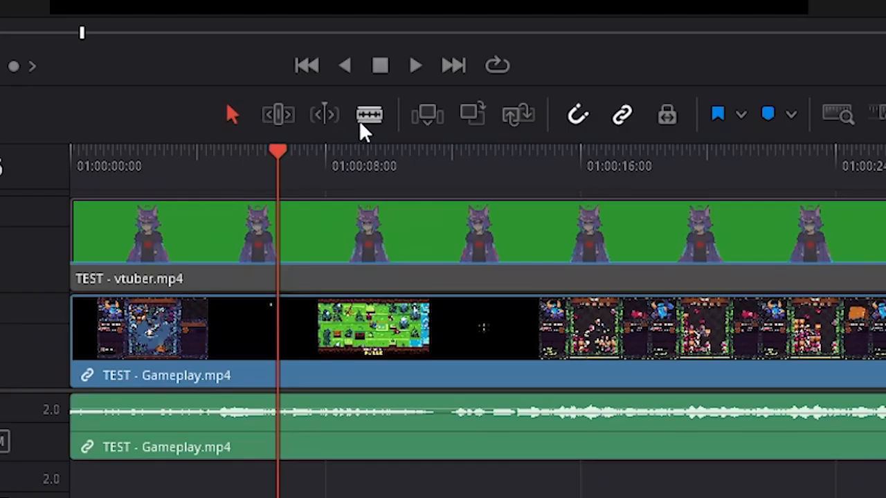
# Blade the VTuber and gameplay clips near the six-second mark and nudge the playhead back.
pyautogui.click(368, 114)
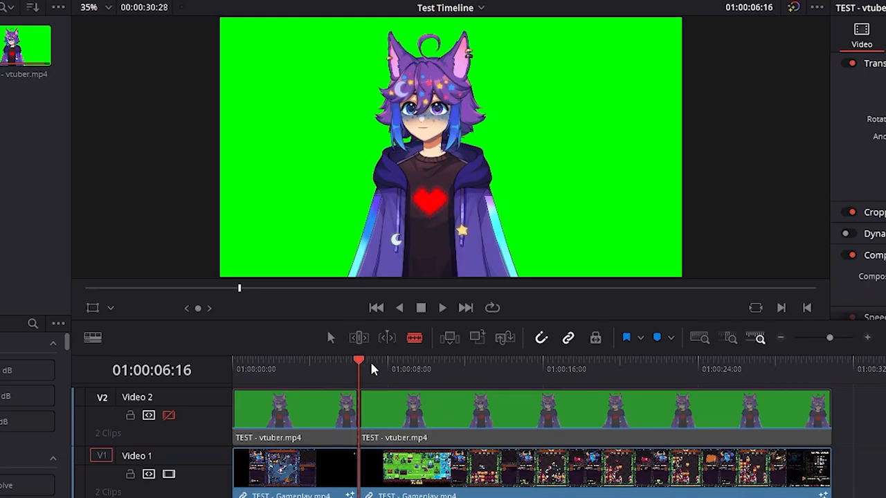
pyautogui.click(456, 360)
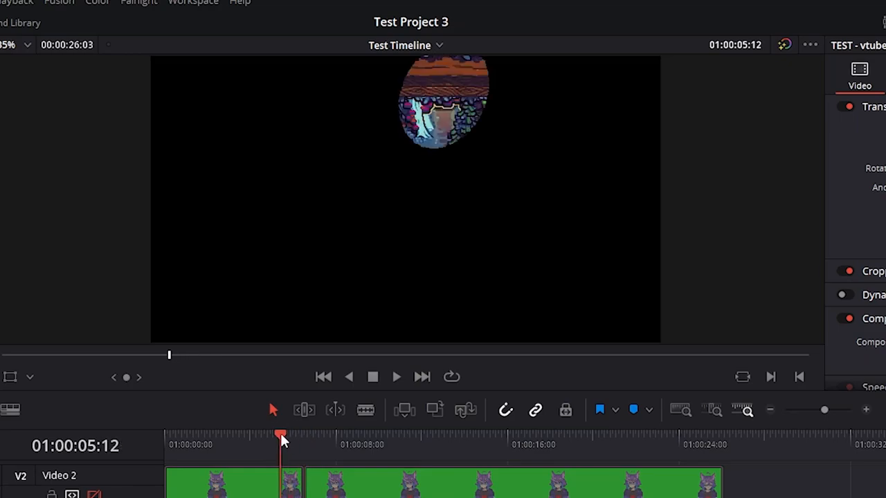
pyautogui.click(395, 376)
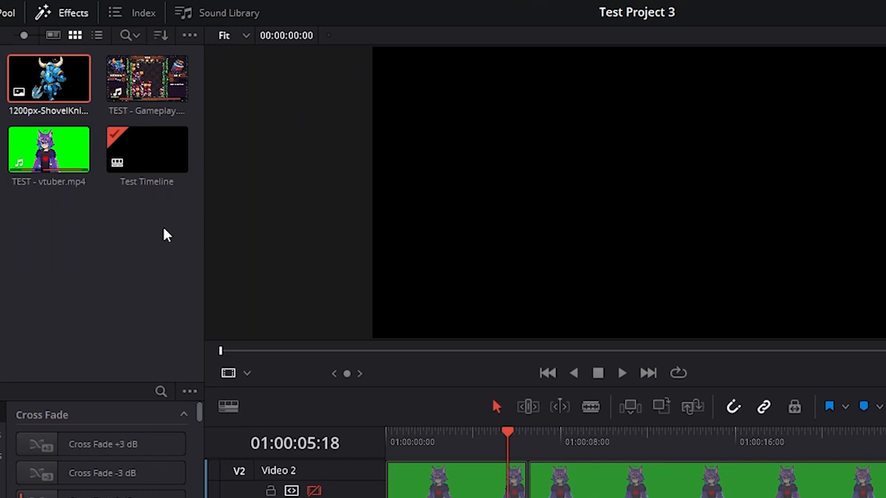
# Drag the later clip pieces right along the timeline, leaving a wide gap after the opening section.
pyautogui.click(48, 77)
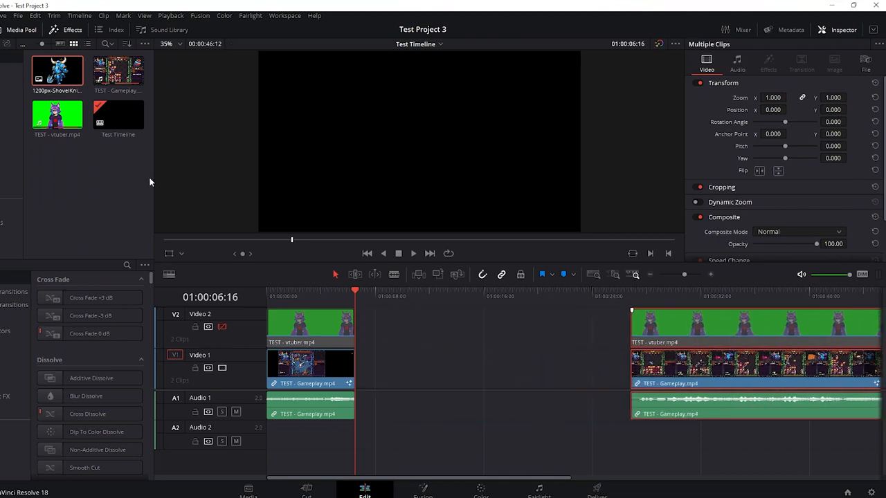
pyautogui.moveTo(57, 69); pyautogui.dragTo(442, 367)
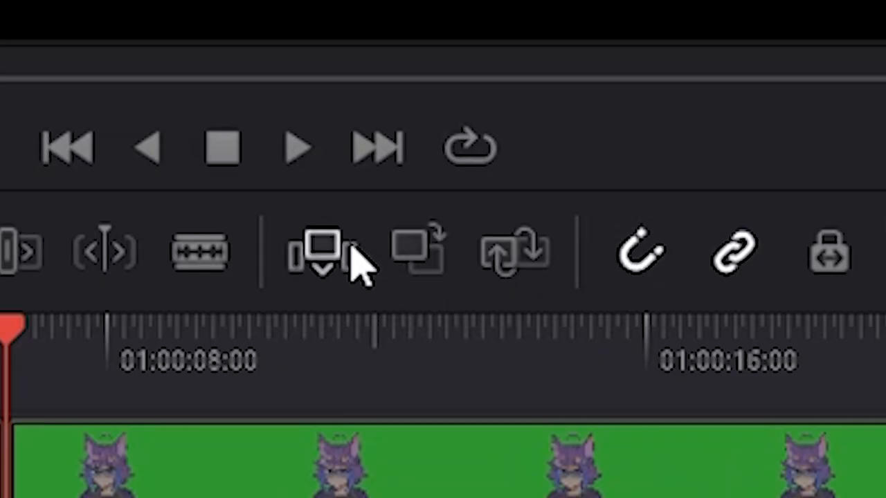
pyautogui.moveTo(415, 260)
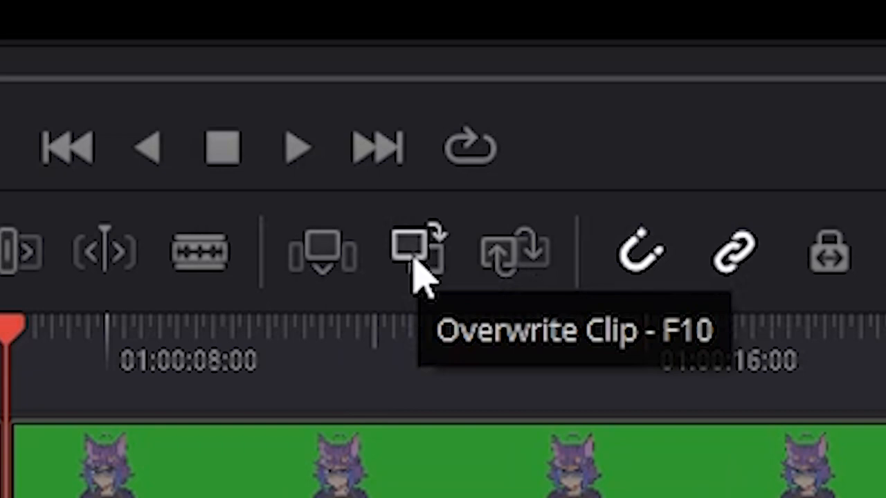
pyautogui.moveTo(515, 263)
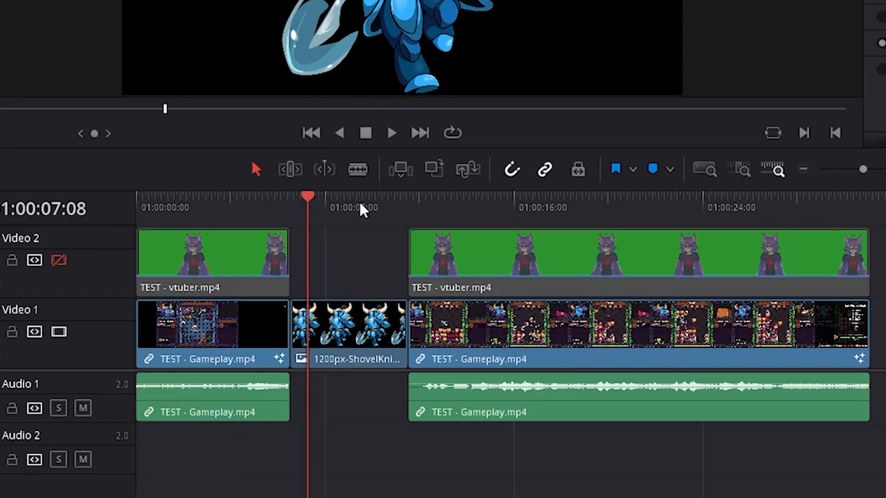
pyautogui.moveTo(317, 213)
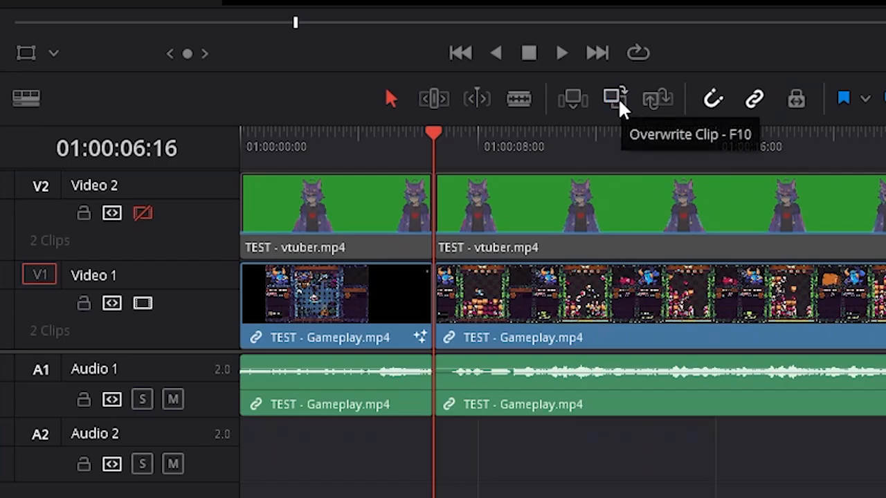
# Overwrite the timeline gap with the Shovel Knight image from the Media Pool.
pyautogui.click(614, 98)
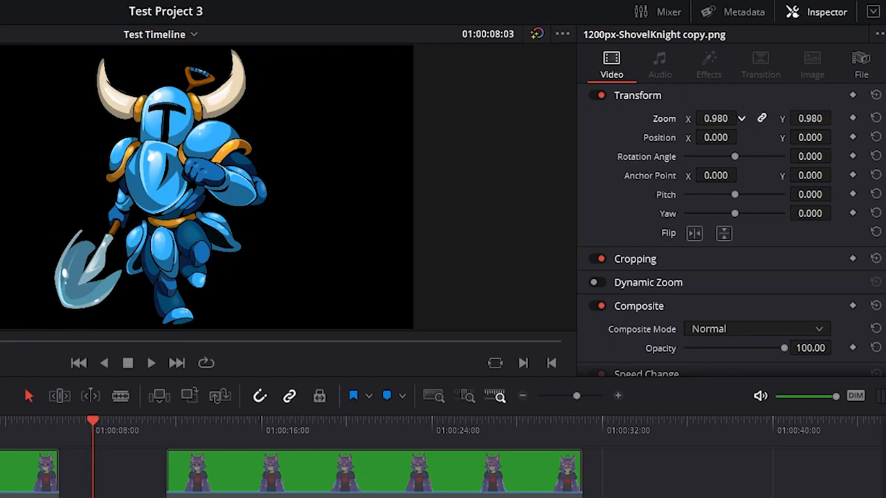
# Enter a new Zoom value for the Shovel Knight image in the Inspector Transform section.
pyautogui.write('20')
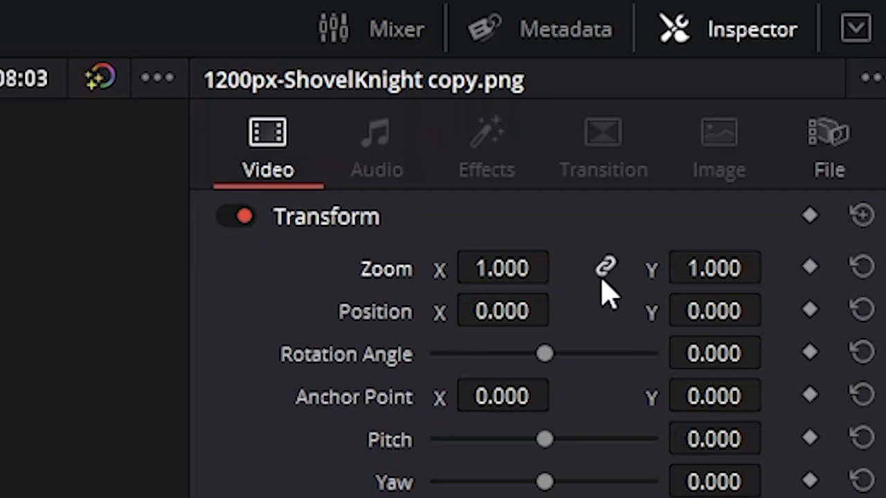
pyautogui.moveTo(606, 294)
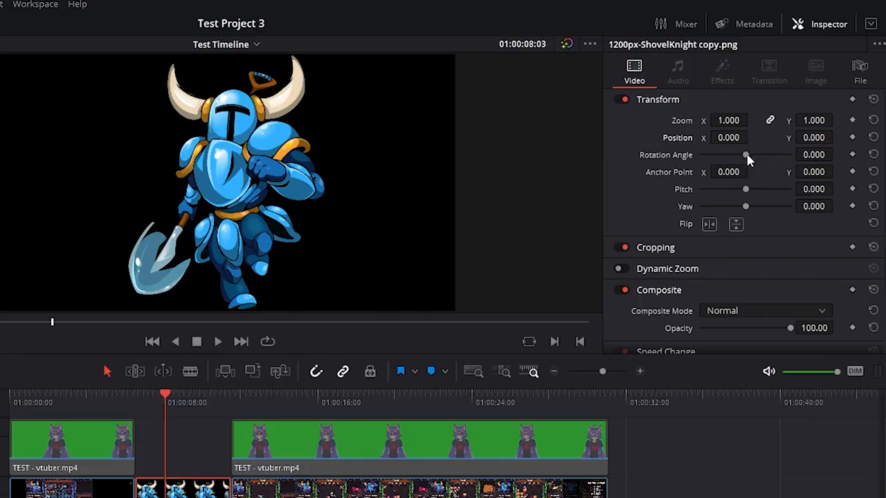
# Shift the image's anchor point and rotate it both ways, ending with rotation and anchor at zero.
pyautogui.moveTo(744, 155); pyautogui.dragTo(701, 155)
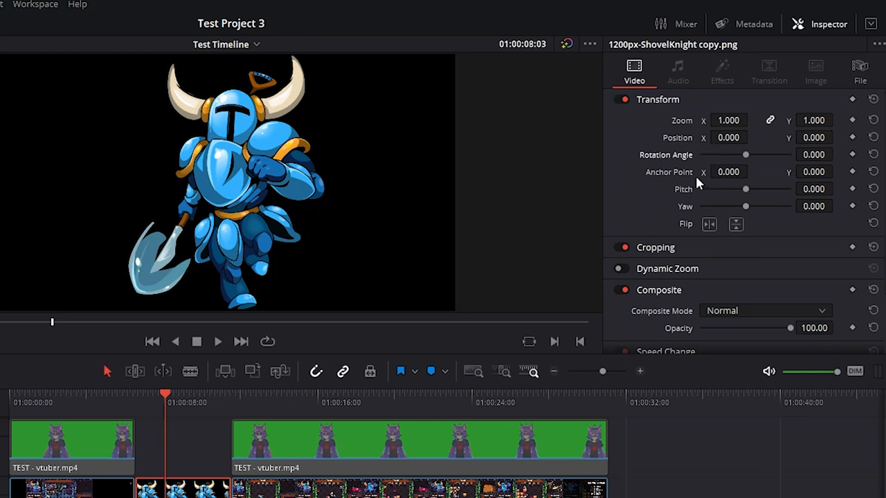
pyautogui.moveTo(746, 159)
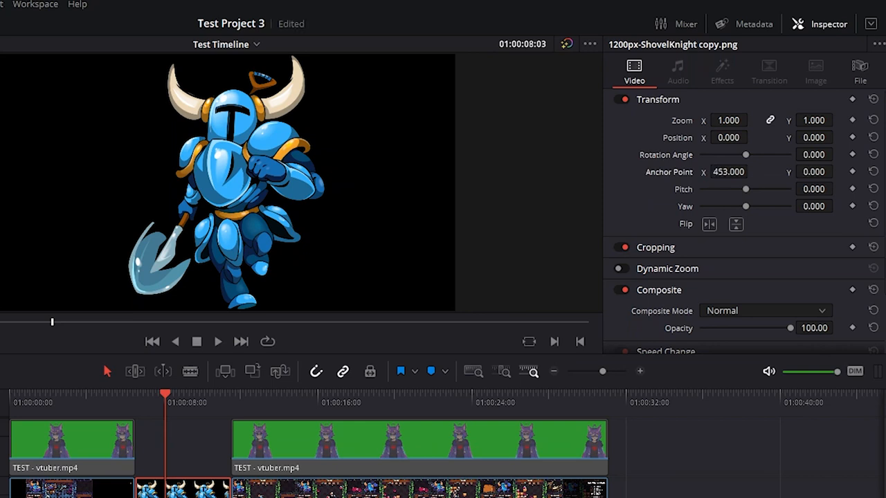
pyautogui.moveTo(744, 155); pyautogui.dragTo(761, 155)
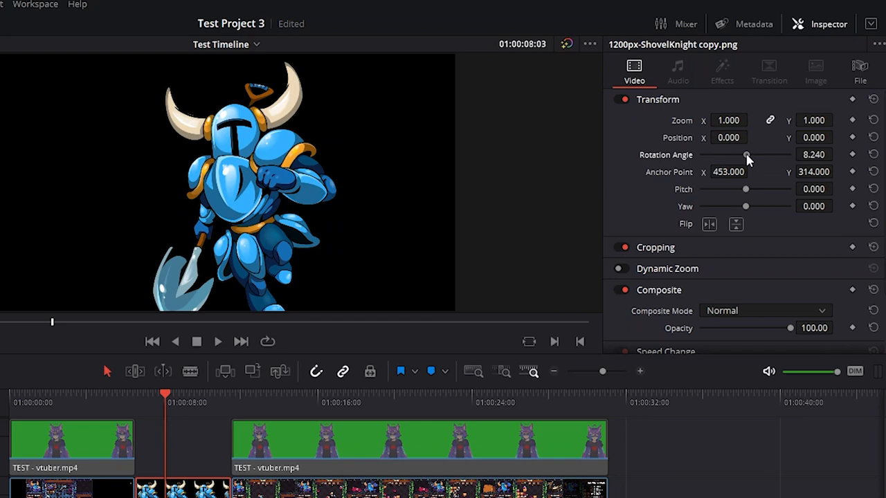
pyautogui.moveTo(748, 155); pyautogui.dragTo(744, 155)
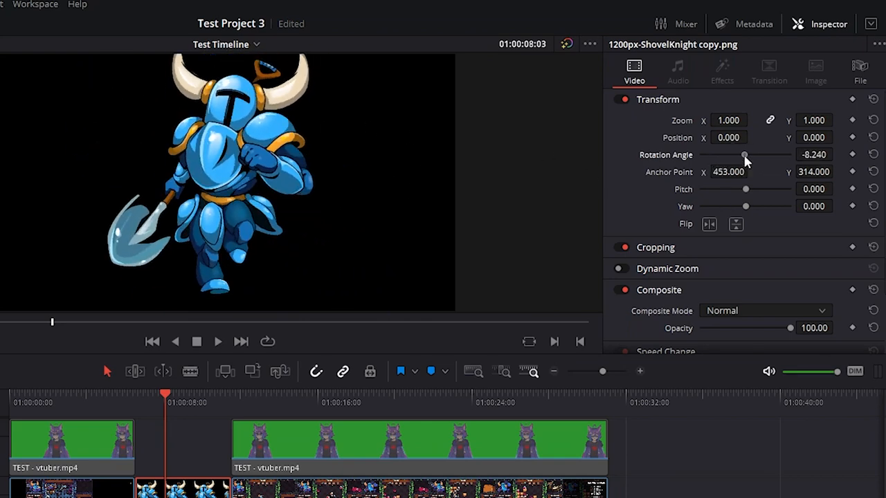
pyautogui.moveTo(744, 155); pyautogui.dragTo(750, 155)
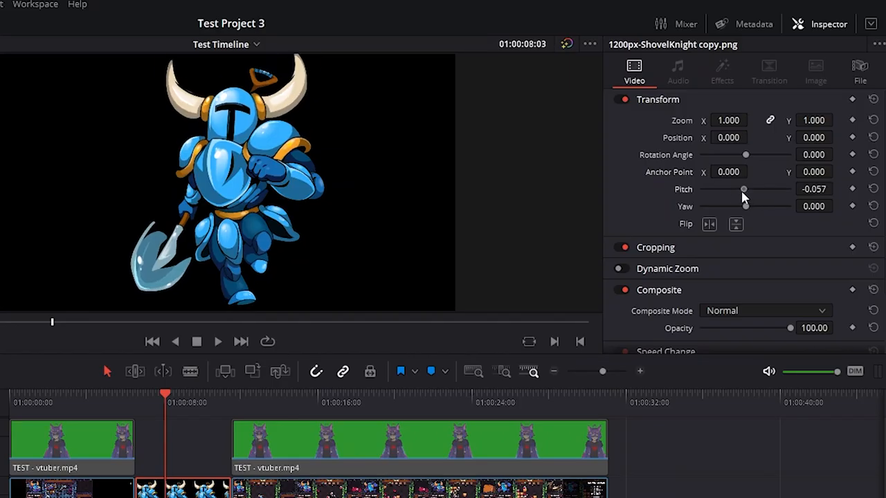
# Tilt the image's pitch and yaw, bringing pitch back to zero.
pyautogui.moveTo(741, 189); pyautogui.dragTo(749, 188)
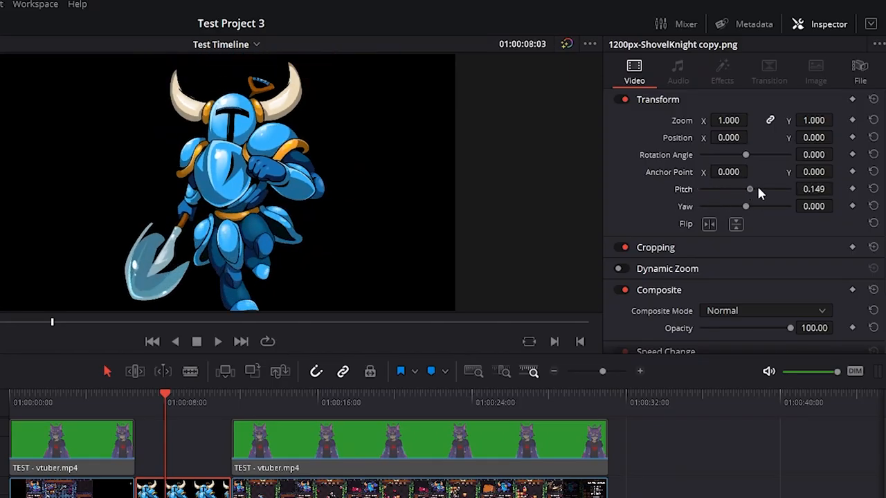
pyautogui.moveTo(748, 188); pyautogui.dragTo(722, 188)
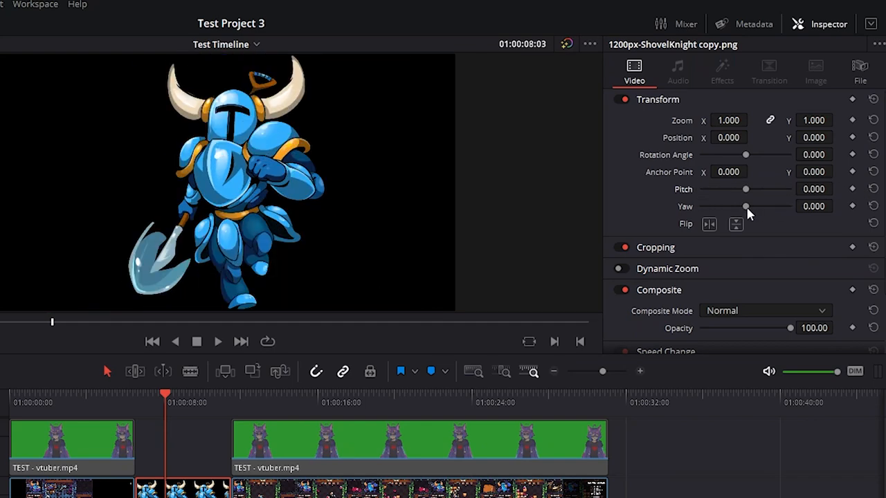
pyautogui.moveTo(745, 206); pyautogui.dragTo(722, 206)
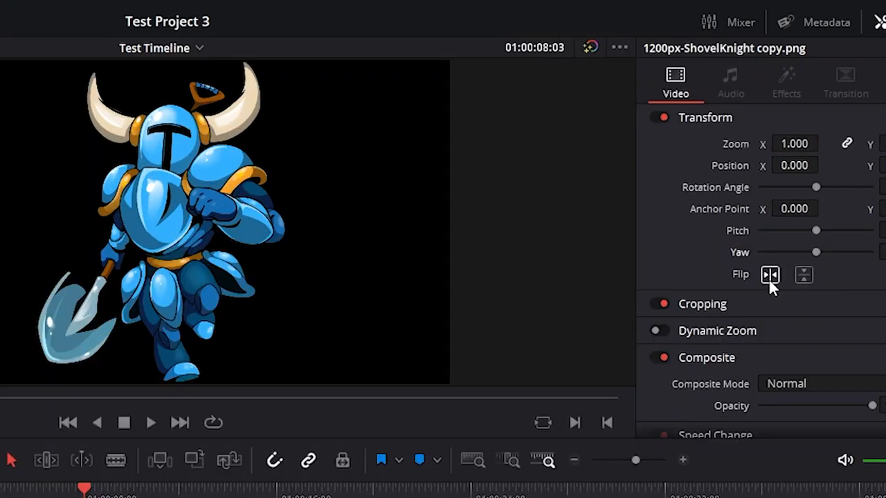
# Flip the image horizontally and vertically, then reset its whole Transform to defaults.
pyautogui.click(769, 274)
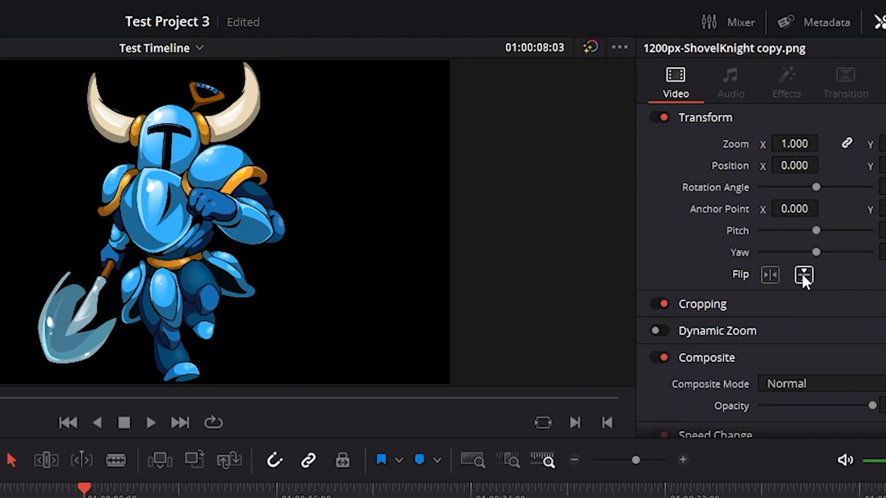
pyautogui.click(802, 274)
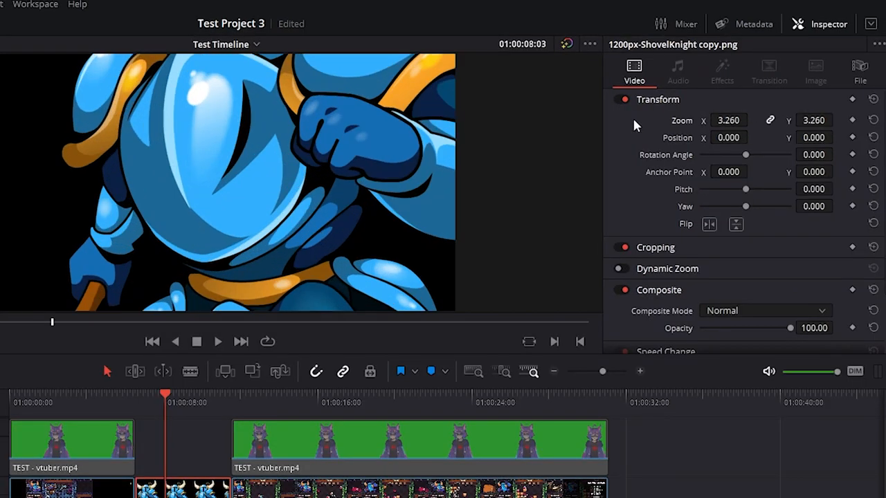
pyautogui.click(620, 100)
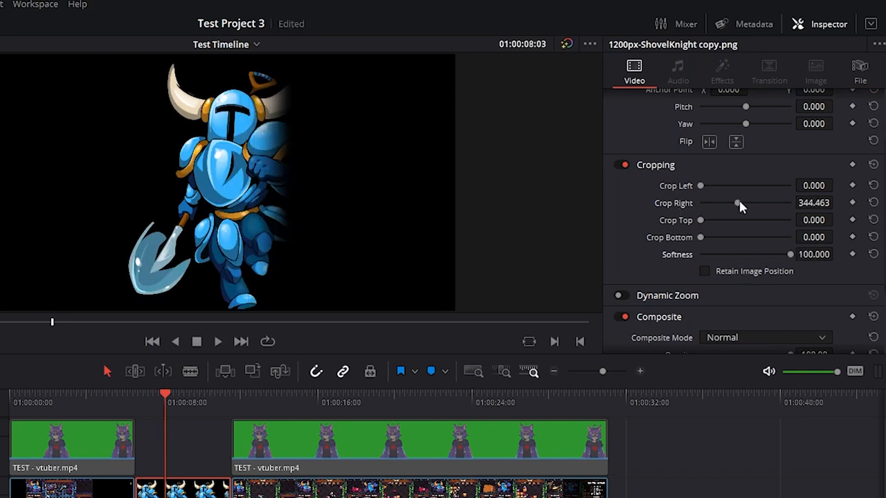
# Crop the right side of the Shovel Knight image by about 344.
pyautogui.moveTo(736, 202); pyautogui.dragTo(750, 202)
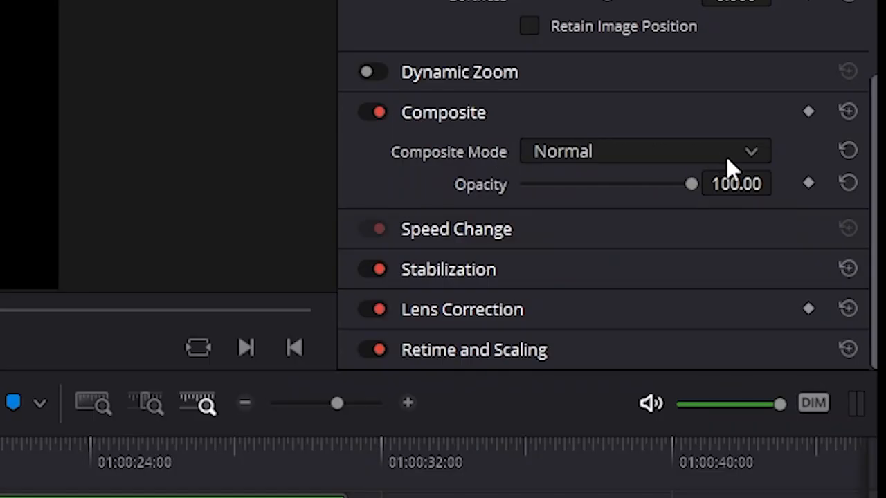
# Browse the Composite Mode list for the image and keep the blend mode at Normal.
pyautogui.click(644, 150)
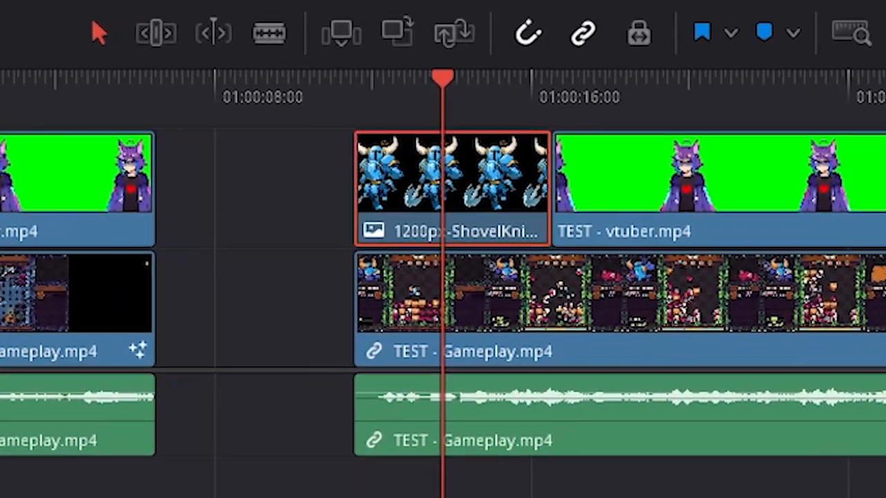
pyautogui.click(764, 238)
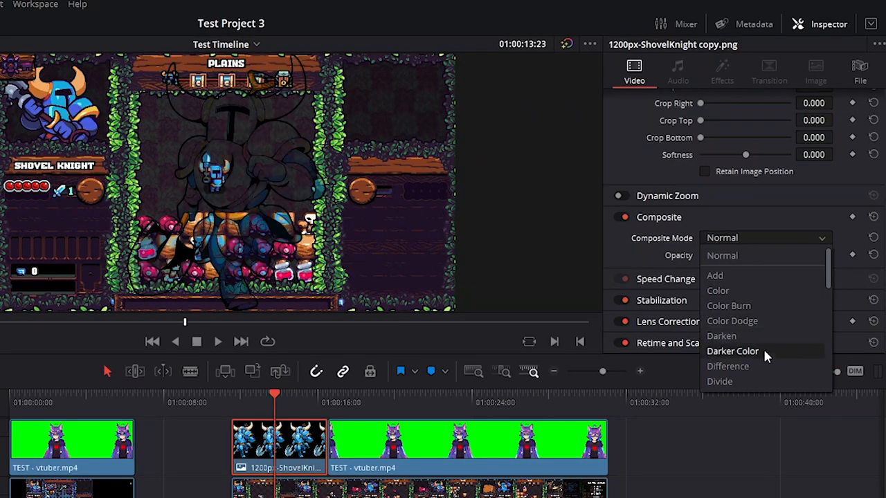
pyautogui.scroll(-3)
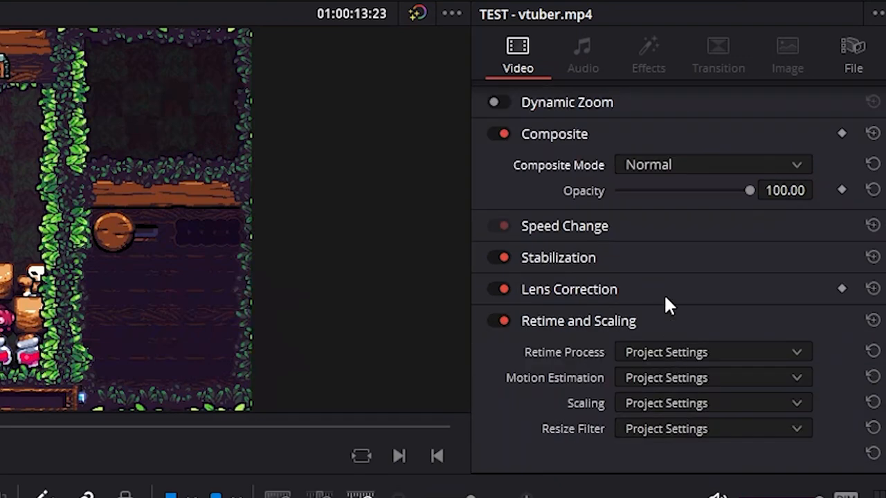
pyautogui.click(558, 257)
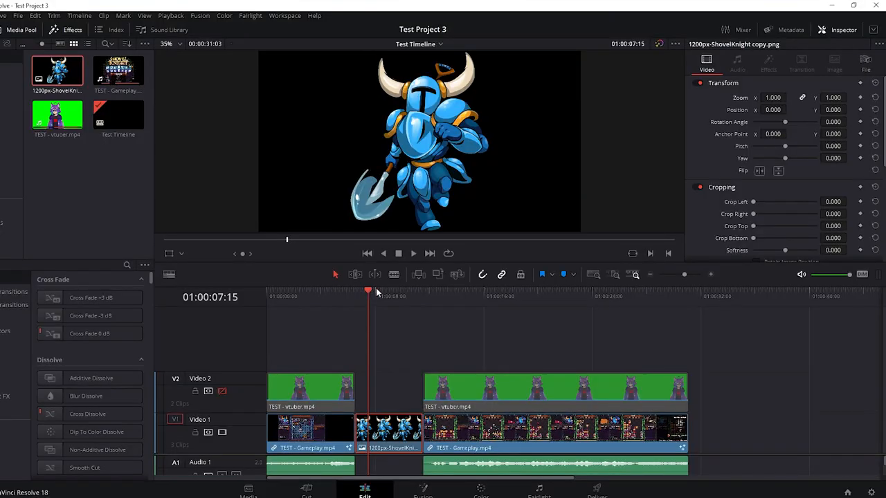
pyautogui.moveTo(235, 453)
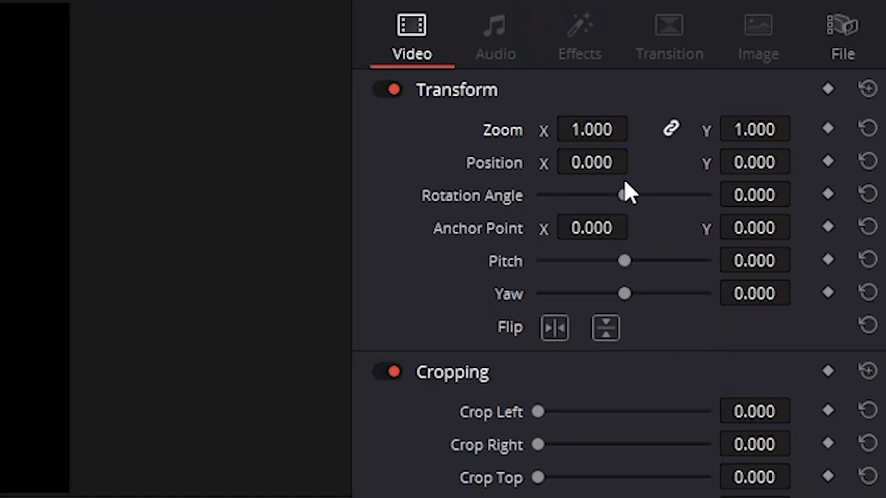
pyautogui.moveTo(830, 132)
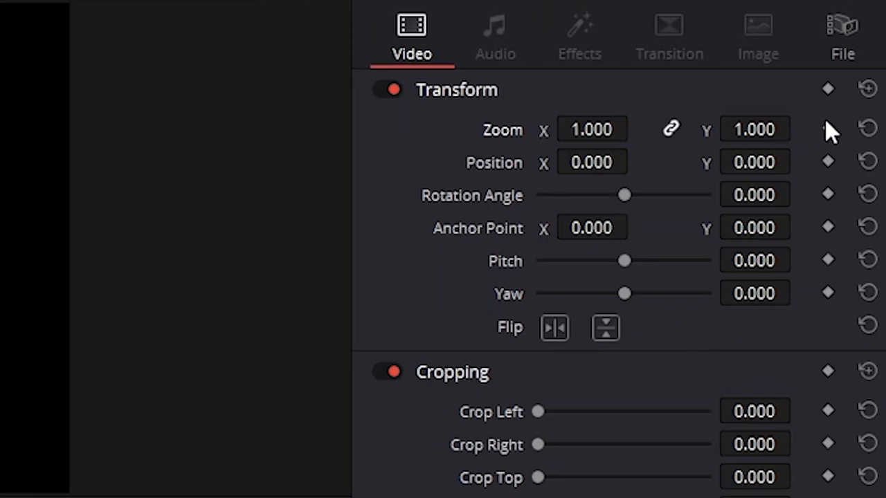
pyautogui.moveTo(858, 155)
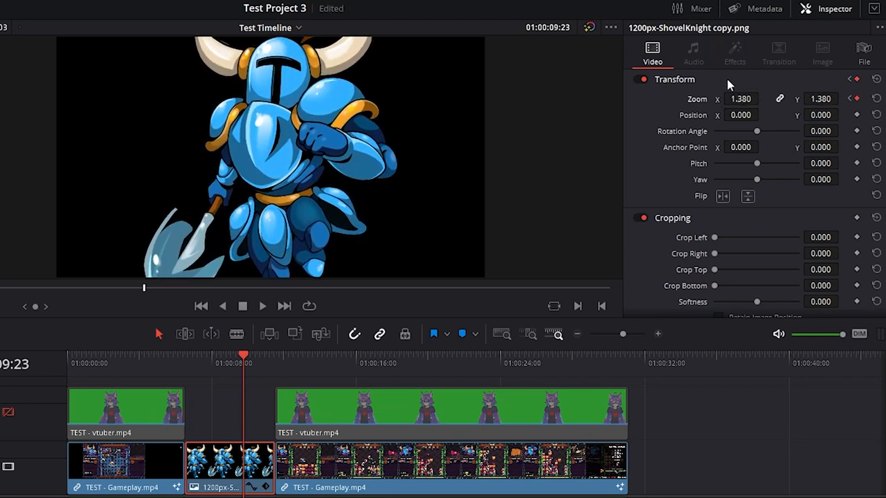
pyautogui.moveTo(709, 111)
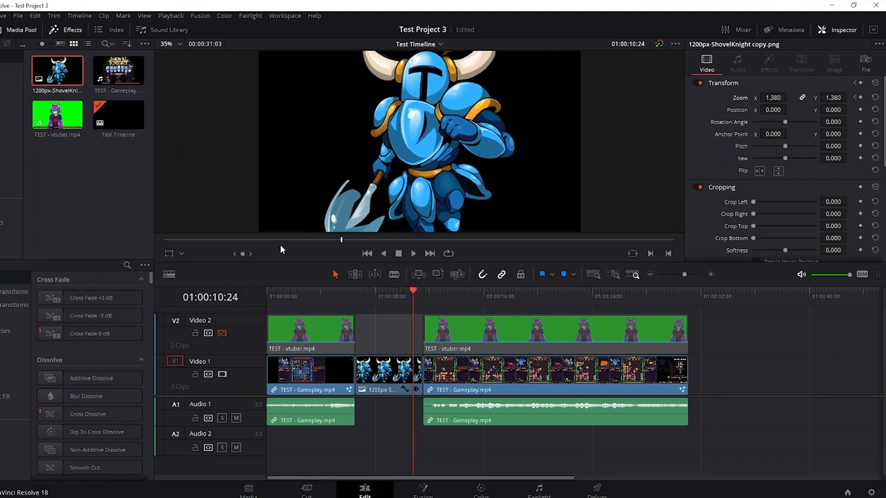
pyautogui.moveTo(722, 95)
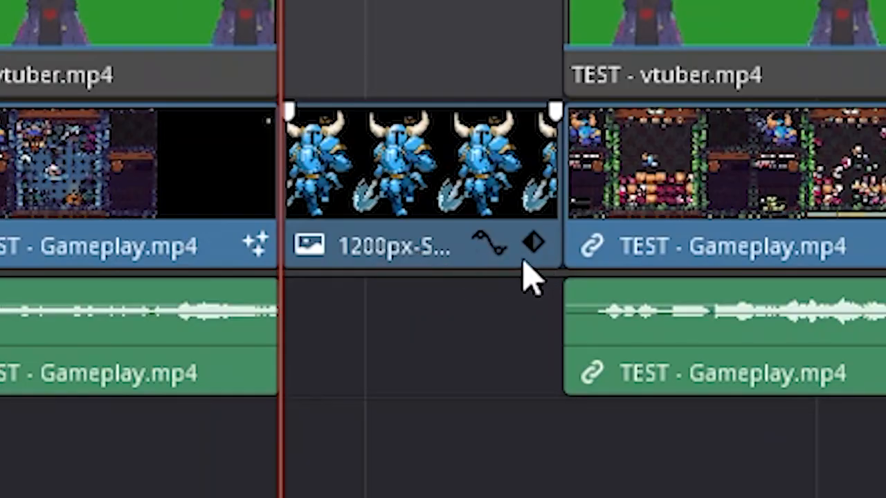
pyautogui.moveTo(498, 277)
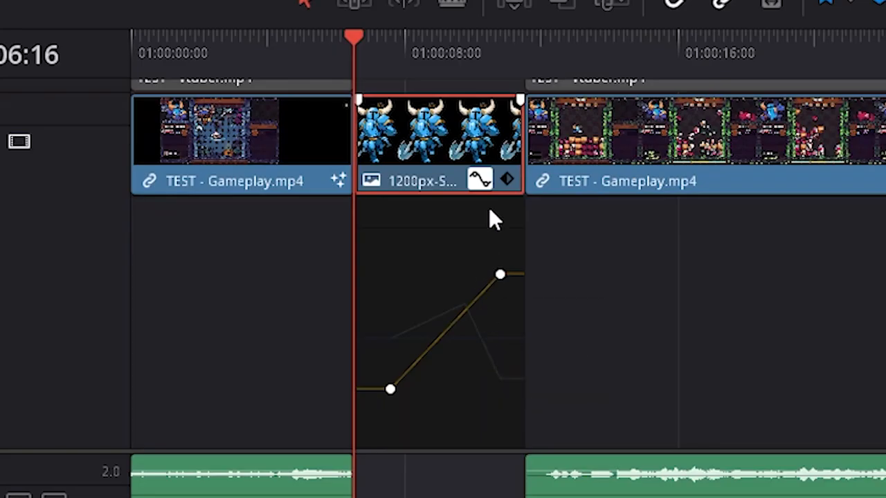
pyautogui.moveTo(402, 336)
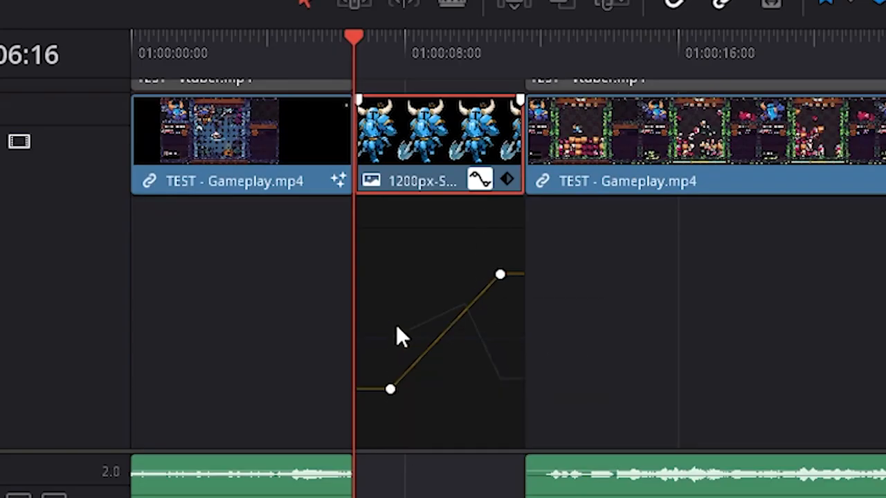
pyautogui.moveTo(400, 339)
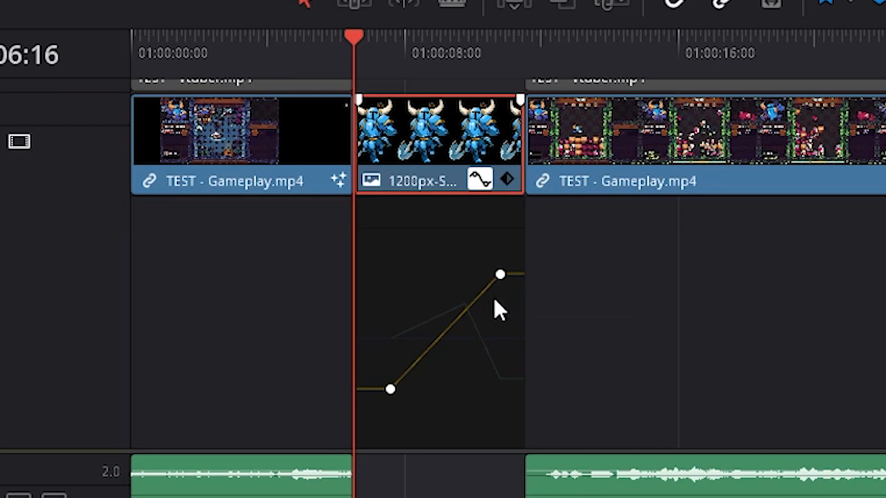
# Drag a keyframe point on the image's zoom curve in the curve editor.
pyautogui.moveTo(501, 274); pyautogui.dragTo(501, 379)
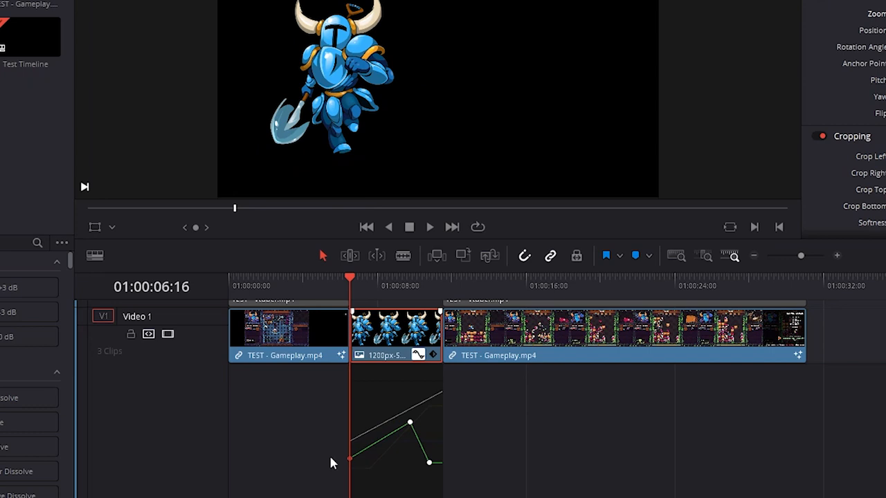
# Enlarge the timeline view and shift the Zoom Y keyframe earlier for finer timing.
pyautogui.click(348, 462)
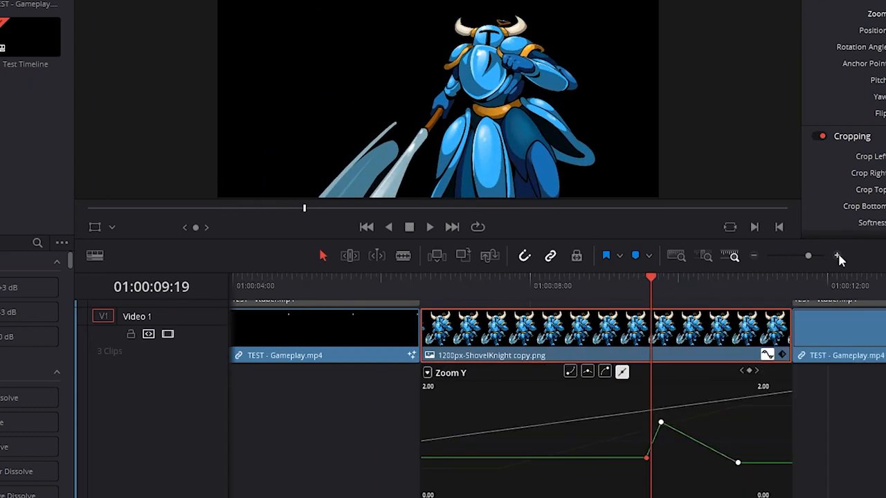
pyautogui.click(835, 255)
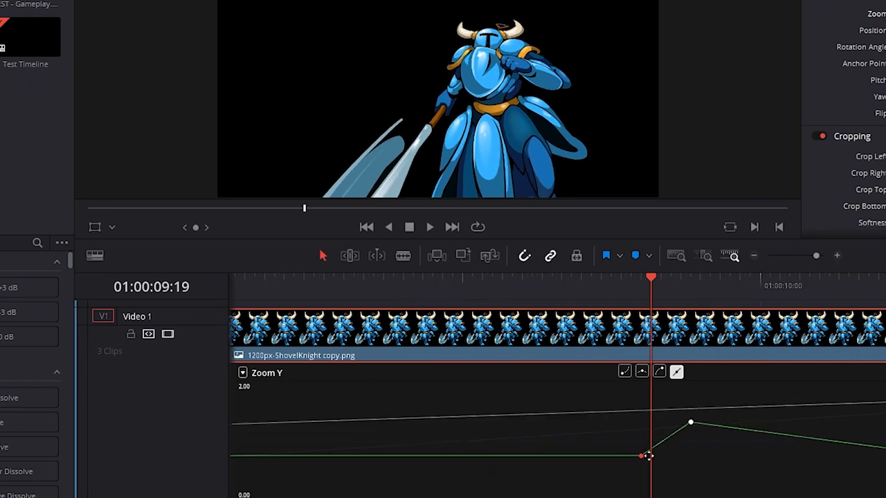
pyautogui.moveTo(647, 455); pyautogui.dragTo(679, 454)
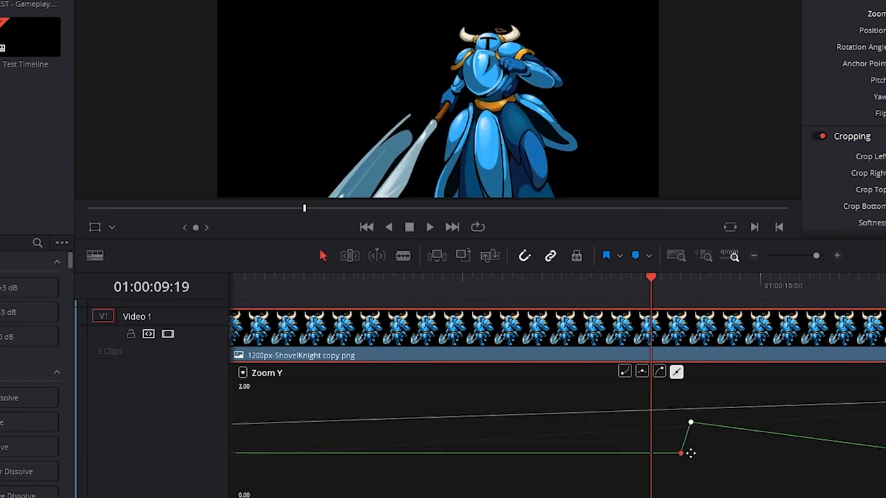
pyautogui.moveTo(679, 454); pyautogui.dragTo(620, 453)
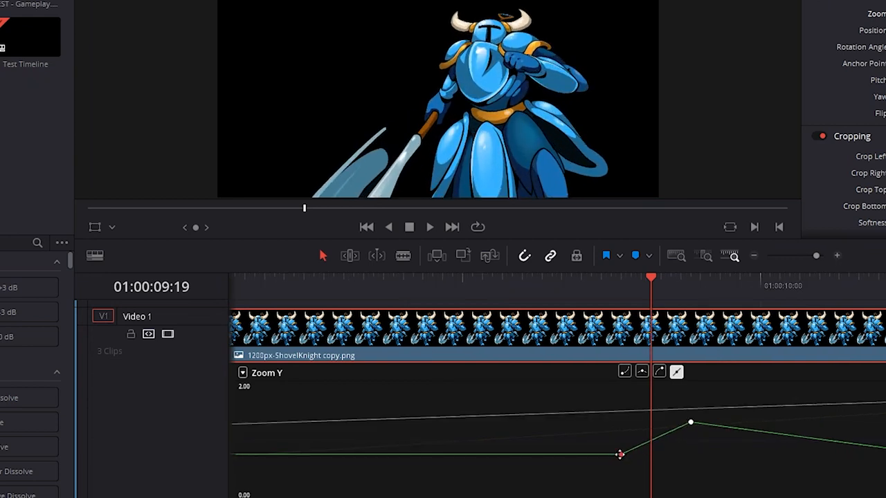
pyautogui.moveTo(620, 454); pyautogui.dragTo(614, 451)
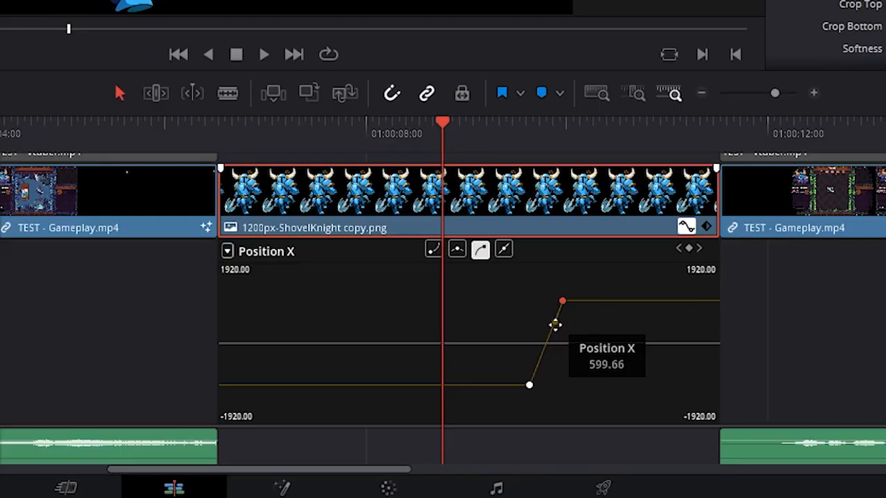
# Ease the Position X curve into its end value, preview the slide and select the following gameplay clip.
pyautogui.moveTo(554, 325); pyautogui.dragTo(526, 311)
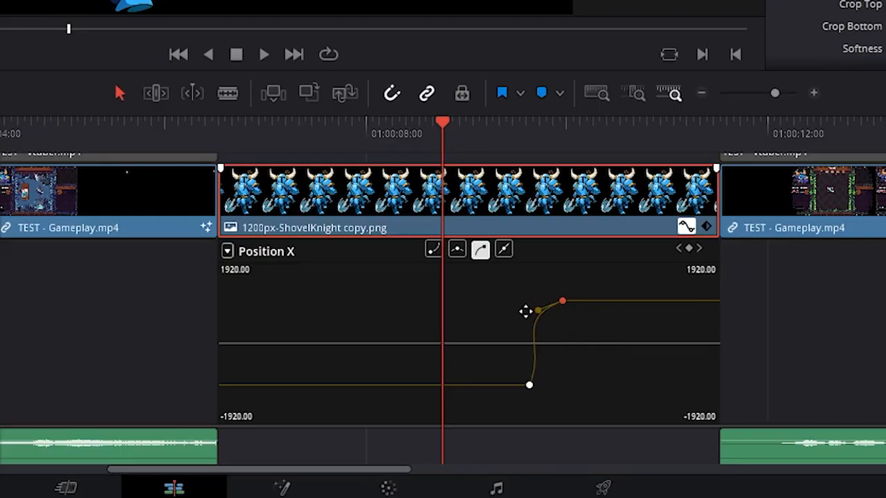
pyautogui.moveTo(529, 384); pyautogui.dragTo(492, 385)
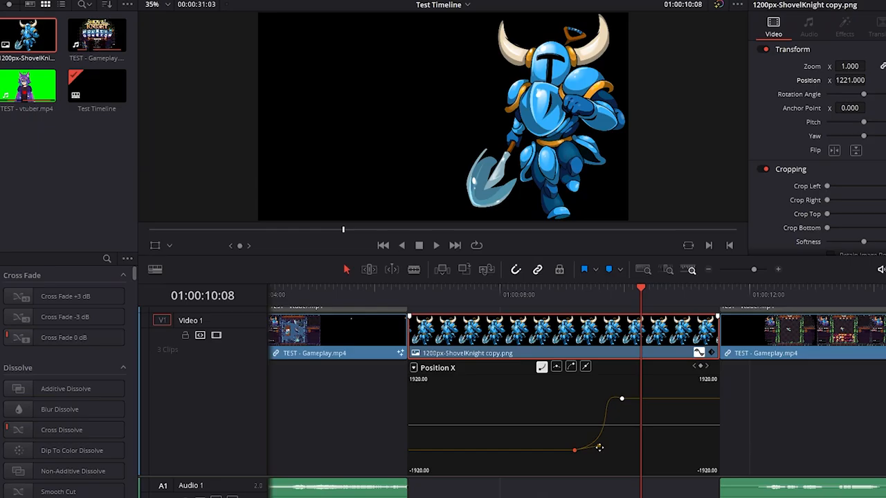
pyautogui.click(556, 287)
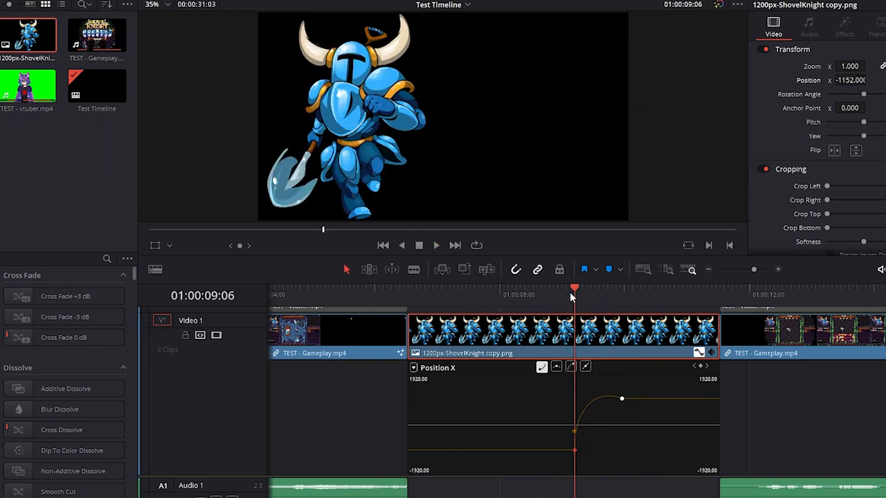
pyautogui.click(436, 245)
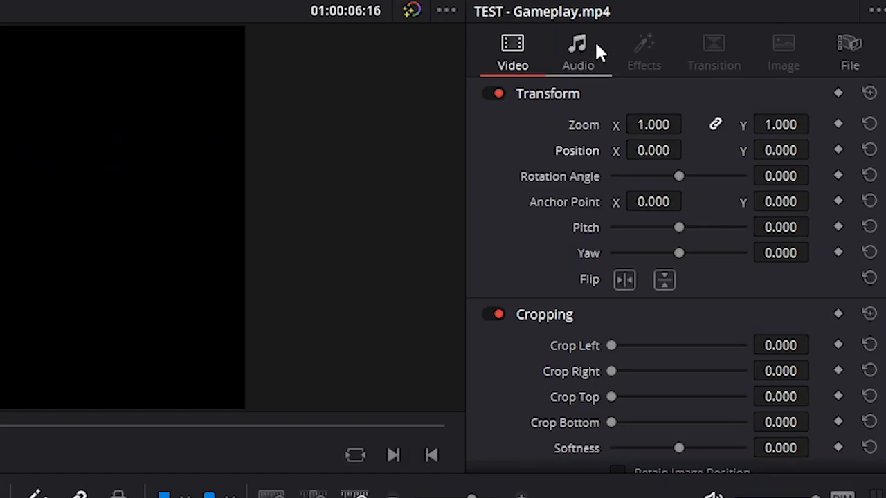
# Try boosting the gameplay clip's audio volume, then bring it back to 0.00.
pyautogui.click(577, 52)
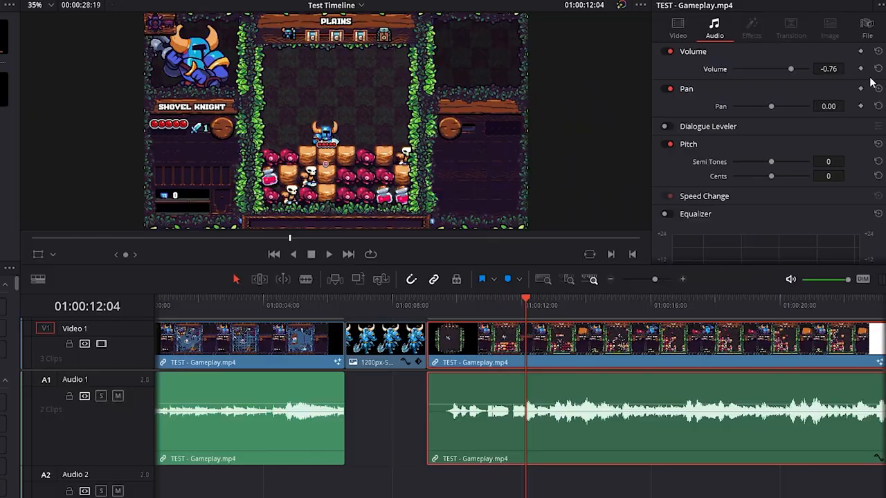
pyautogui.click(878, 69)
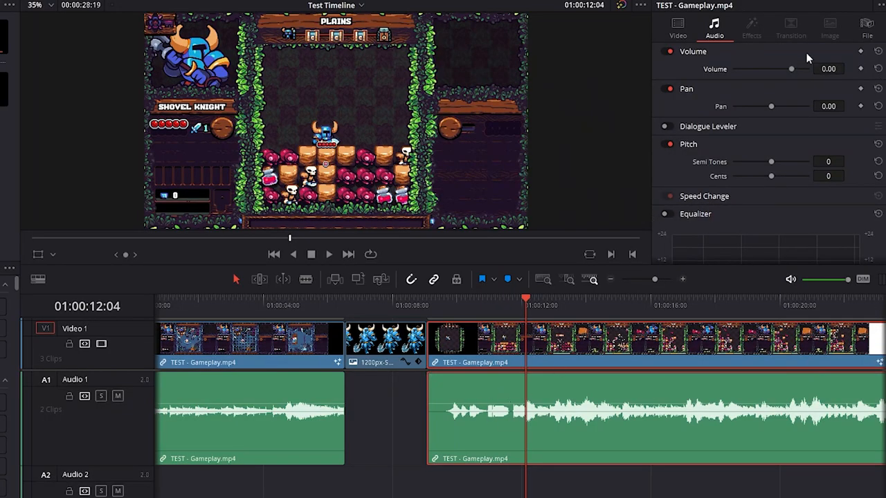
pyautogui.moveTo(791, 70); pyautogui.dragTo(803, 69)
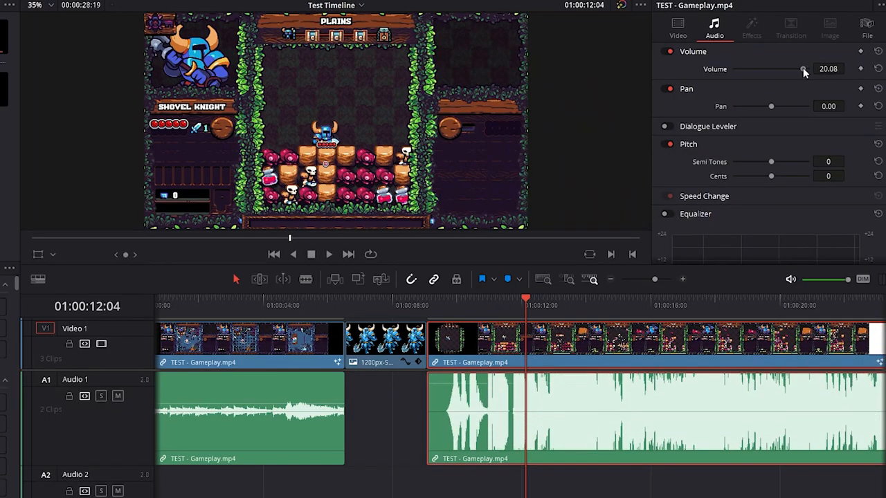
pyautogui.moveTo(802, 69); pyautogui.dragTo(802, 70)
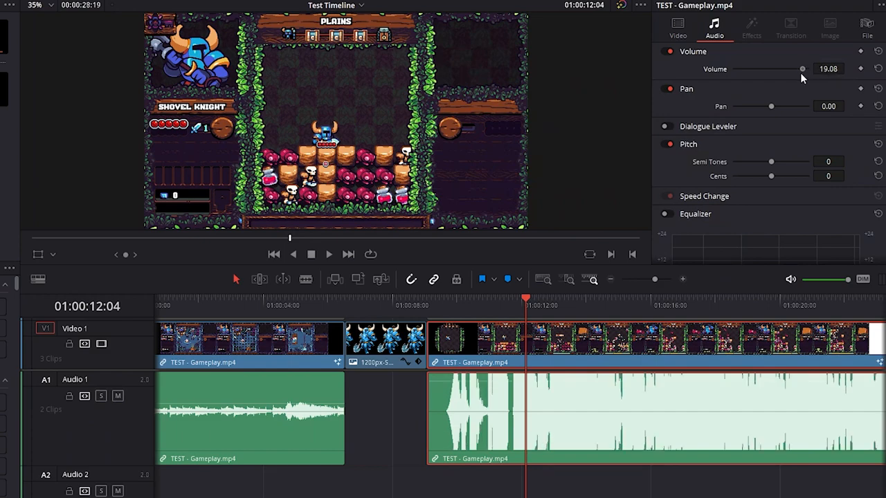
pyautogui.moveTo(802, 69); pyautogui.dragTo(786, 69)
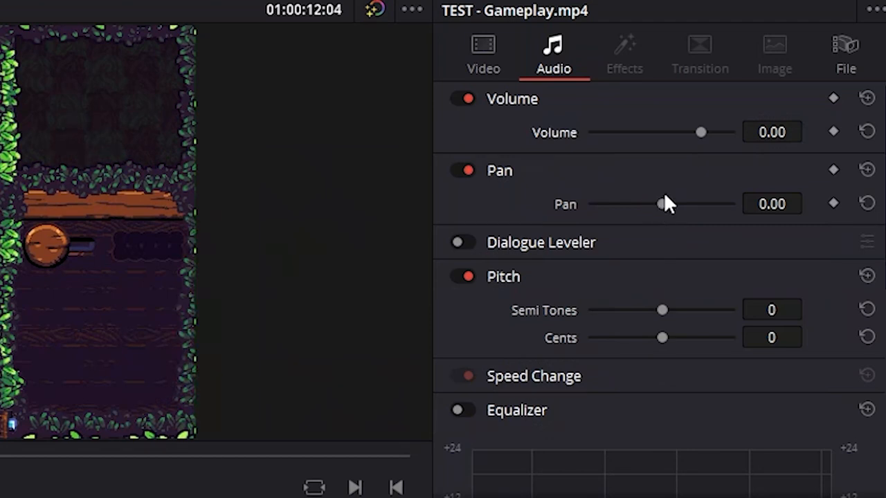
pyautogui.moveTo(662, 221)
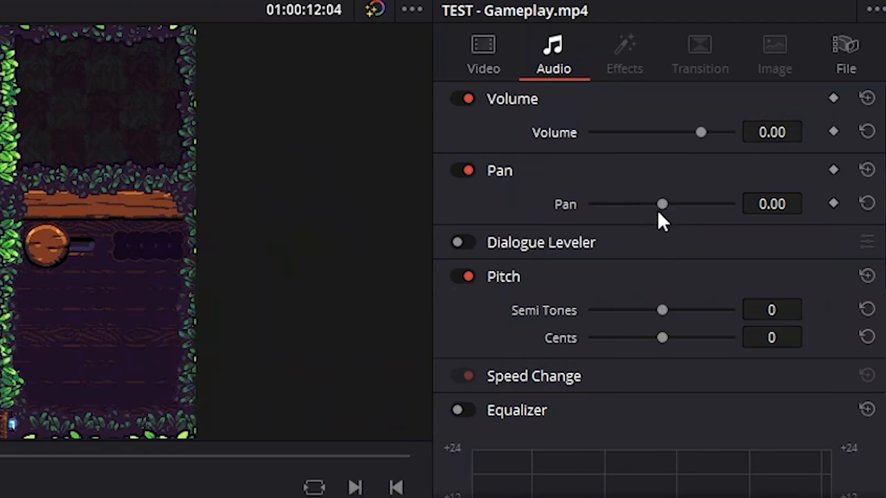
pyautogui.moveTo(662, 207)
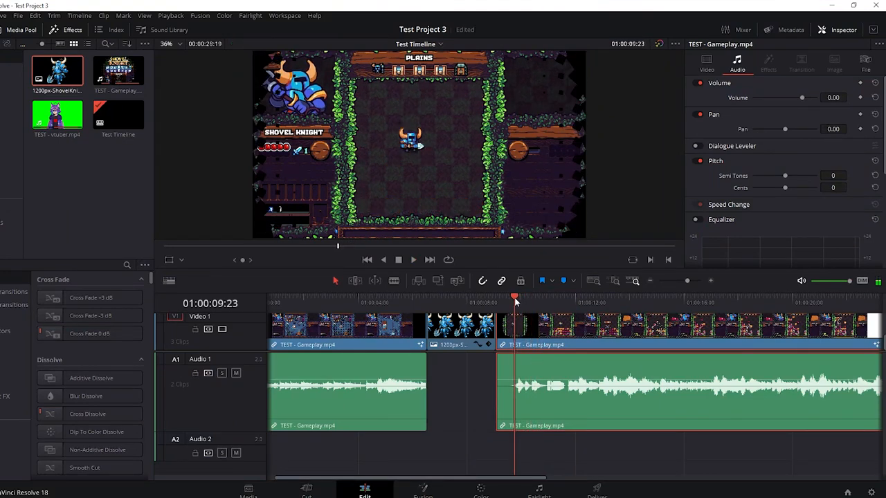
# Set the clip's Pitch to 8 semitones and 22 cents in the Inspector audio settings.
pyautogui.moveTo(785, 174); pyautogui.dragTo(789, 174)
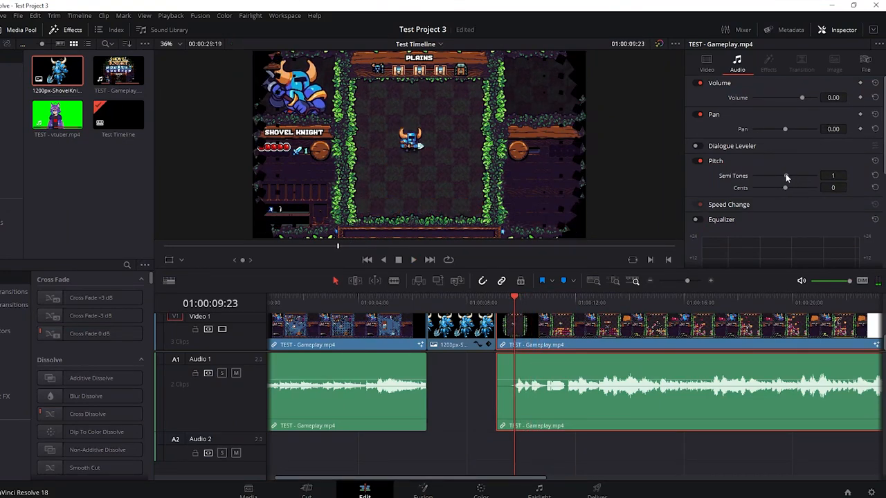
pyautogui.moveTo(784, 188); pyautogui.dragTo(800, 188)
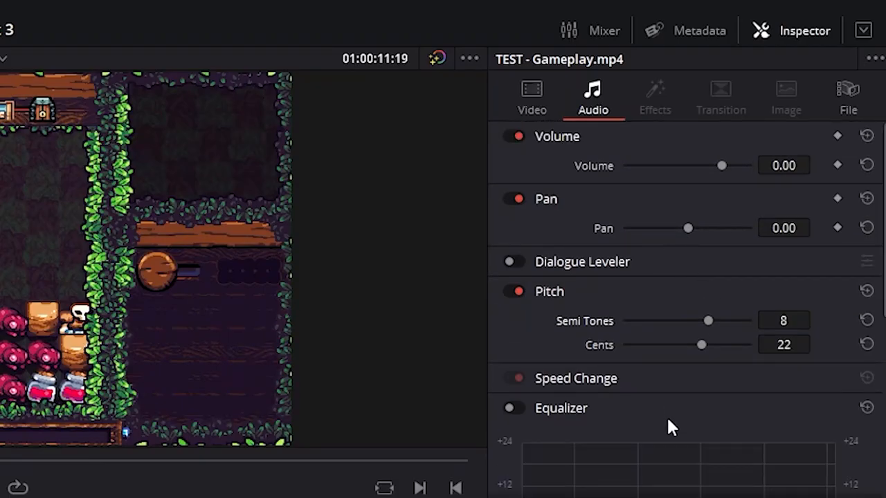
pyautogui.scroll(-3)
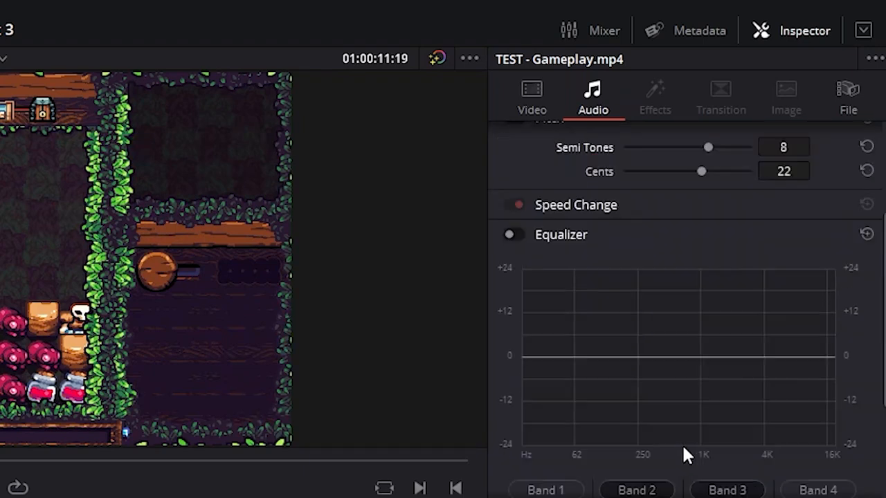
pyautogui.scroll(-3)
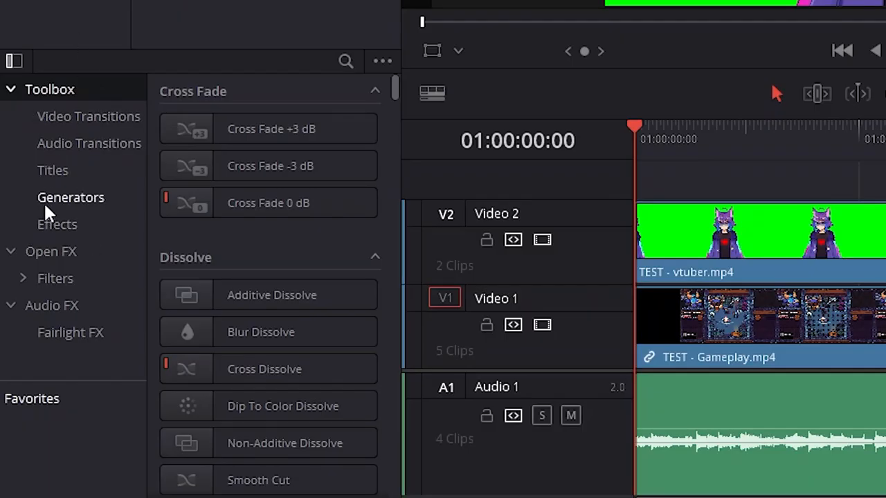
pyautogui.moveTo(58, 200)
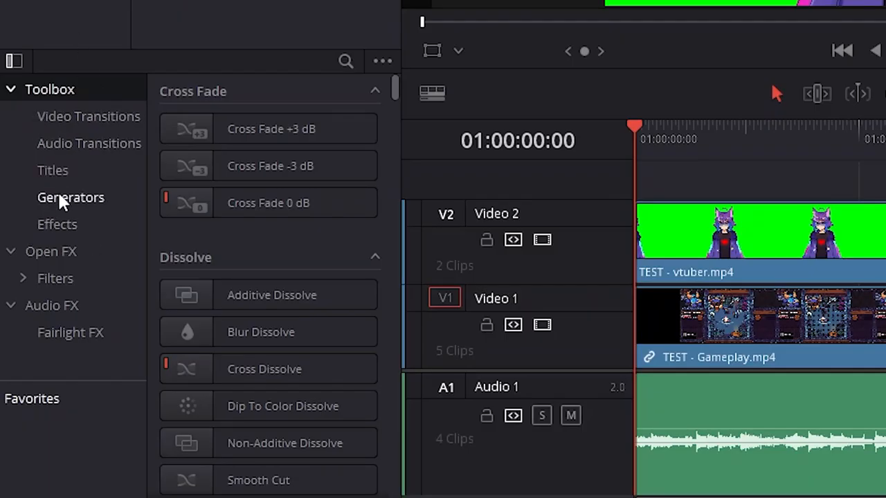
# Replace the Basic Title text with "Hi I'm Comfy Catboy / ayo" and choose the Pirate font.
pyautogui.click(53, 170)
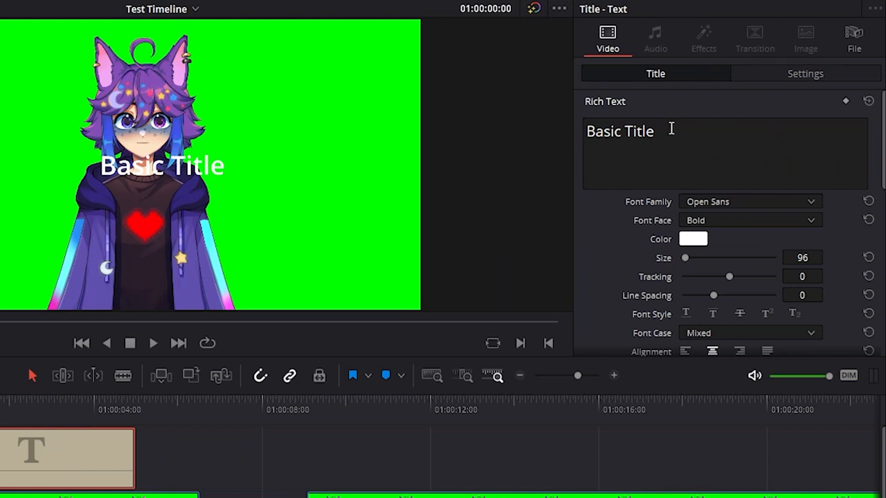
pyautogui.doubleClick(620, 132)
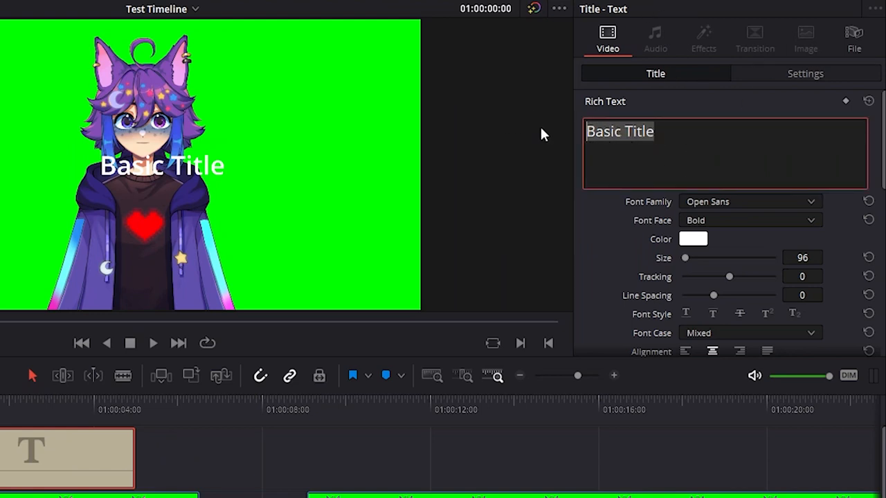
pyautogui.press('Delete')
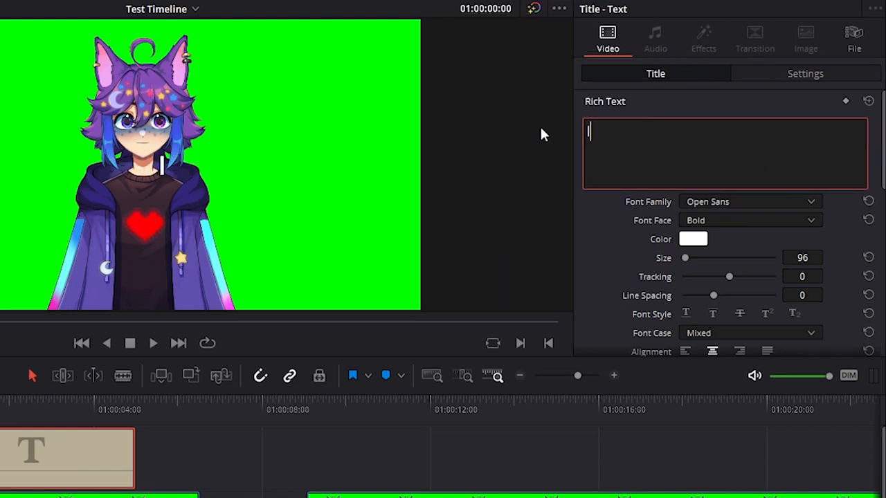
pyautogui.write("Hi I'm Comfy Catboy")
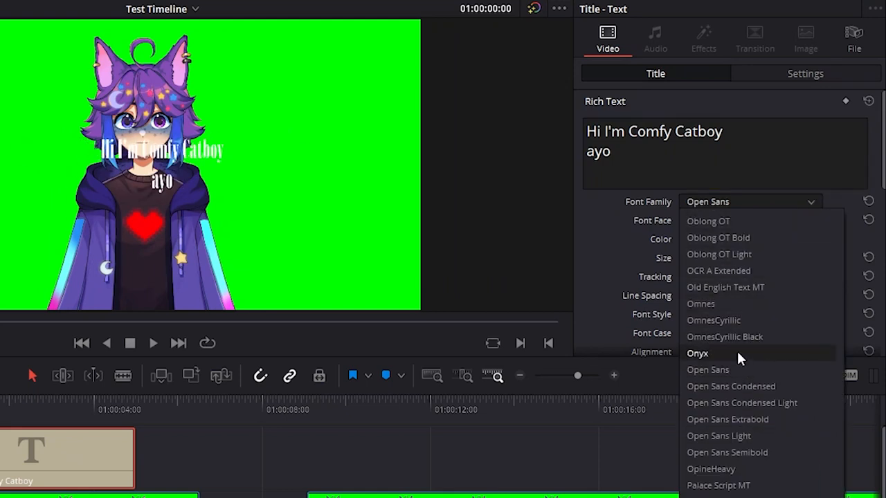
pyautogui.scroll(-3)
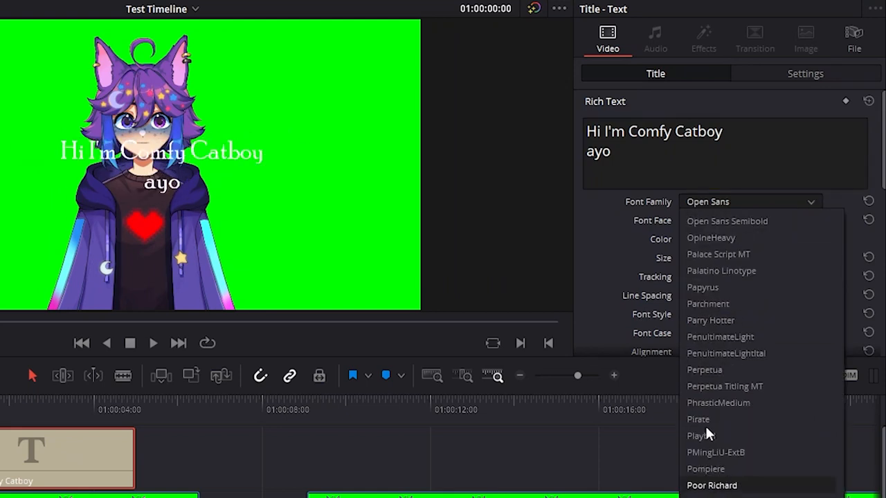
pyautogui.click(697, 418)
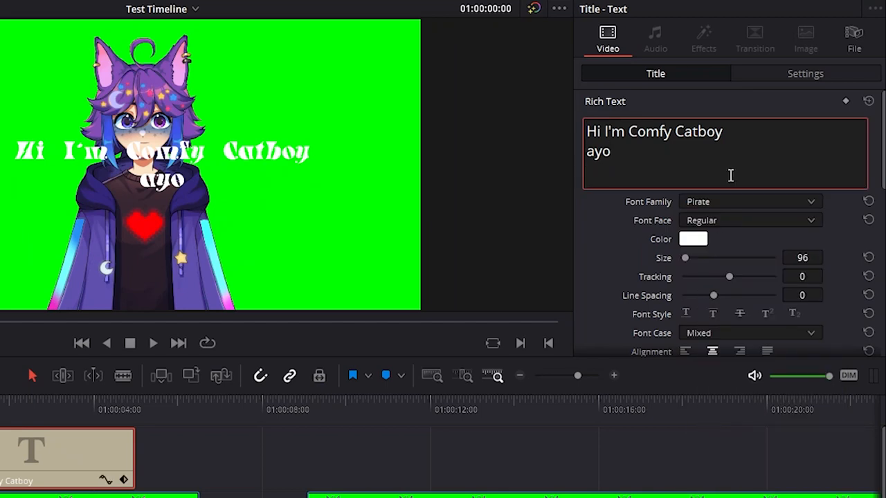
# Pick a title colour, tighten line spacing to -33 and keep Mixed font case.
pyautogui.click(692, 238)
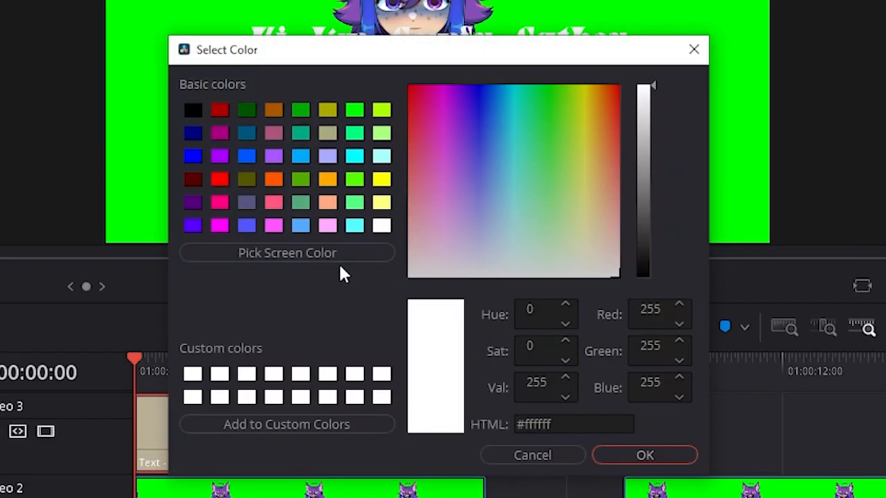
pyautogui.click(446, 145)
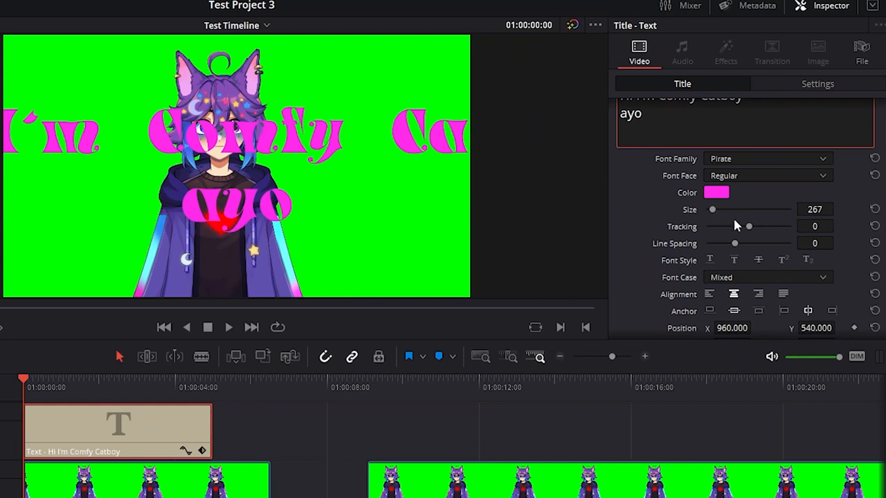
pyautogui.moveTo(749, 227); pyautogui.dragTo(719, 227)
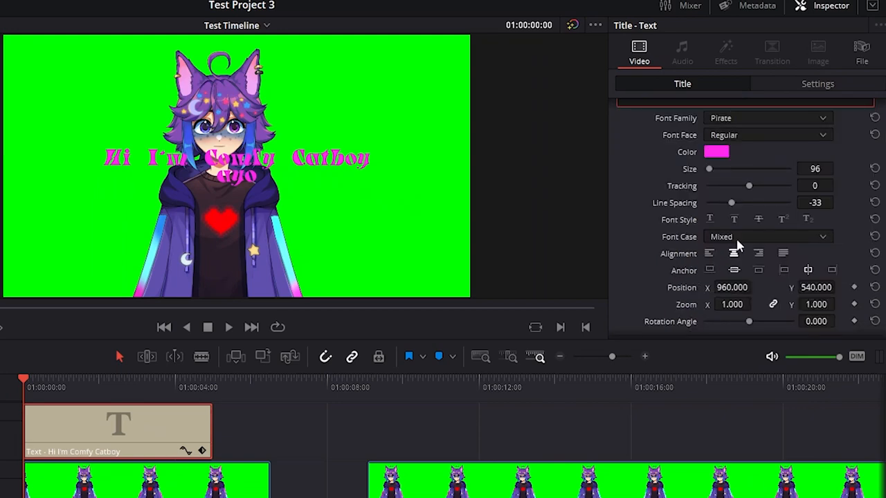
pyautogui.click(766, 237)
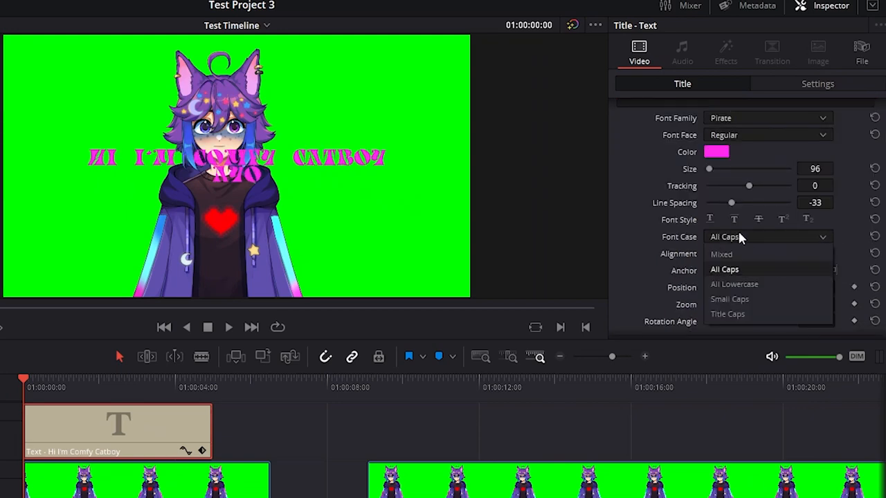
pyautogui.click(721, 255)
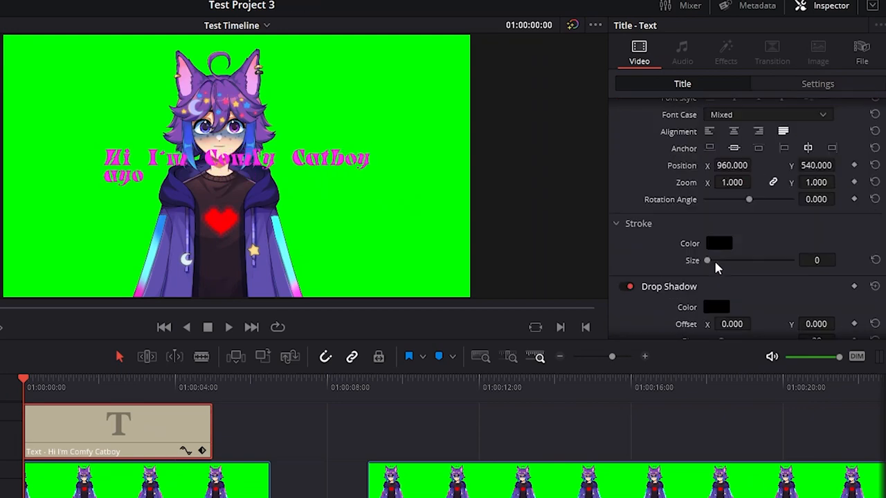
# Give the title a thin black stroke outline and set its colour to white.
pyautogui.moveTo(706, 260); pyautogui.dragTo(713, 260)
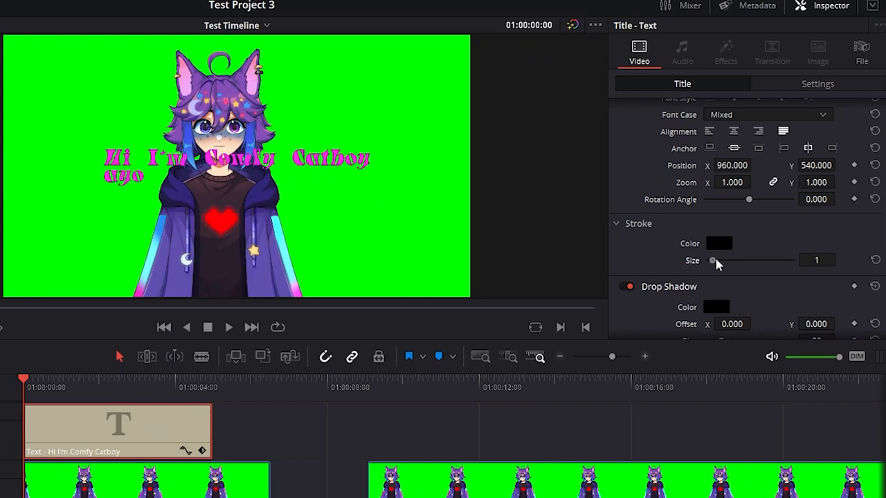
pyautogui.moveTo(711, 260); pyautogui.dragTo(745, 260)
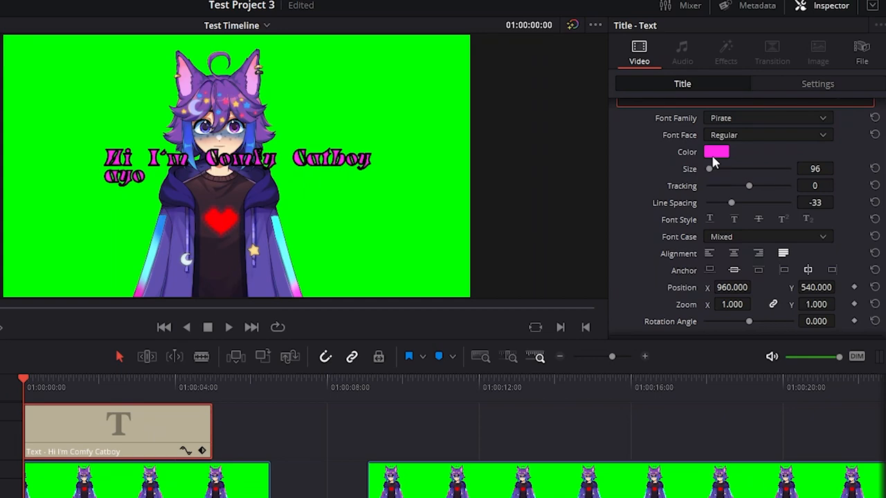
pyautogui.click(717, 151)
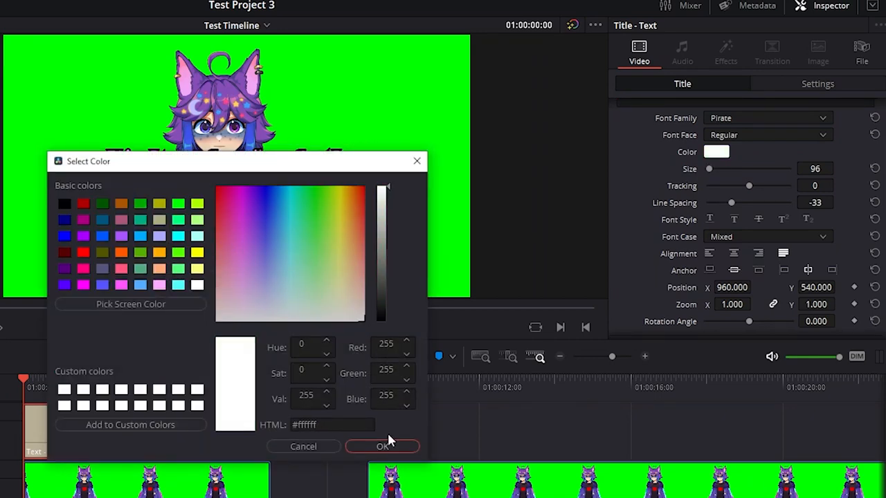
pyautogui.click(382, 445)
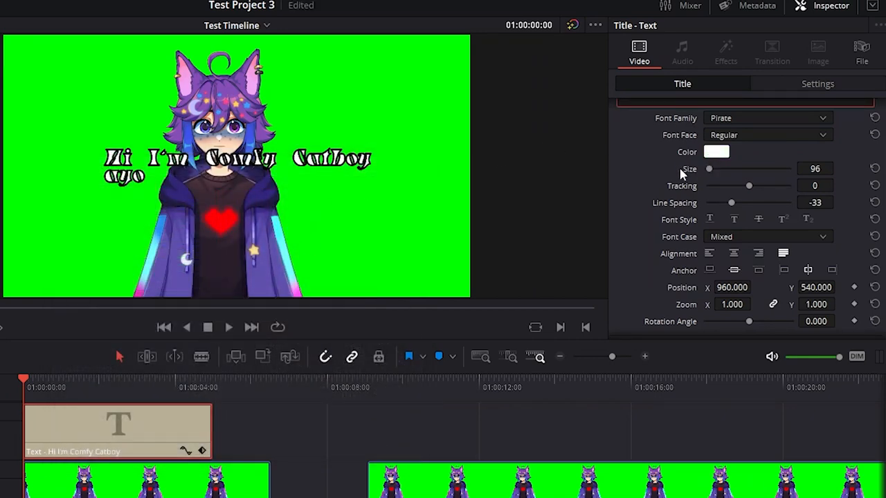
pyautogui.click(766, 199)
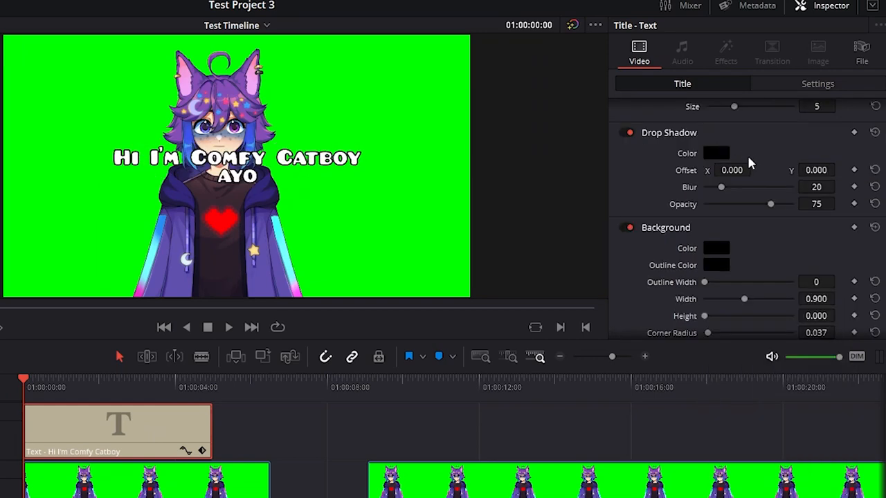
pyautogui.moveTo(722, 191)
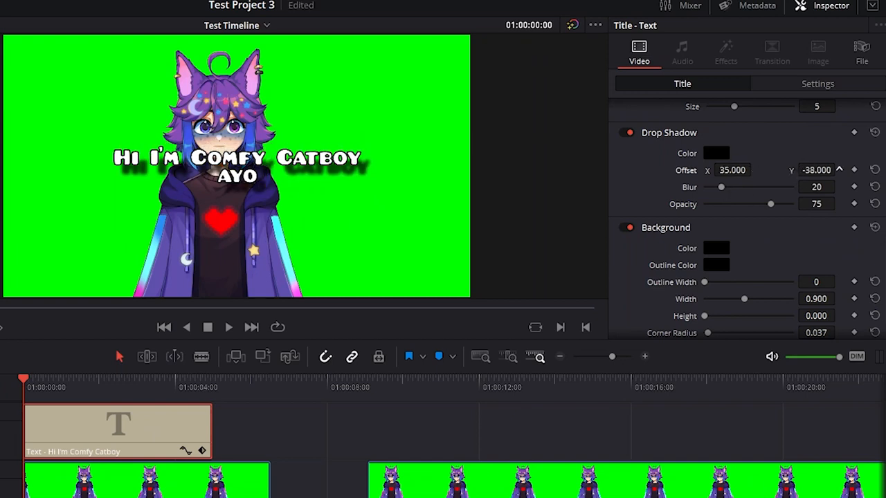
# Size the title's background box to appear behind the text, trying and removing an outline.
pyautogui.scroll(-3)
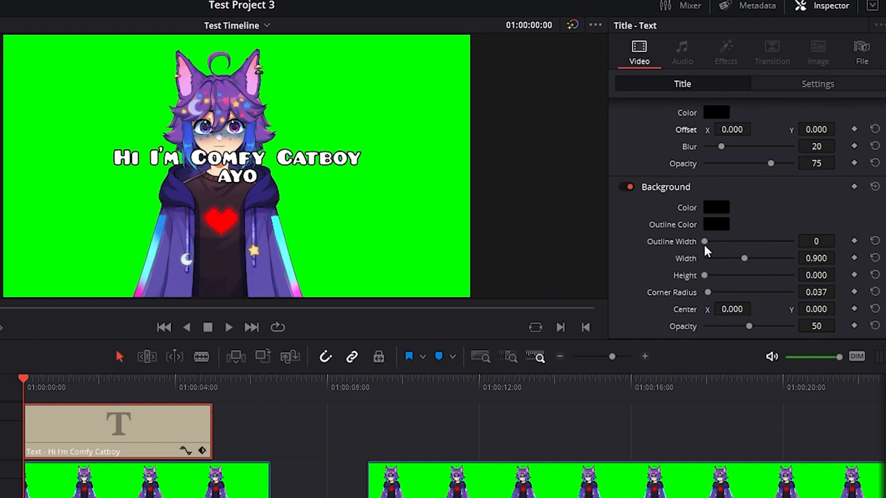
pyautogui.moveTo(704, 241); pyautogui.dragTo(752, 241)
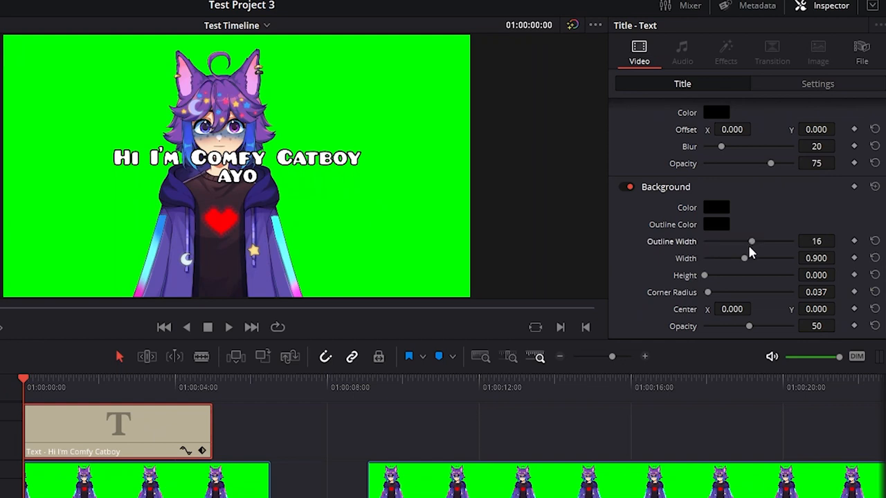
pyautogui.moveTo(752, 241); pyautogui.dragTo(703, 240)
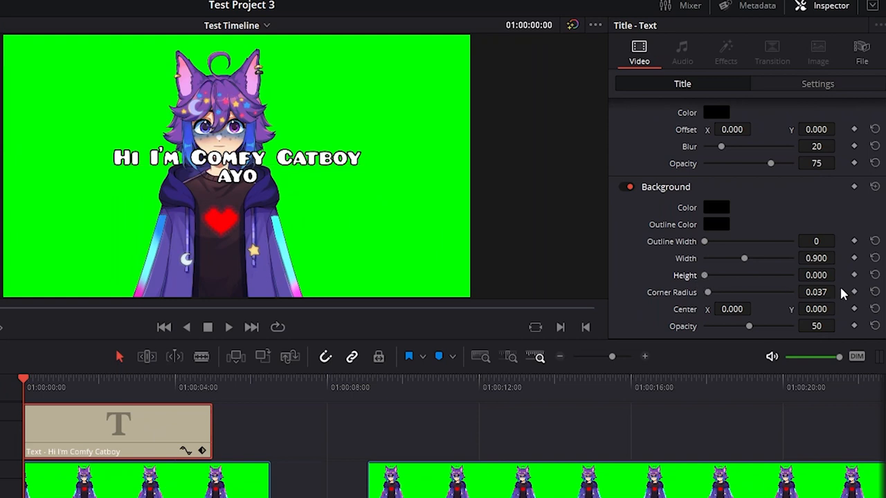
pyautogui.moveTo(704, 276); pyautogui.dragTo(708, 275)
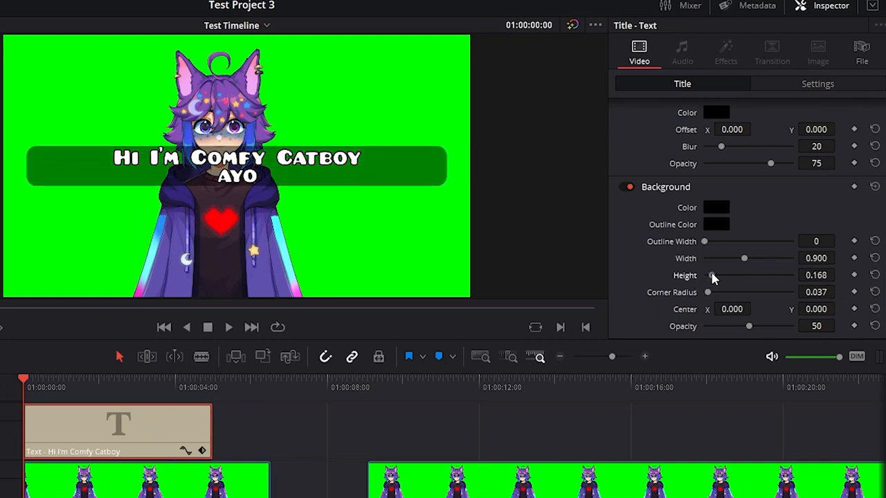
pyautogui.moveTo(744, 259); pyautogui.dragTo(755, 259)
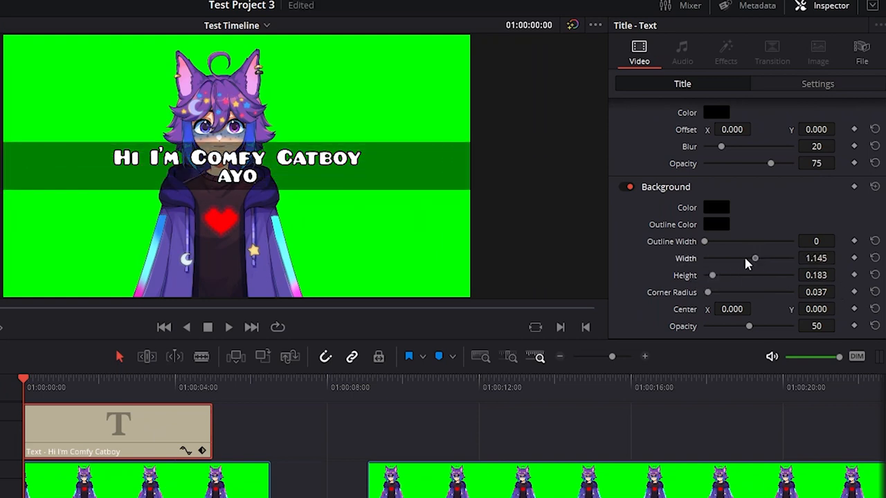
pyautogui.moveTo(754, 258); pyautogui.dragTo(728, 259)
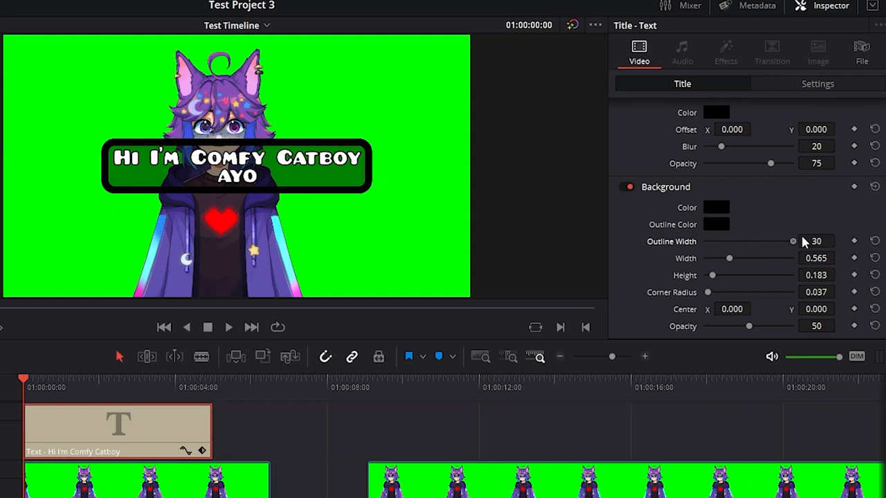
# Remove the box outline, lower its opacity and colour the background black.
pyautogui.moveTo(793, 241); pyautogui.dragTo(704, 240)
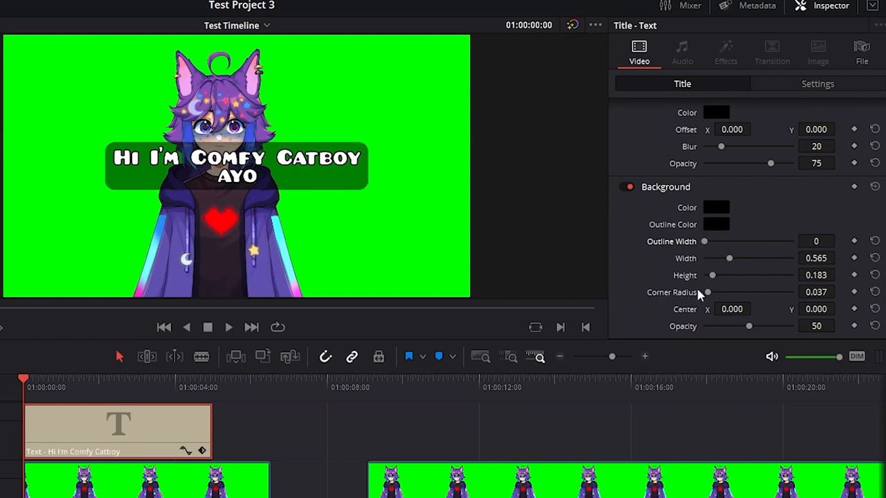
pyautogui.moveTo(707, 292); pyautogui.dragTo(699, 292)
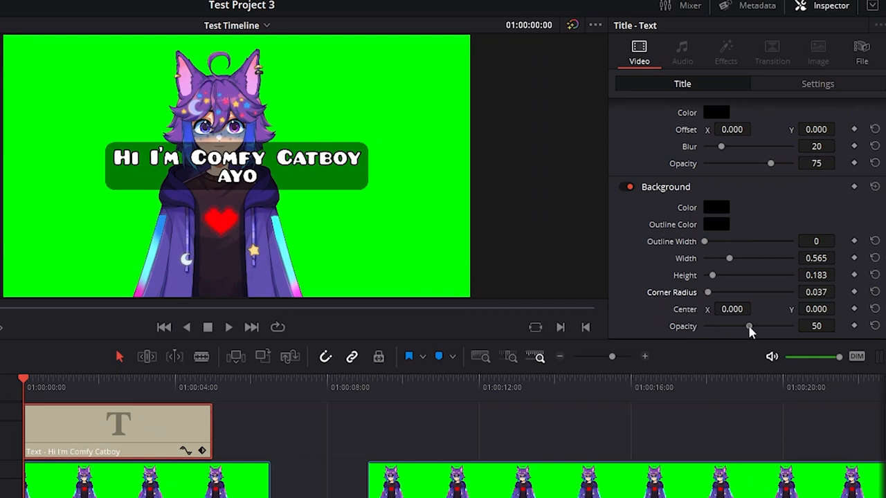
pyautogui.click(716, 208)
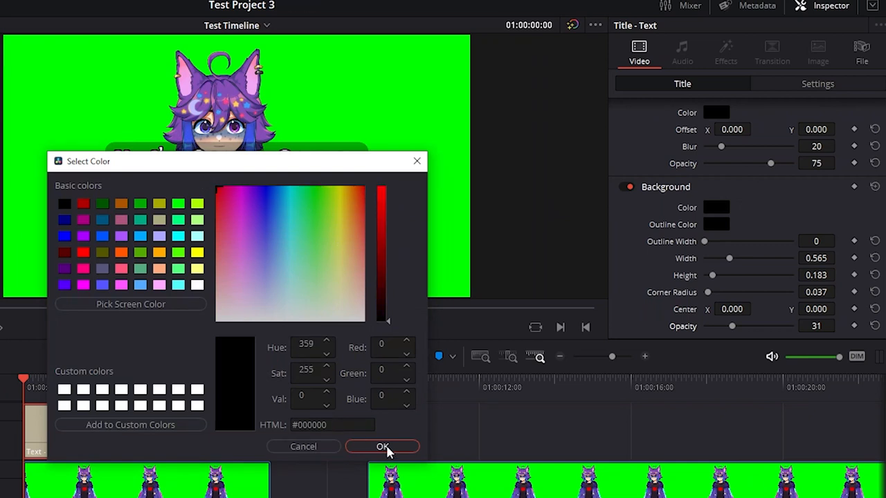
pyautogui.click(382, 446)
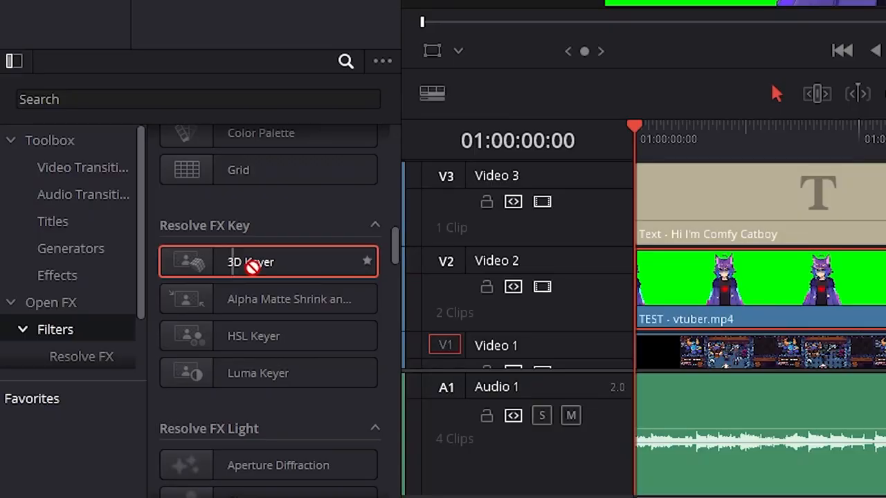
# Drag the 3D Keyer effect onto the TEST - vtuber.mp4 clip on Video 2.
pyautogui.moveTo(268, 262); pyautogui.dragTo(698, 284)
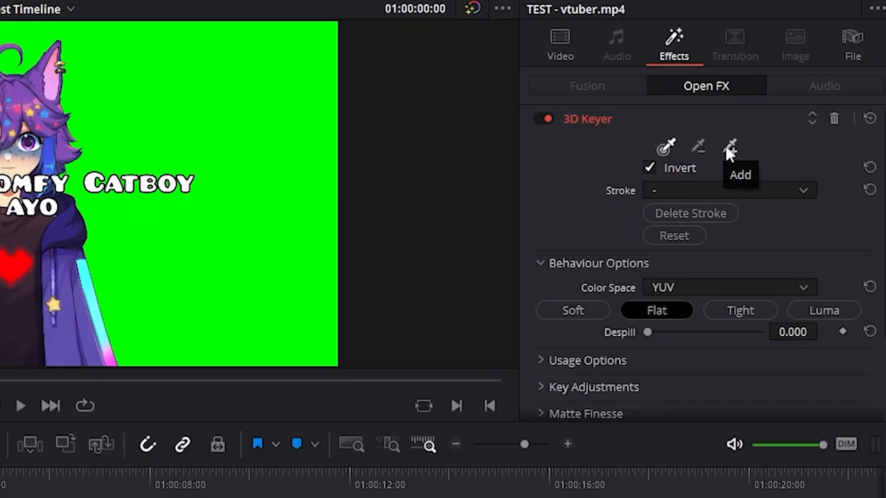
pyautogui.moveTo(462, 169)
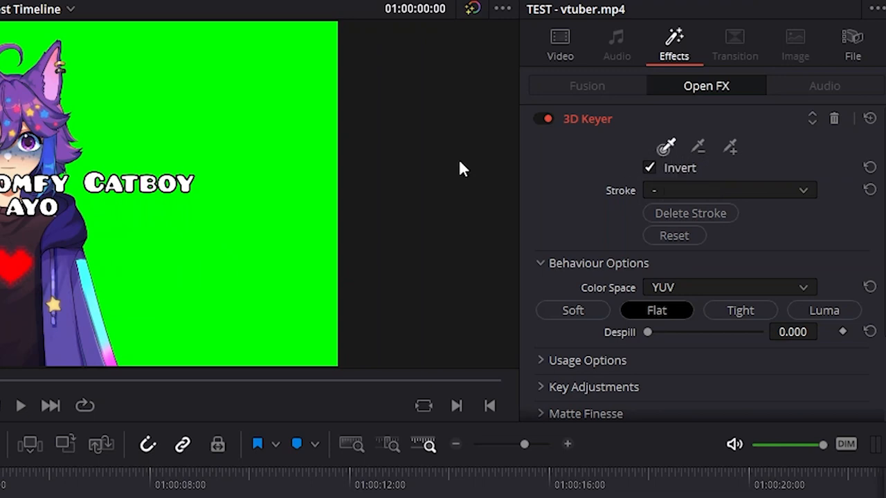
pyautogui.moveTo(266, 132)
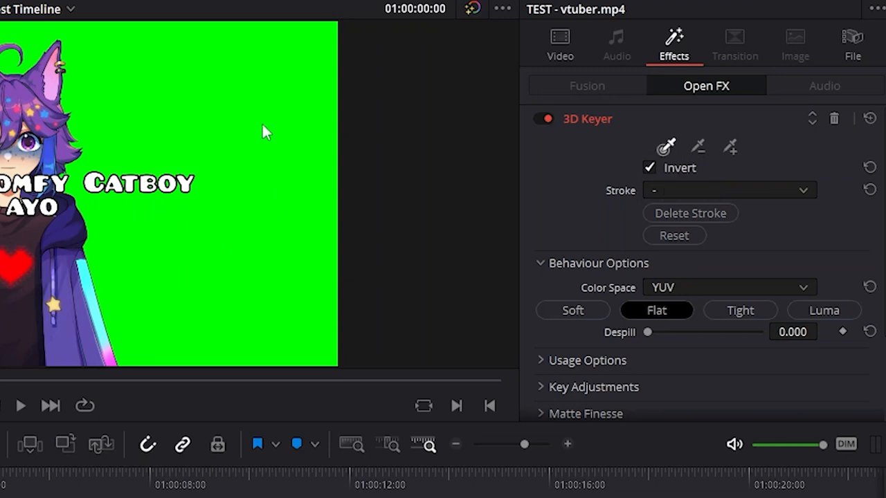
pyautogui.moveTo(271, 255)
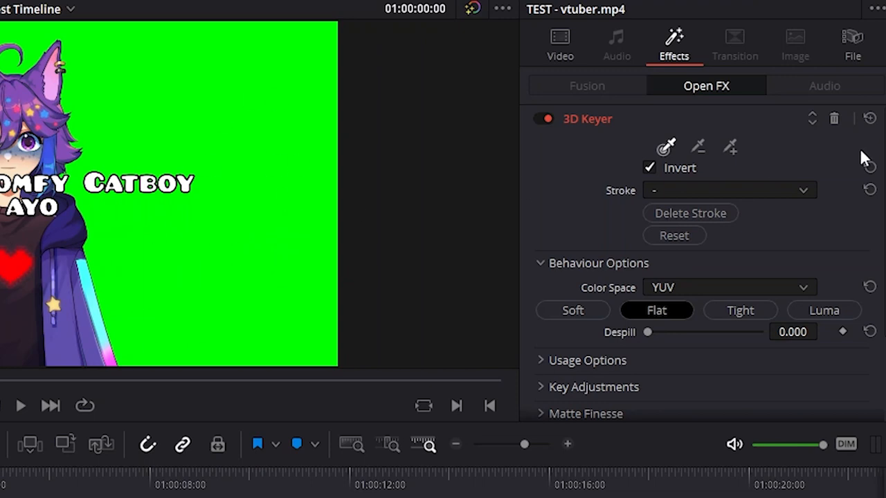
pyautogui.moveTo(614, 166)
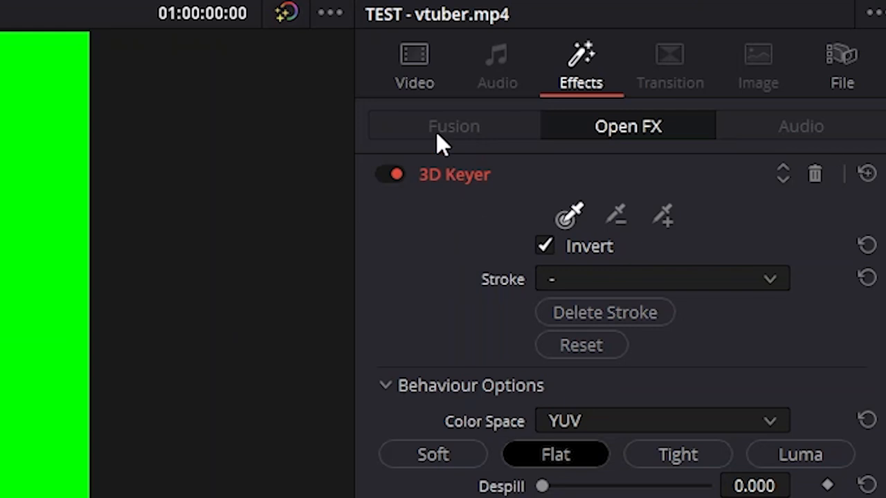
pyautogui.moveTo(639, 146)
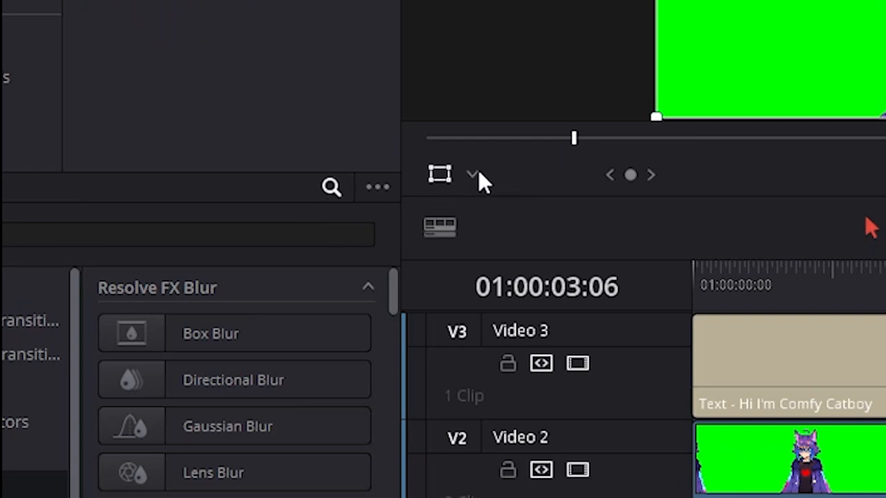
pyautogui.moveTo(473, 174)
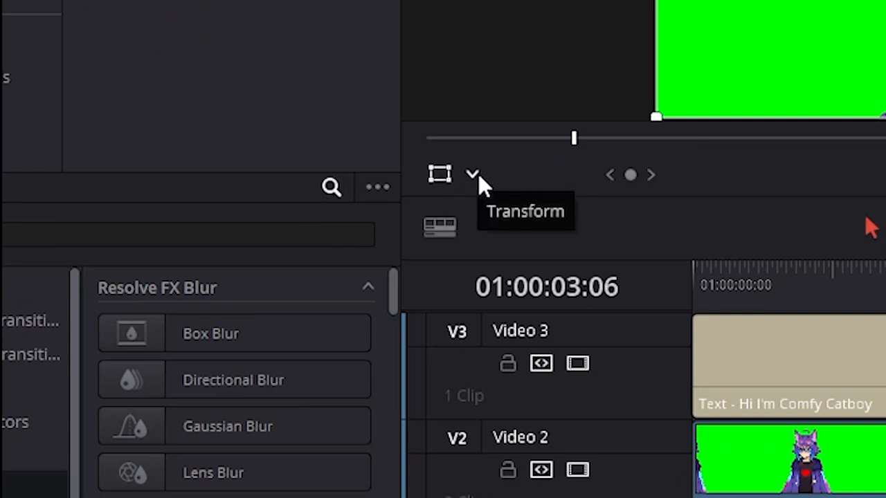
# Enable the Open FX overlay in the viewer and pick the green screen colour to key it out.
pyautogui.click(473, 174)
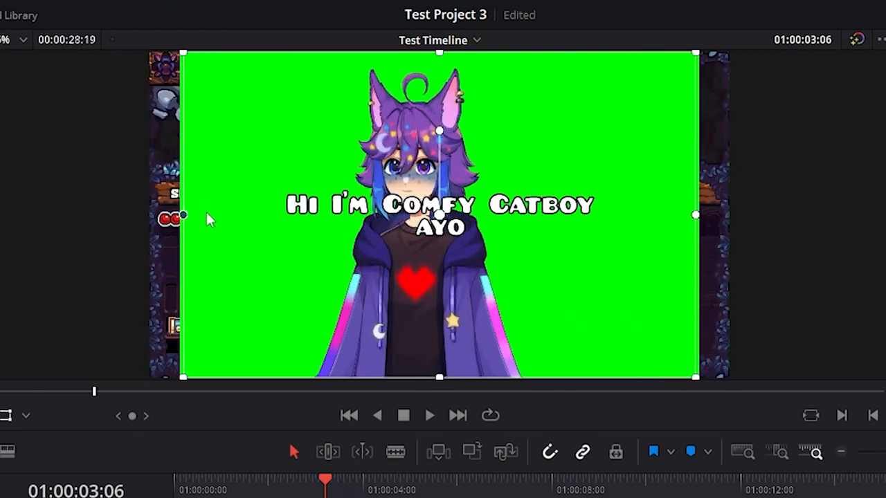
pyautogui.click(855, 25)
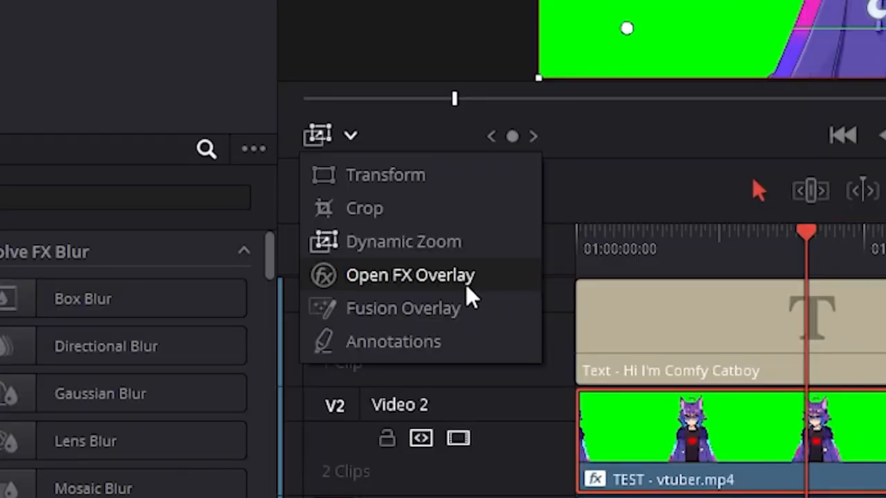
pyautogui.moveTo(456, 284)
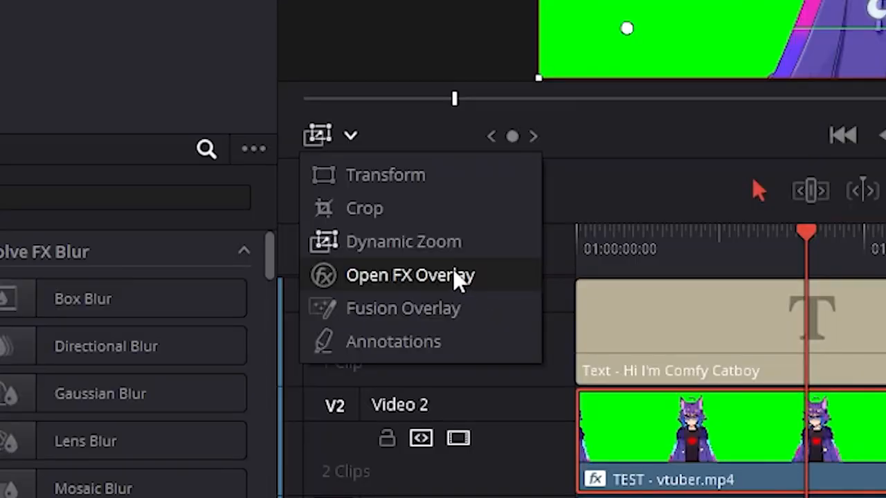
pyautogui.click(409, 274)
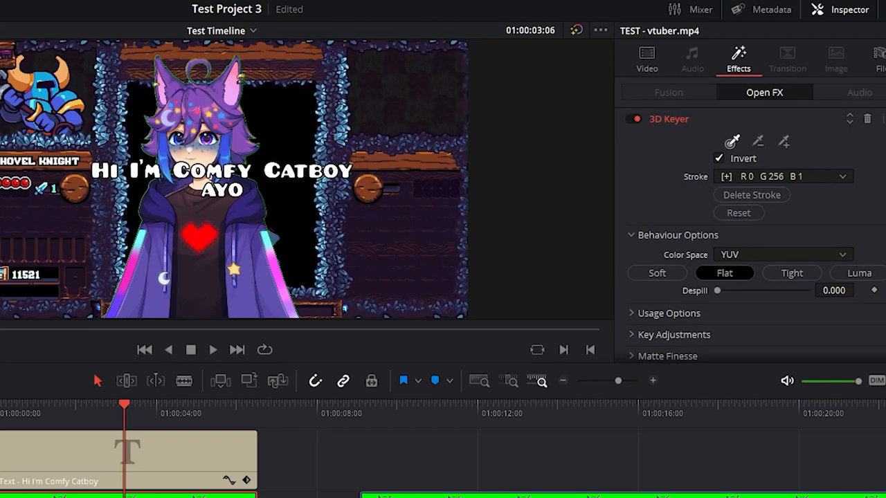
pyautogui.moveTo(740, 108)
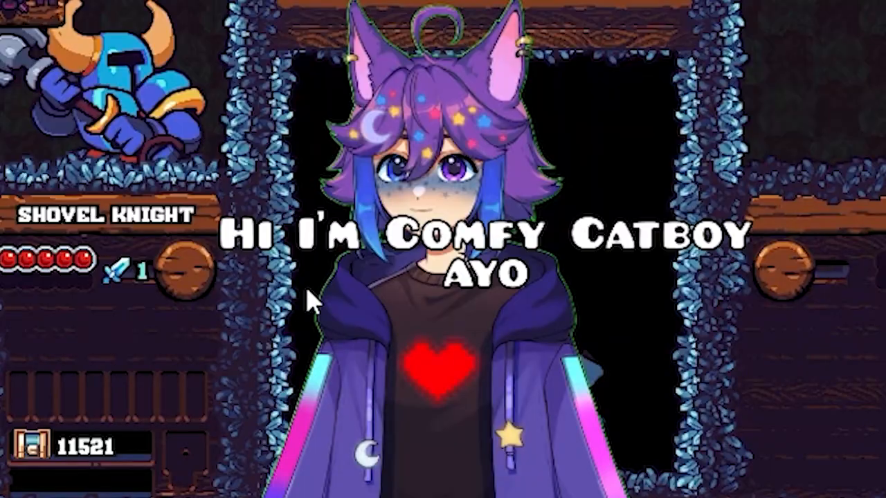
pyautogui.moveTo(421, 74)
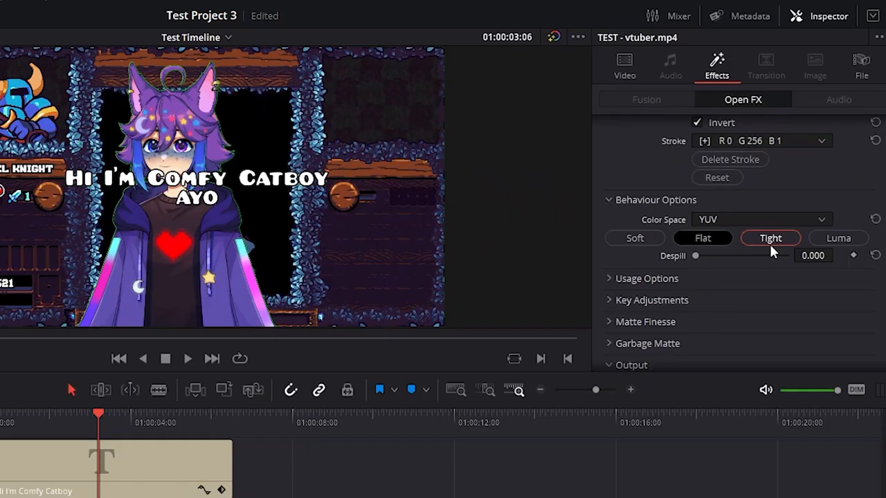
# Raise the 3D Keyer's Despill to 1.000 and collapse Matte Finesse and Key Adjustments.
pyautogui.click(701, 238)
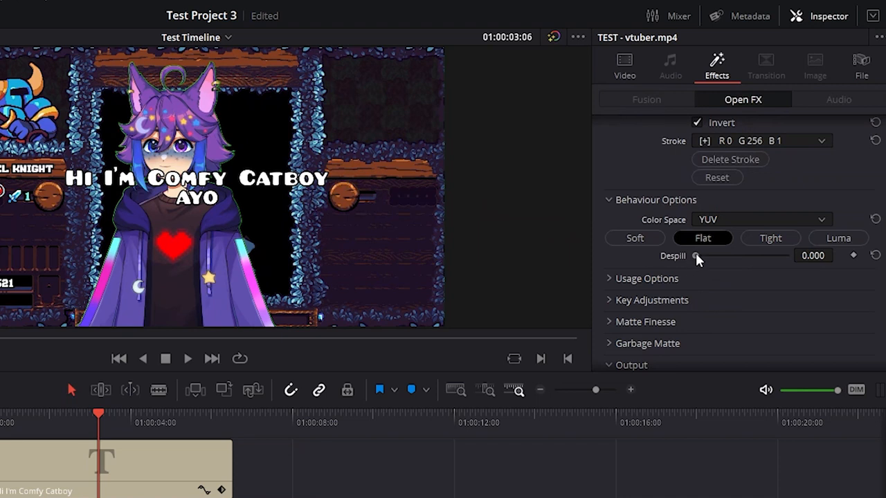
pyautogui.moveTo(695, 255); pyautogui.dragTo(787, 254)
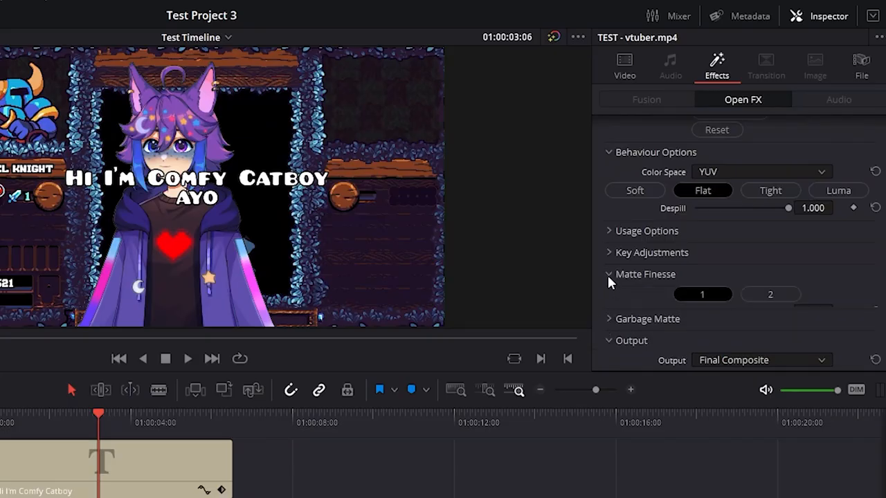
pyautogui.click(608, 274)
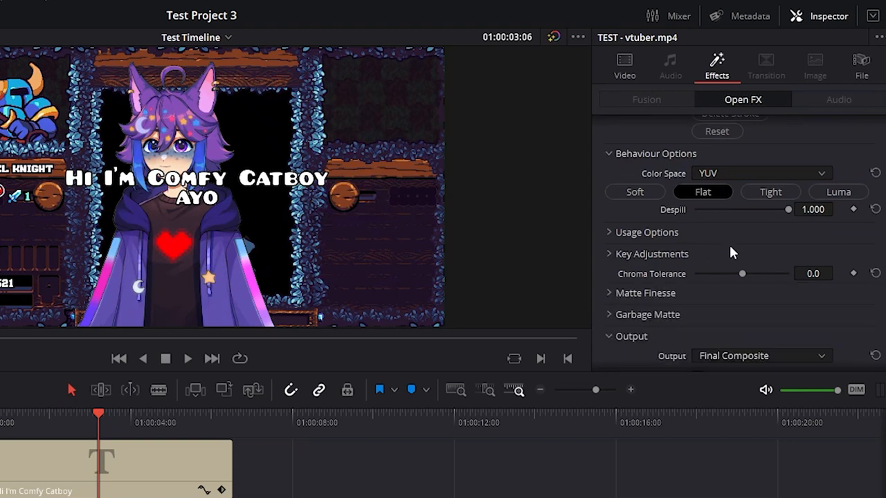
pyautogui.click(622, 62)
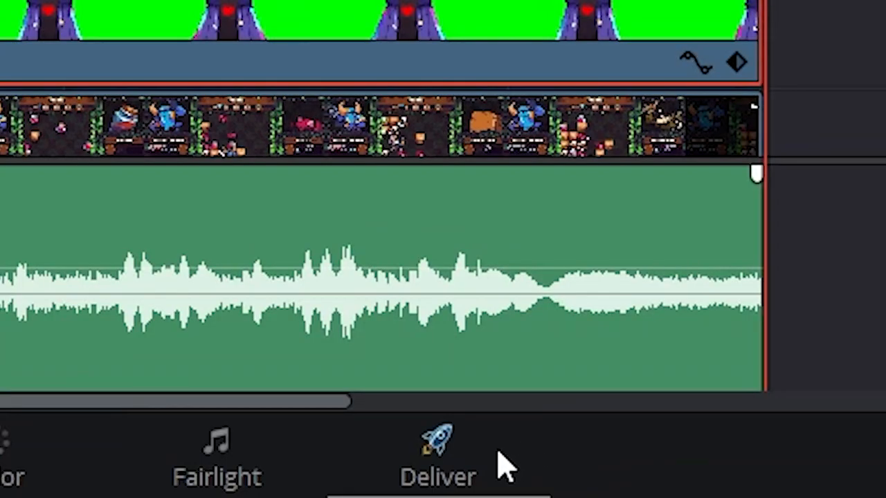
# On the Deliver page, name the export "My Cool Video" and browse to a save folder on drive E.
pyautogui.click(438, 457)
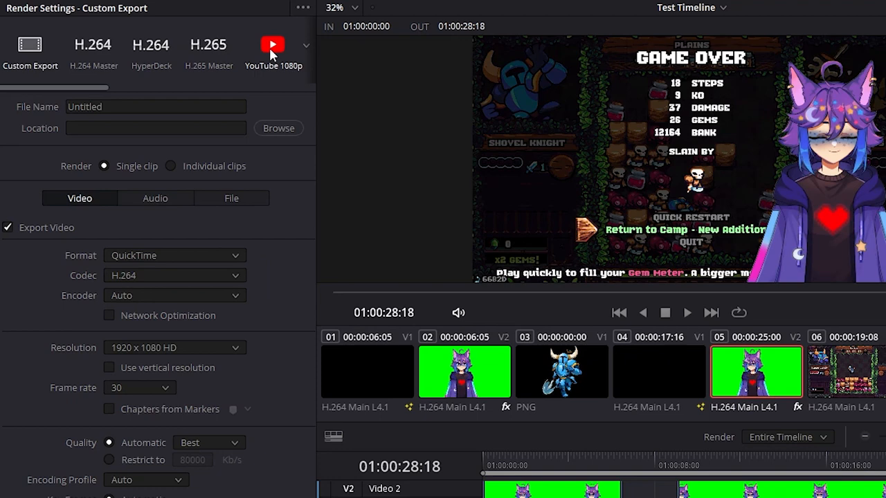
pyautogui.moveTo(249, 62)
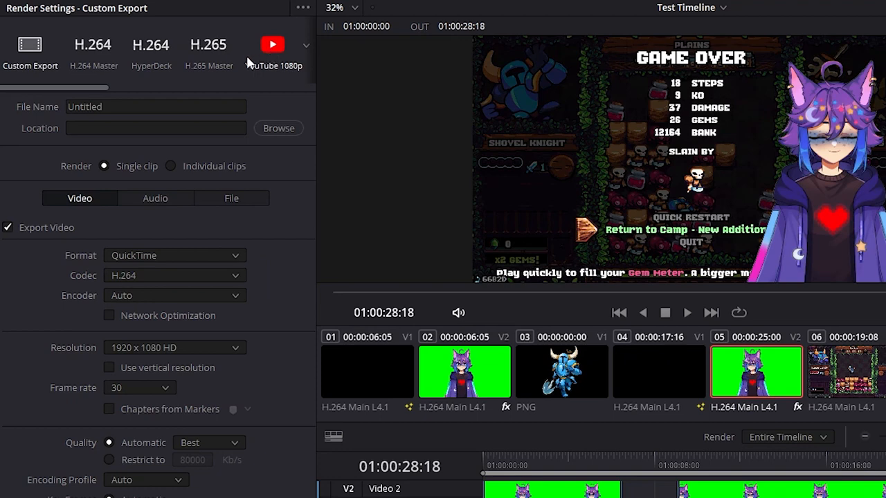
pyautogui.click(173, 347)
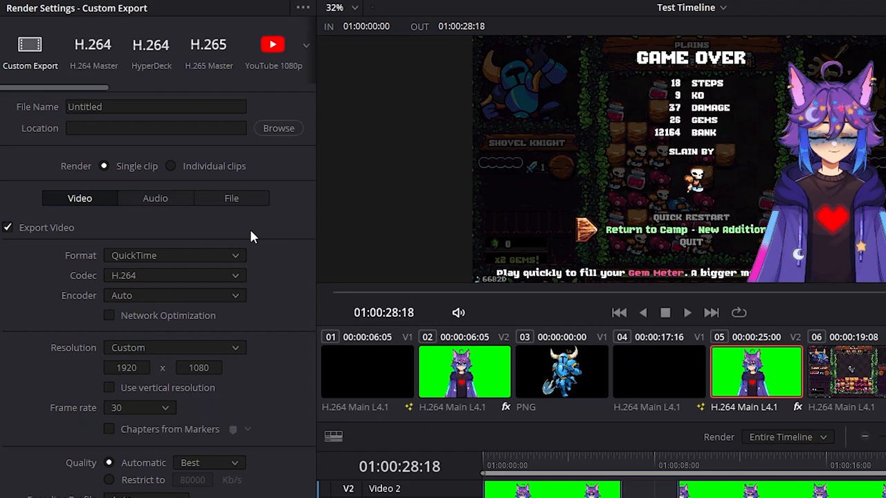
pyautogui.moveTo(242, 244)
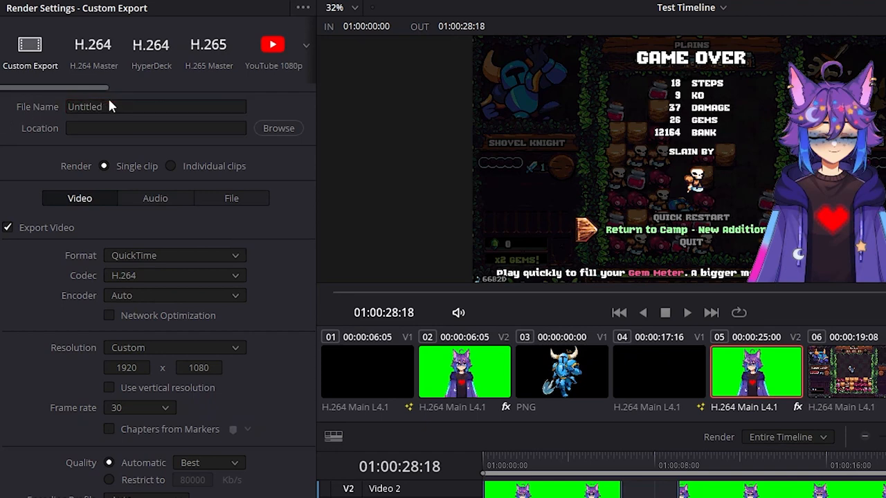
pyautogui.write('My Cool V')
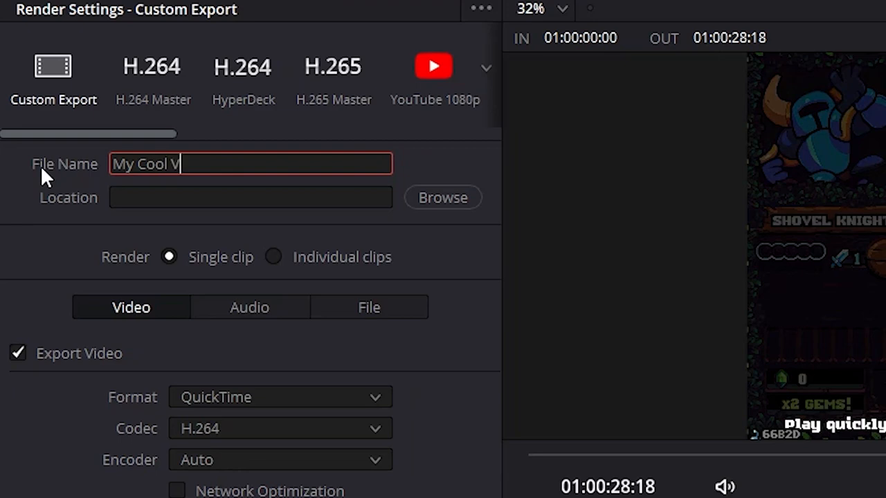
pyautogui.click(249, 196)
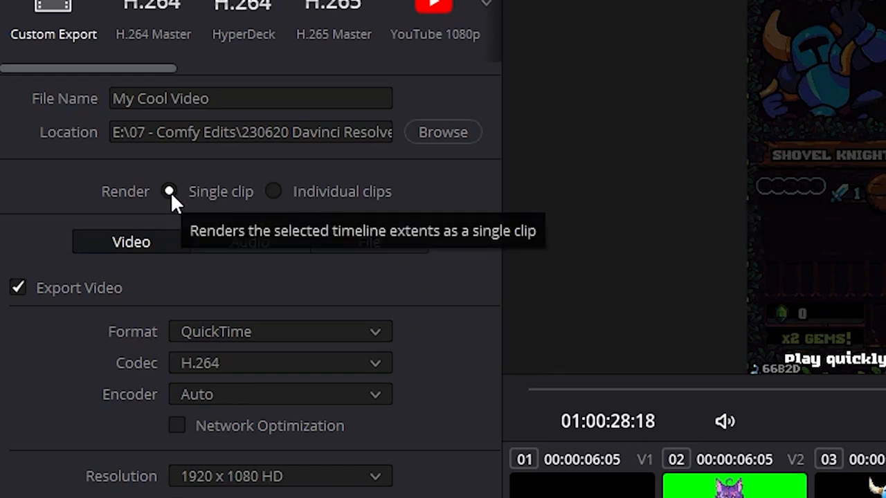
pyautogui.scroll(-3)
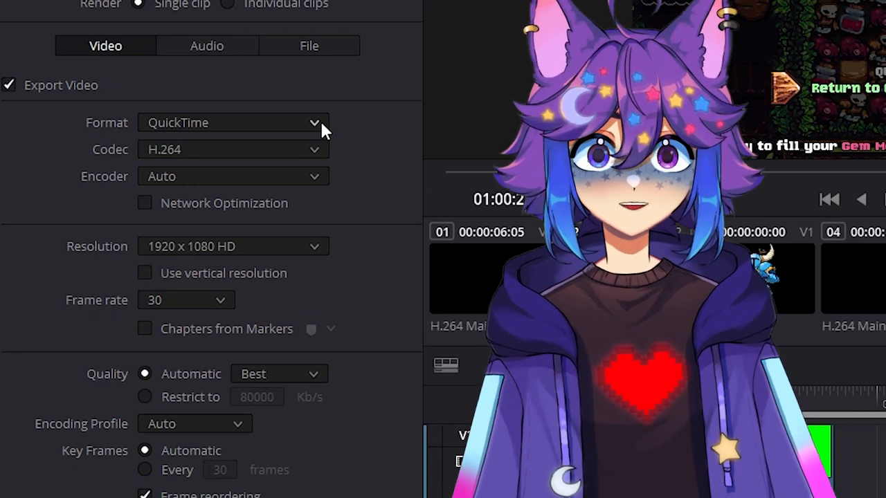
# Set the export format to MP4 with the H.264 codec.
pyautogui.click(312, 122)
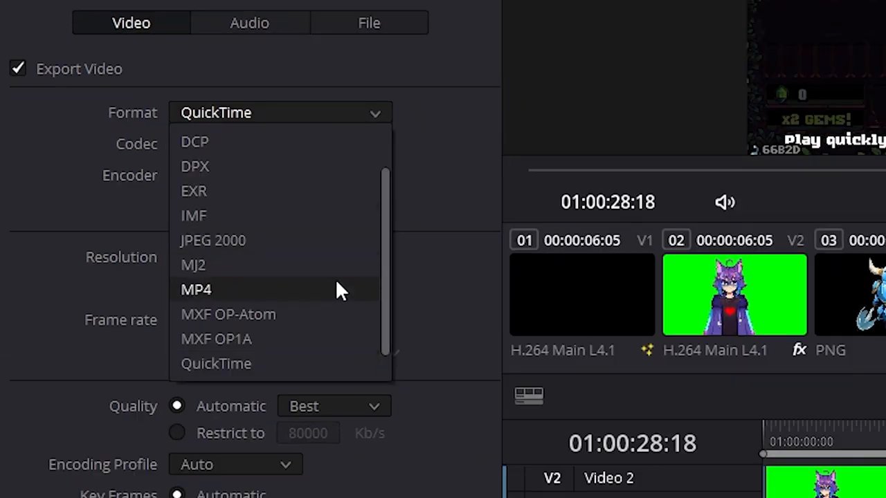
pyautogui.click(196, 289)
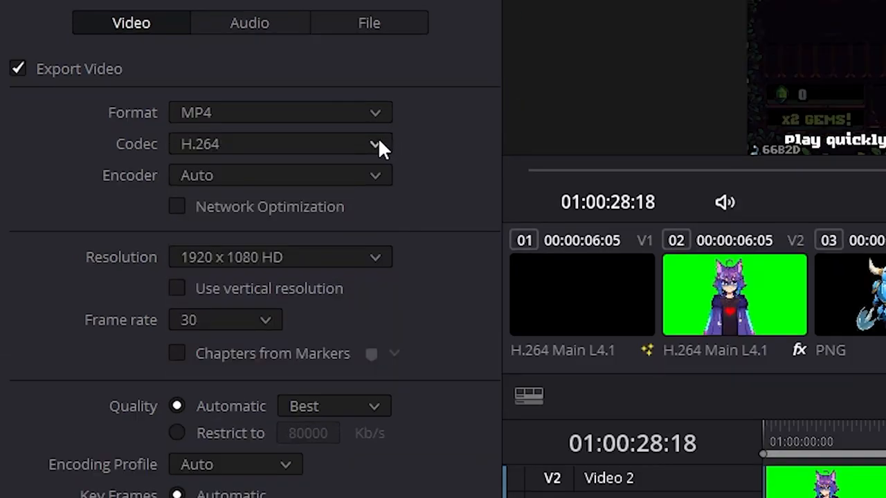
pyautogui.click(280, 144)
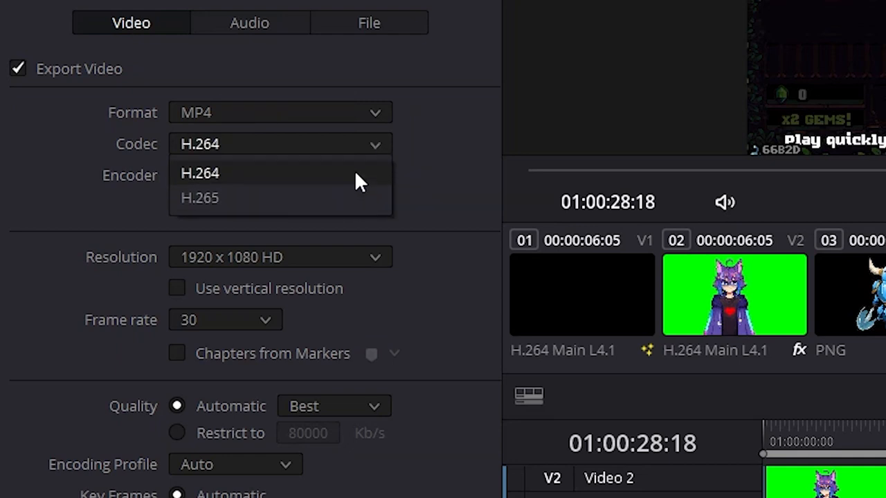
pyautogui.click(200, 173)
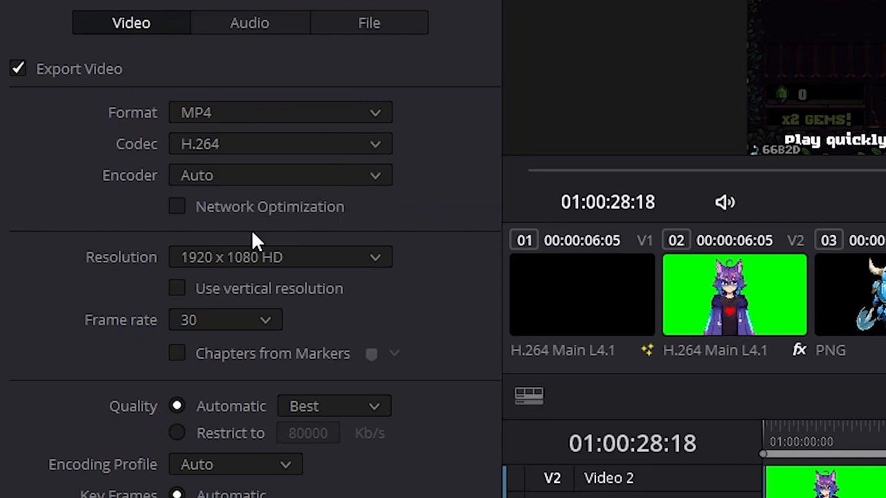
pyautogui.moveTo(297, 214)
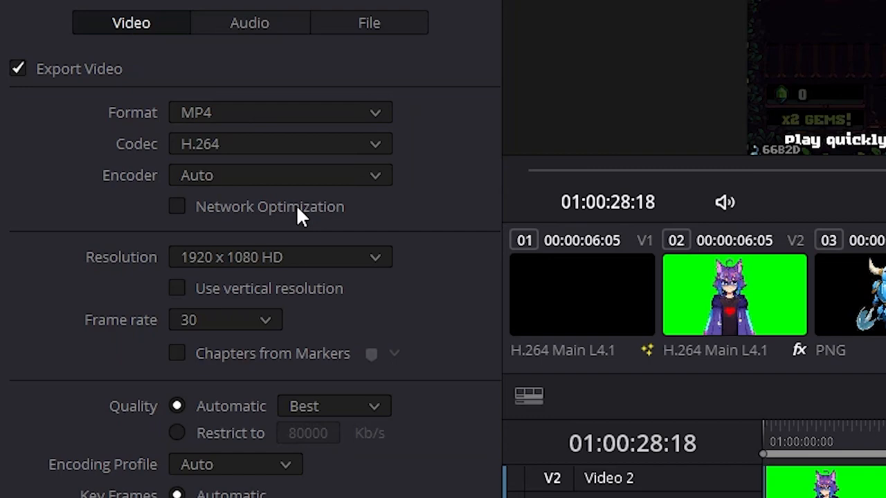
pyautogui.moveTo(329, 266)
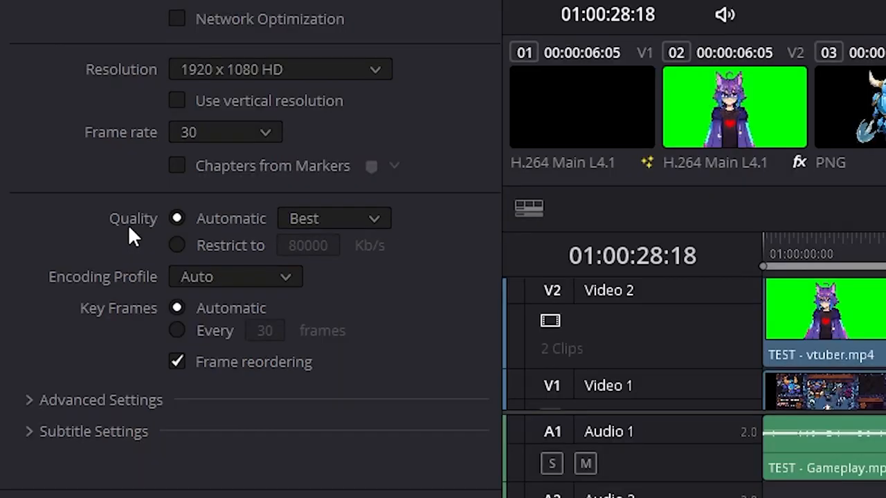
# Add the export to the render queue as a job.
pyautogui.click(374, 218)
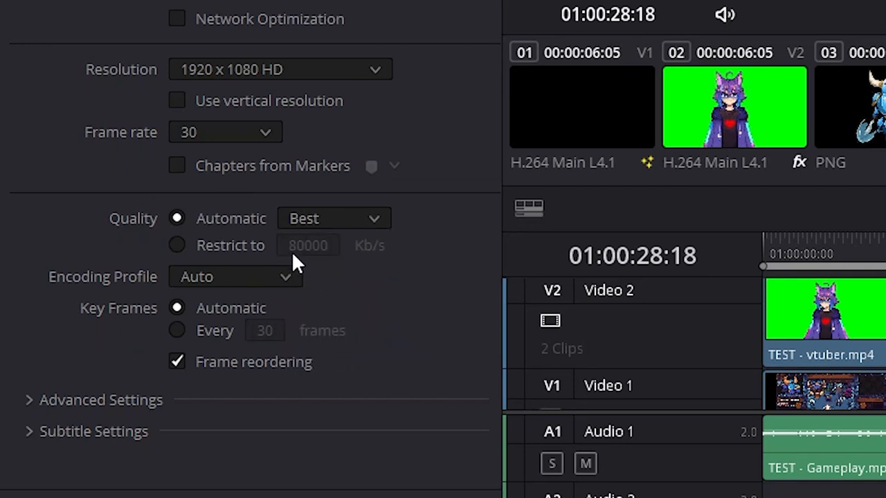
pyautogui.scroll(-3)
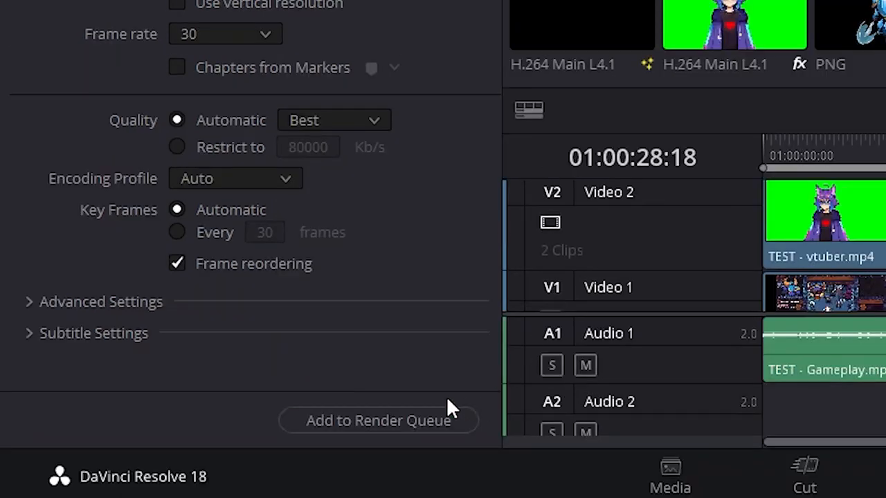
pyautogui.click(379, 420)
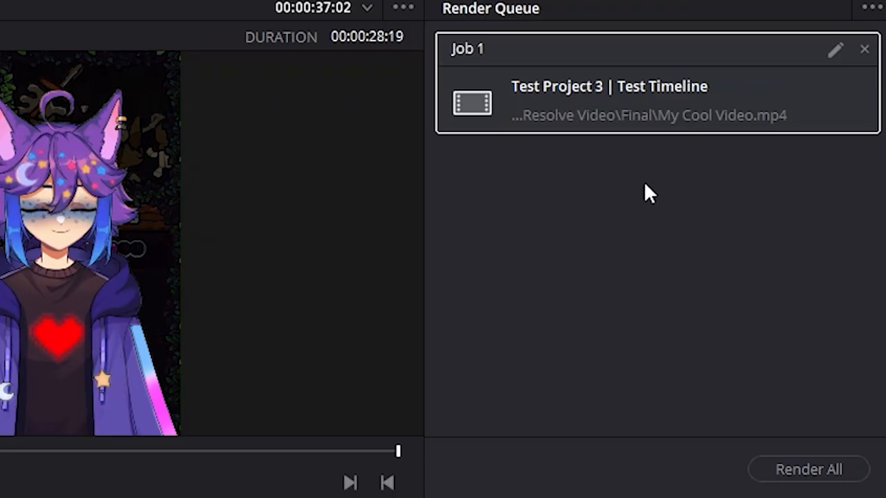
pyautogui.moveTo(614, 216)
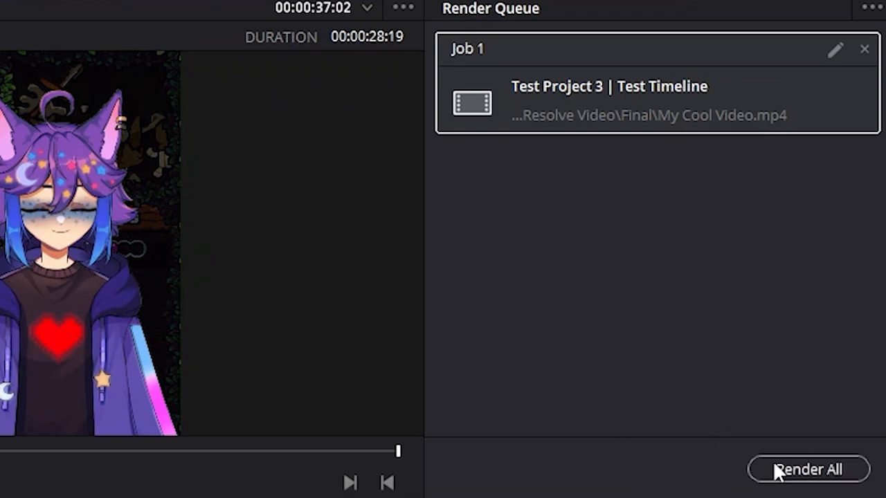
# Render All to start exporting the queued My Cool Video job.
pyautogui.click(808, 469)
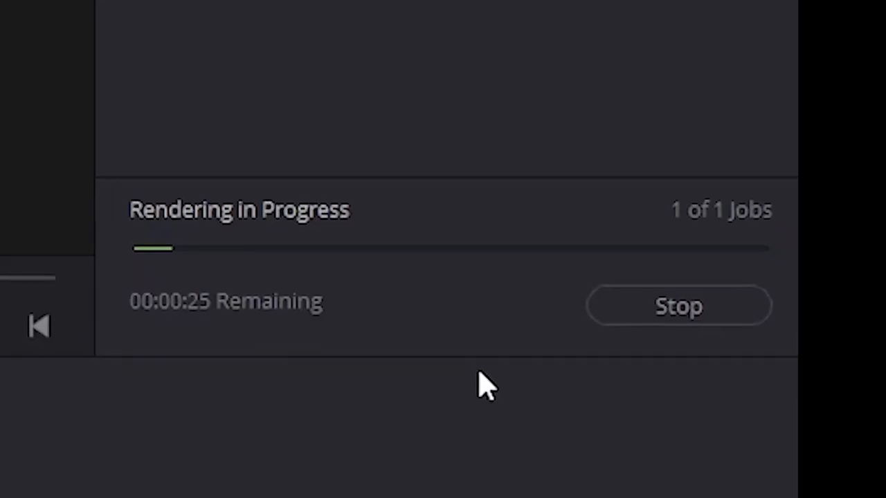